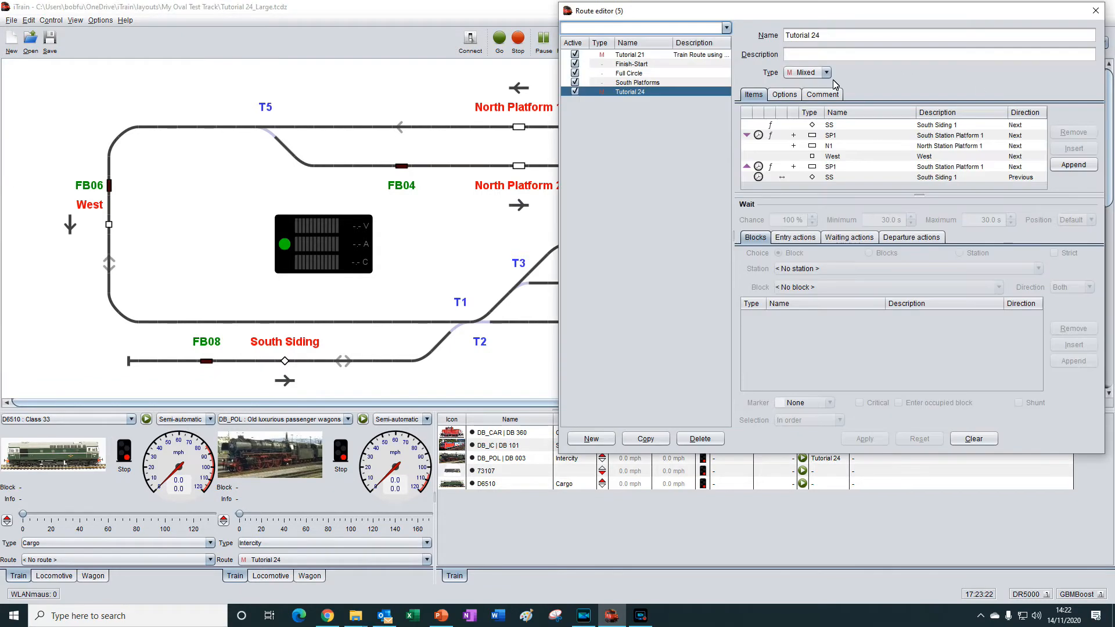
- Select the second South Station Platform 1 (SP1) step in the route's Items list
click(853, 167)
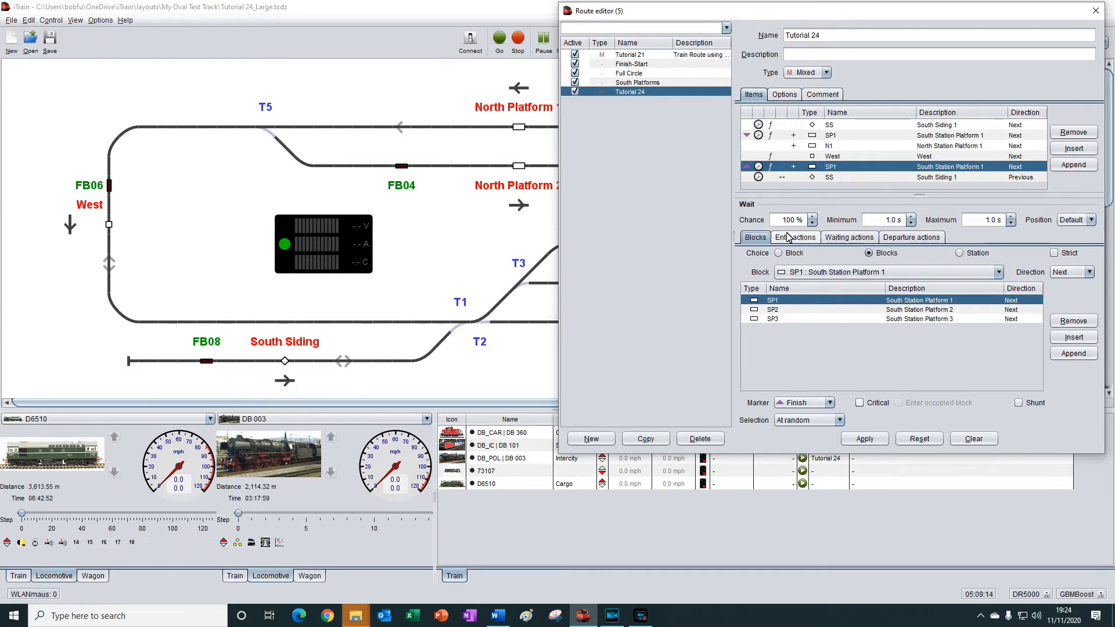
mouse_move(760, 327)
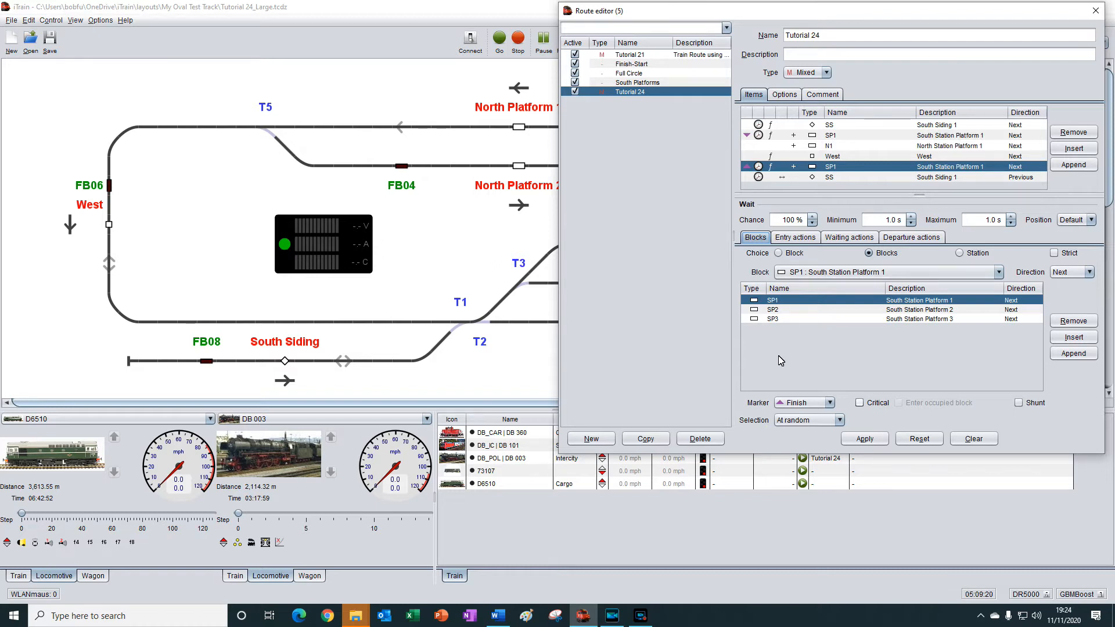
mouse_move(1044, 230)
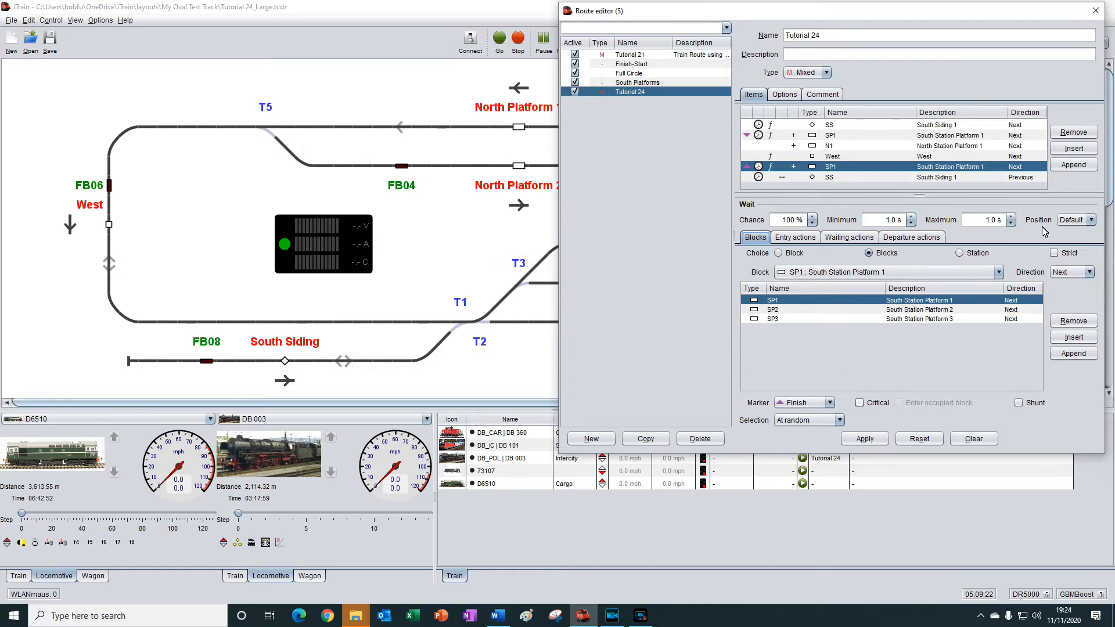
mouse_move(1059, 202)
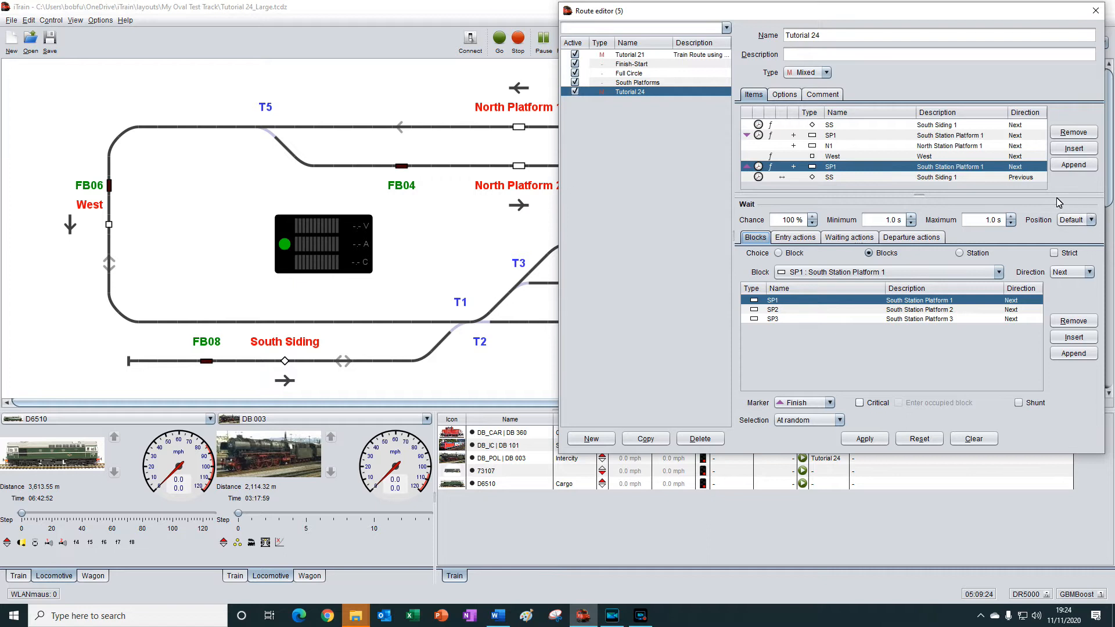
mouse_move(1061, 209)
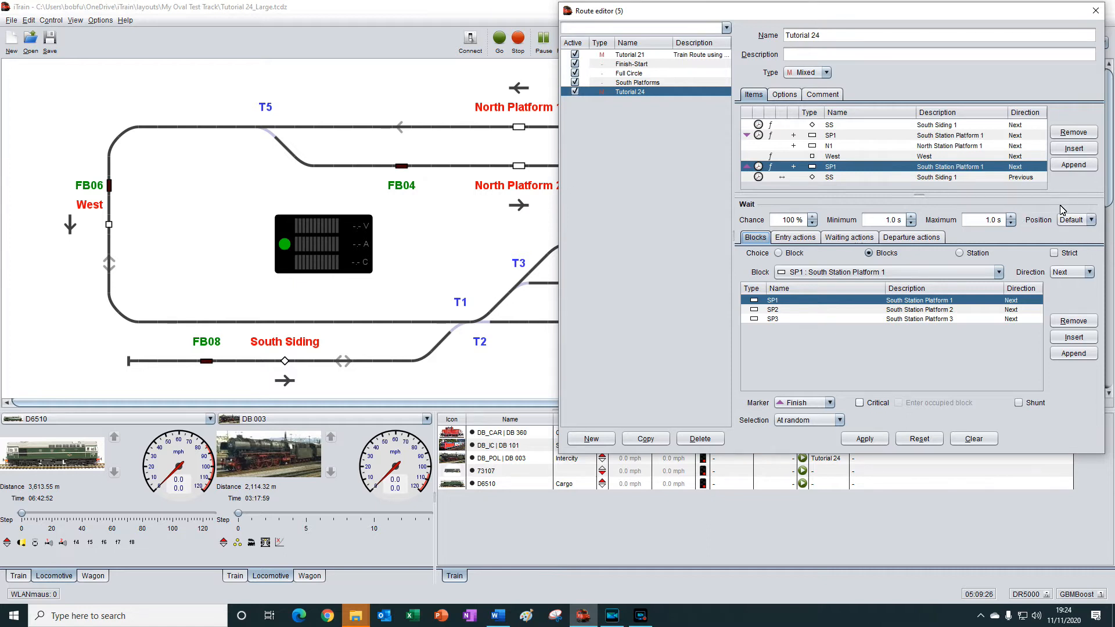
mouse_move(1067, 210)
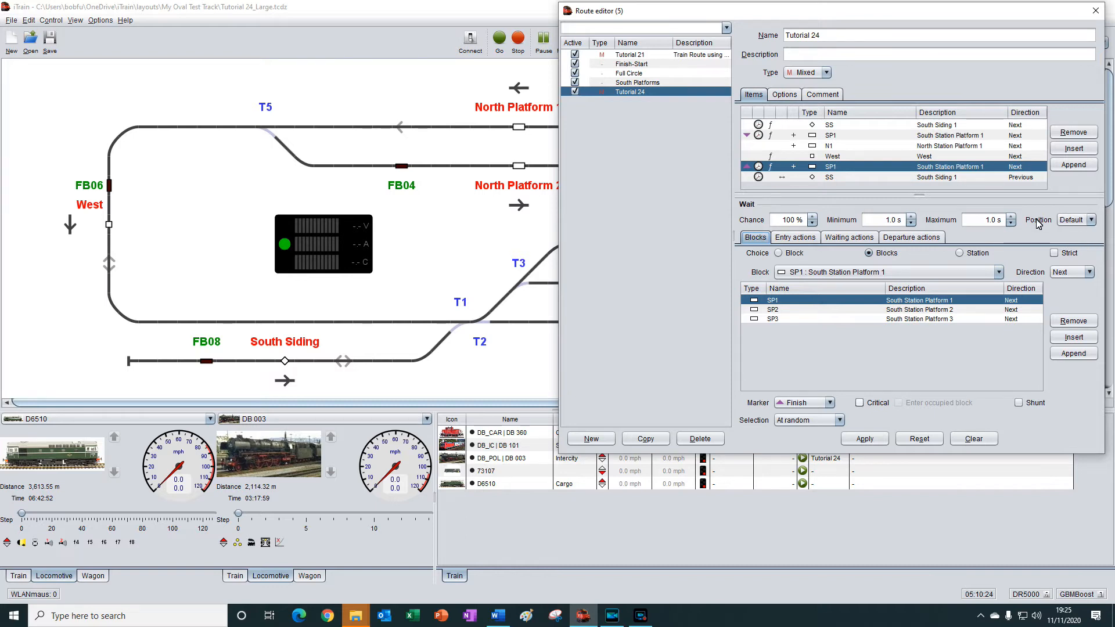
mouse_move(800, 206)
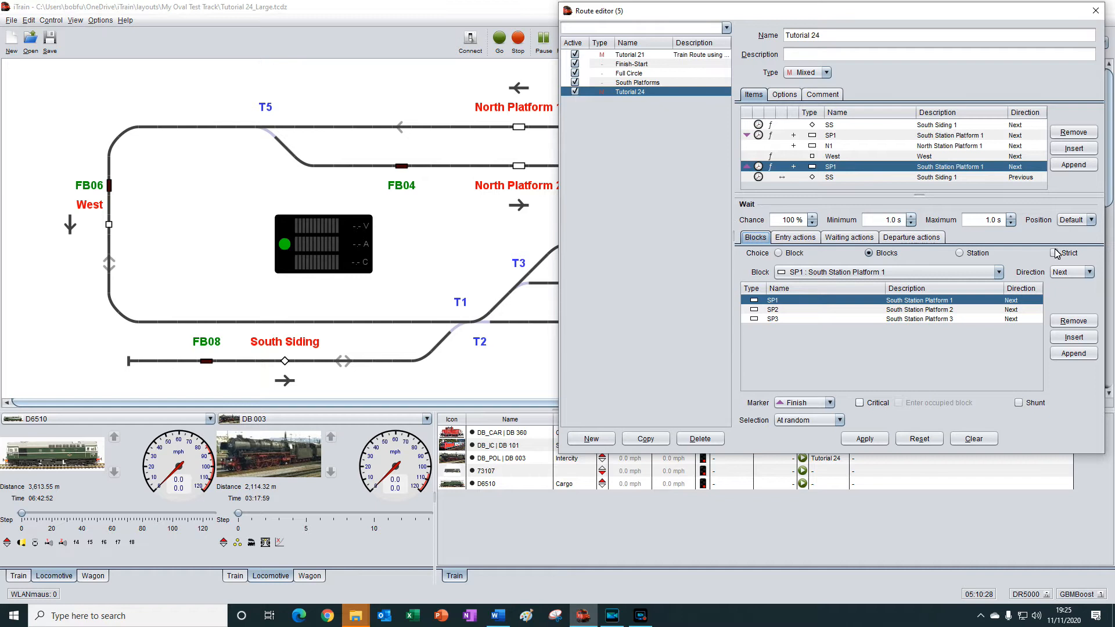
- Set the SP1 step's wait position to End, after briefly trying Start
click(1090, 219)
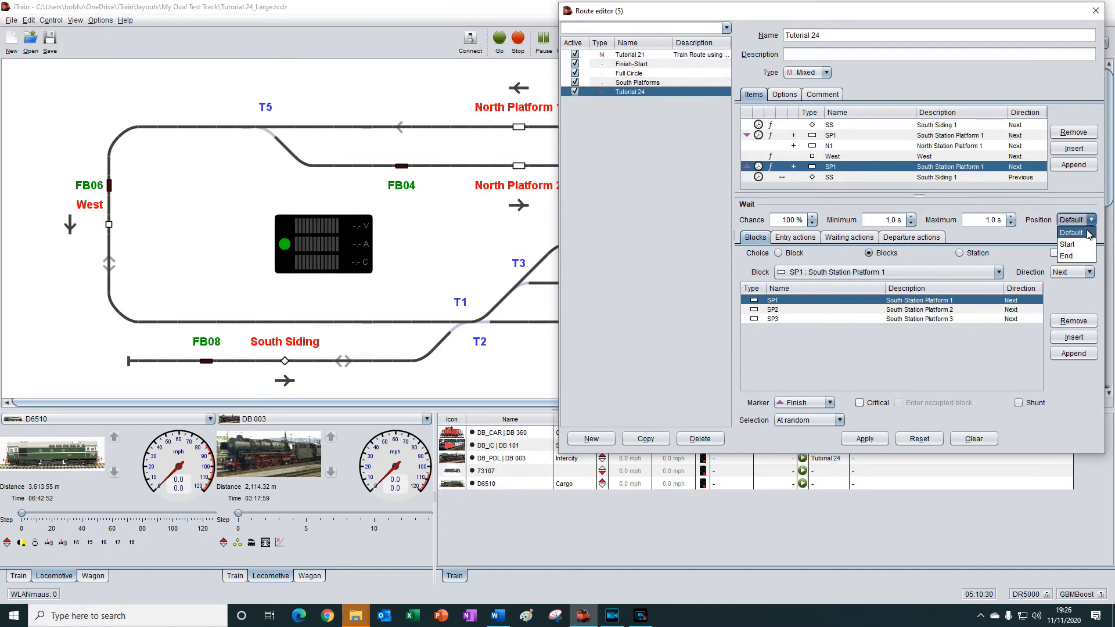
mouse_move(1066, 254)
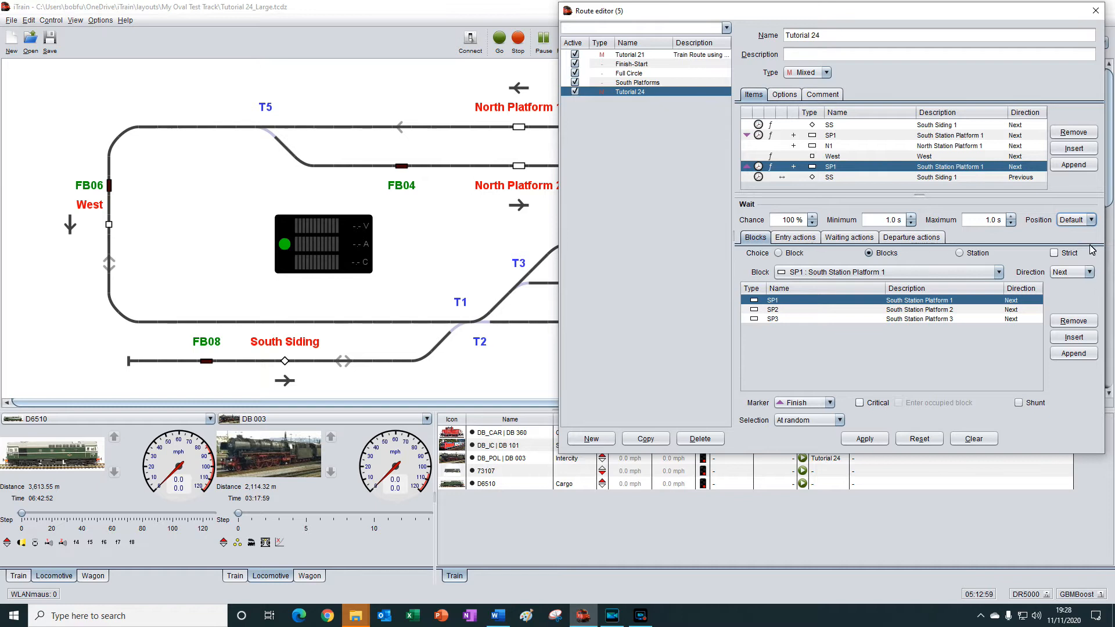
click(1089, 219)
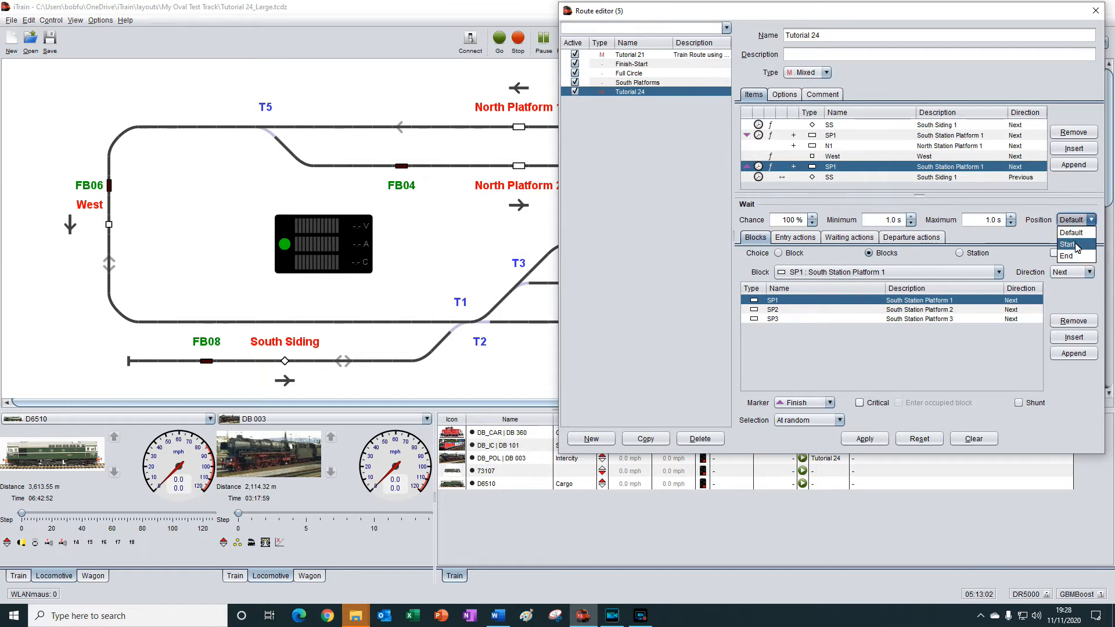
click(1067, 244)
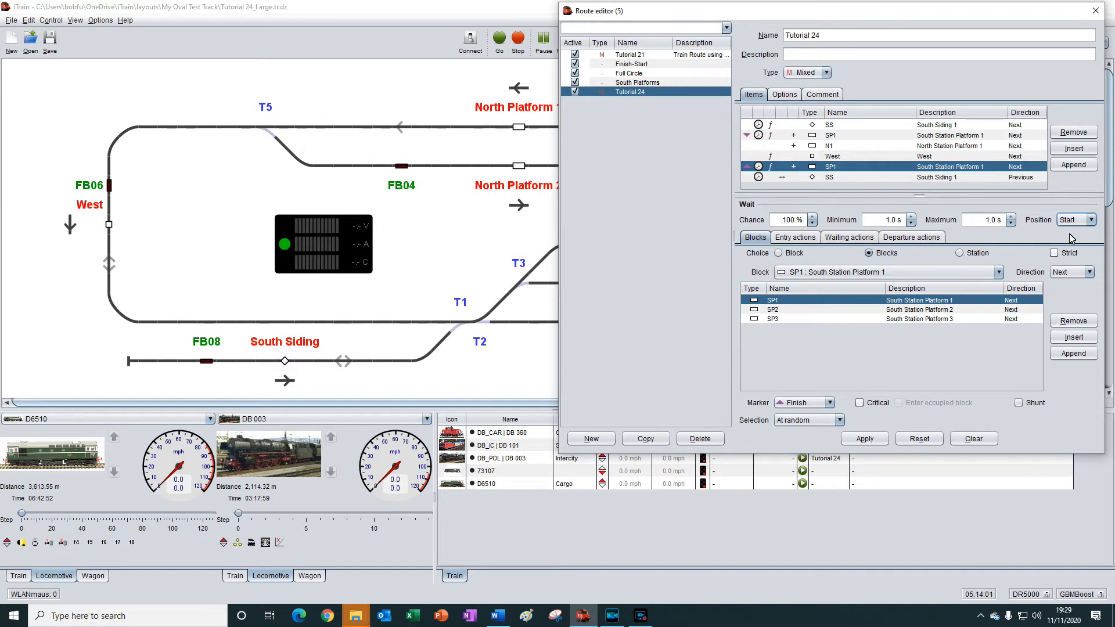
click(1092, 219)
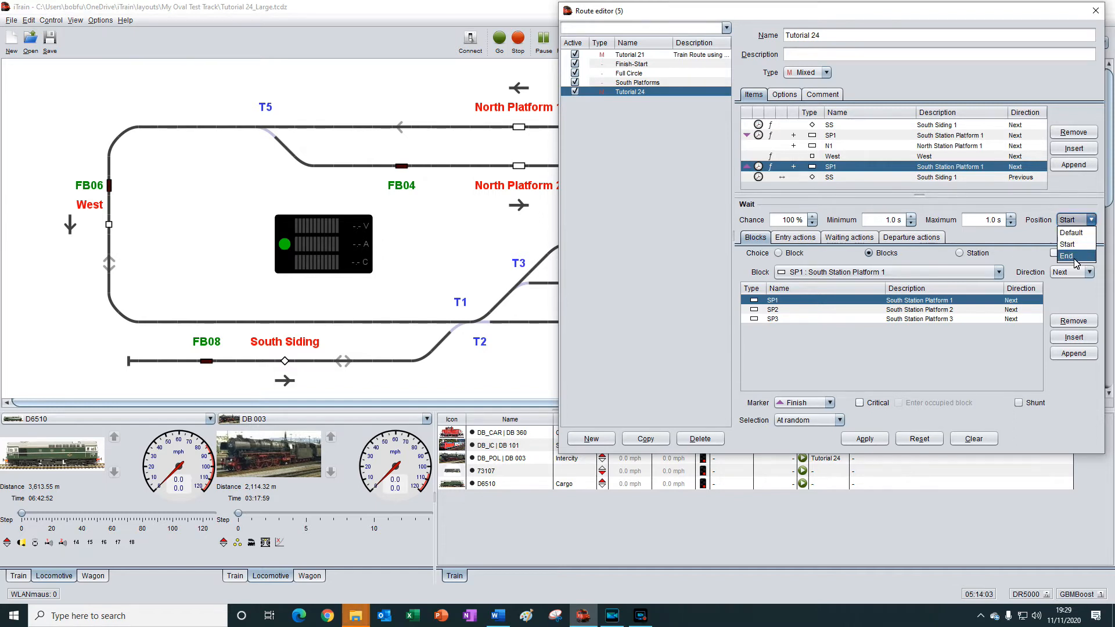
click(1066, 256)
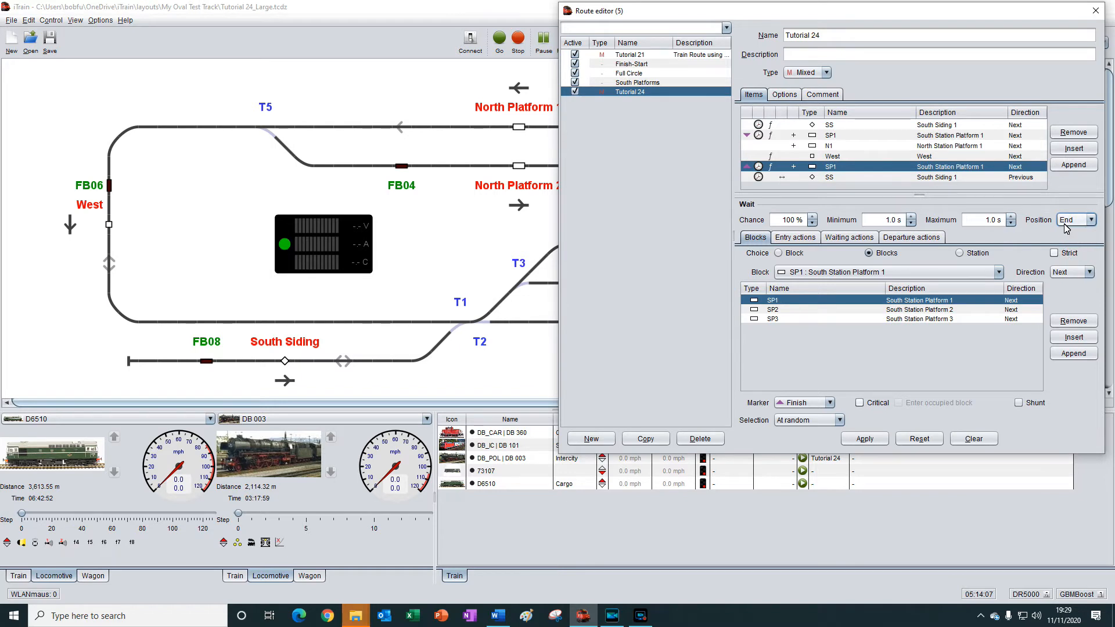
mouse_move(1066, 234)
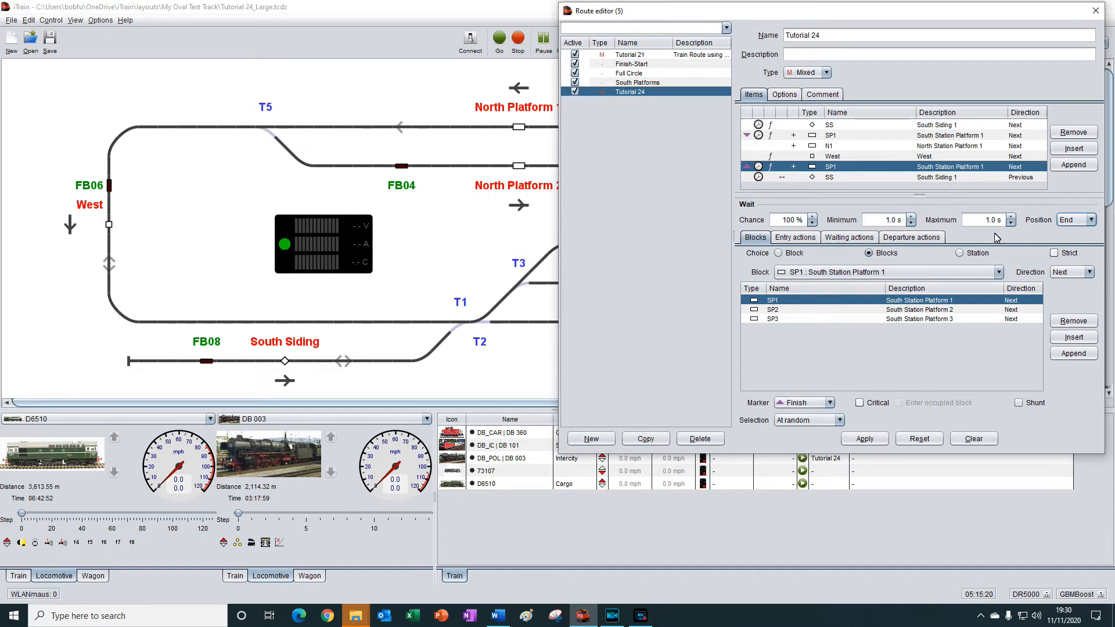
mouse_move(981, 264)
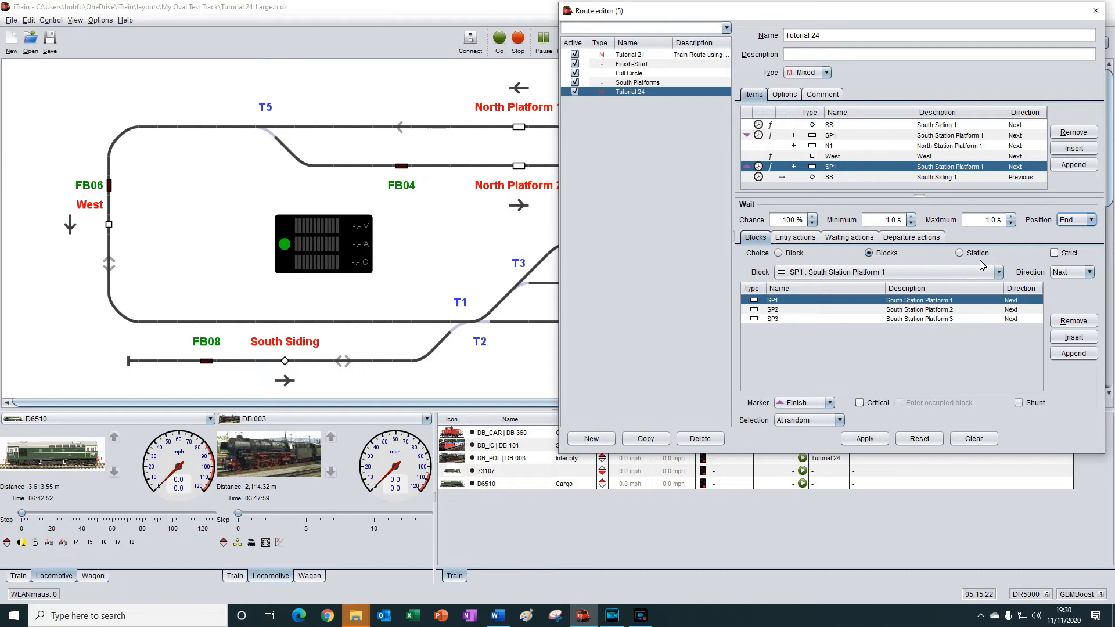
mouse_move(959, 262)
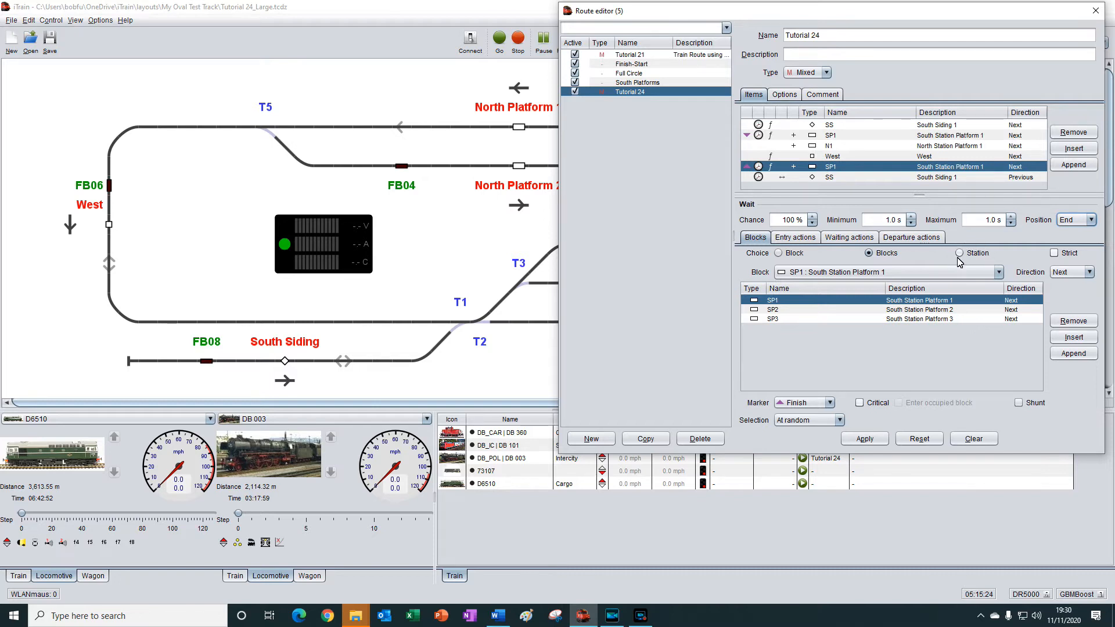
- Switch the SP1 step's block choice to Station, after toggling back to Blocks twice
click(959, 253)
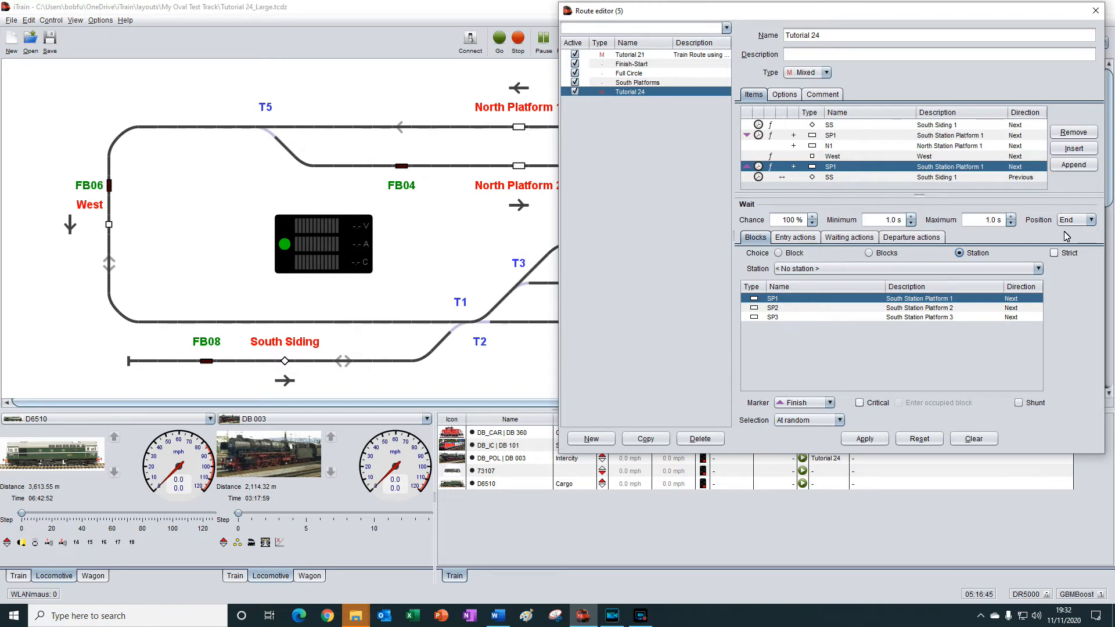
mouse_move(956, 257)
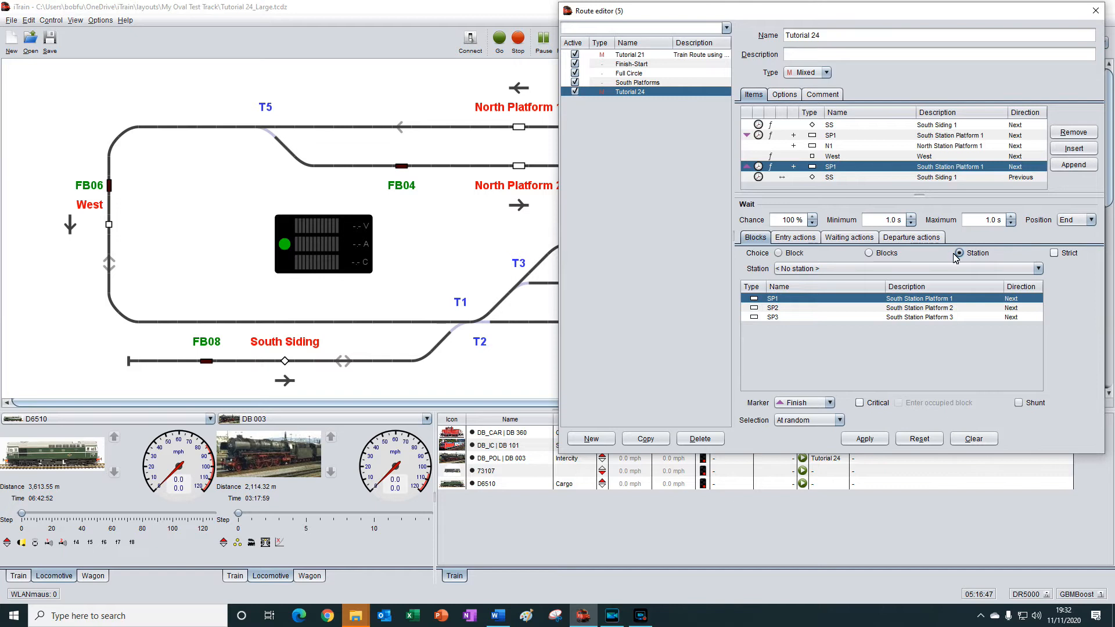
mouse_move(870, 257)
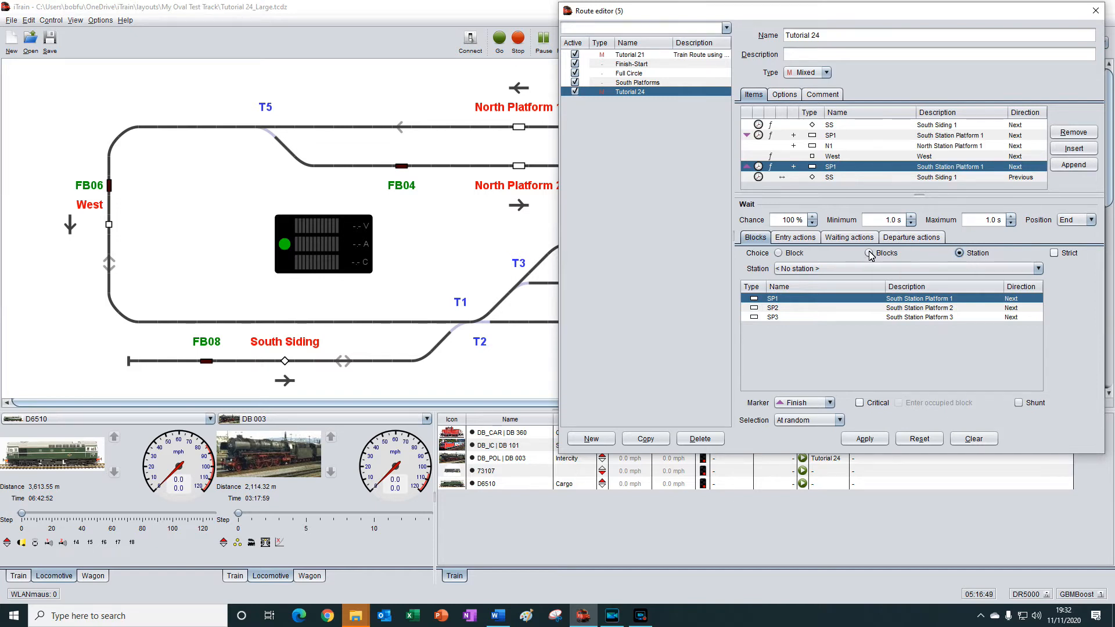
click(869, 253)
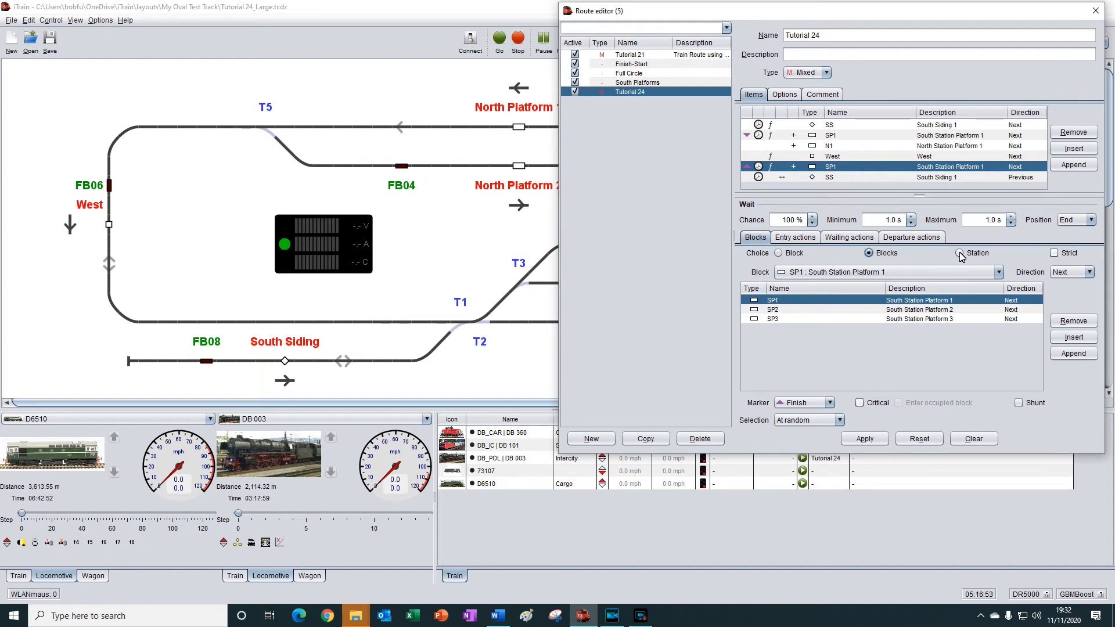
click(960, 253)
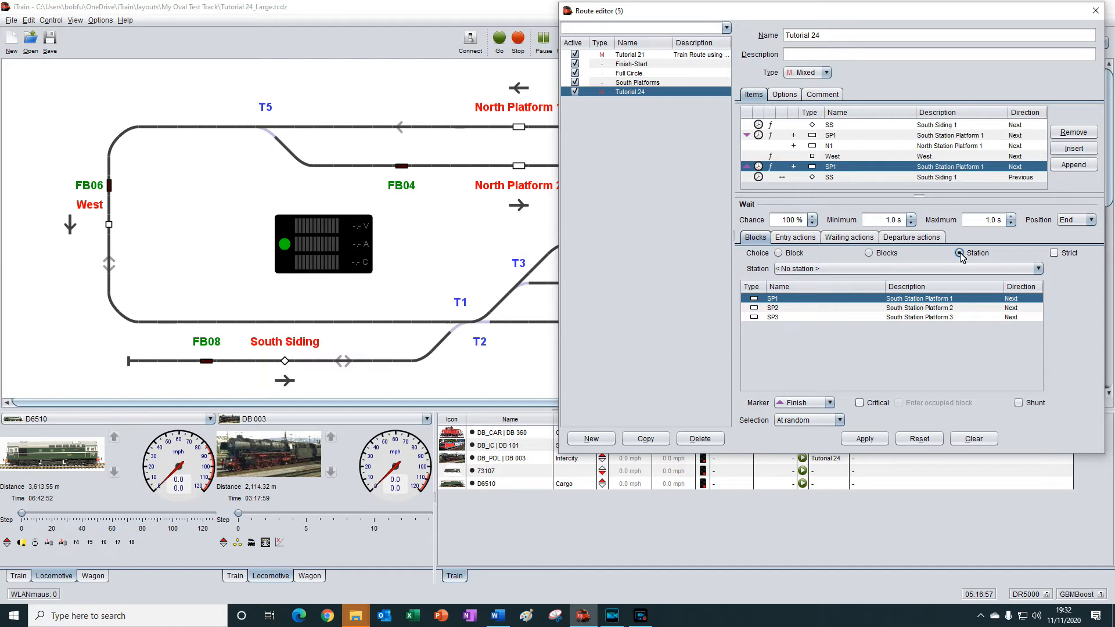
mouse_move(962, 265)
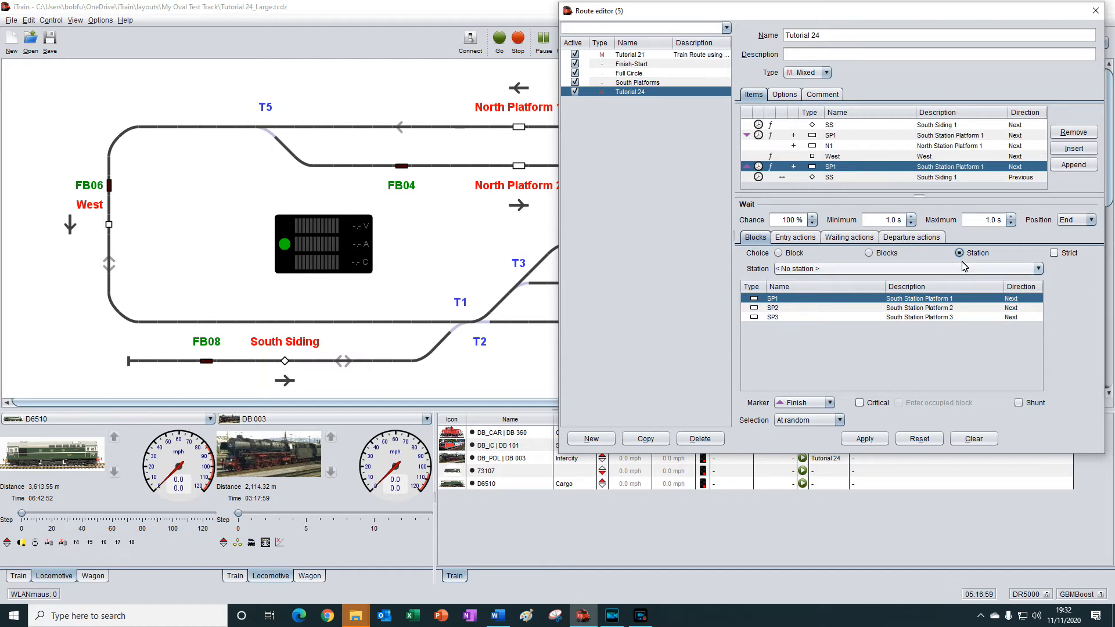
mouse_move(953, 276)
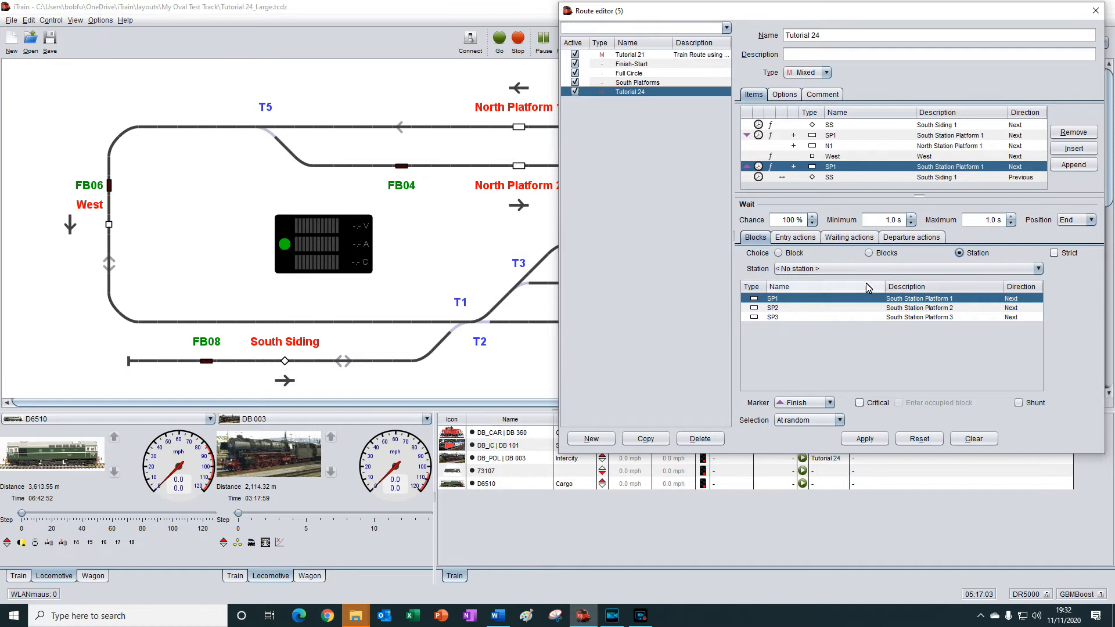
mouse_move(916, 306)
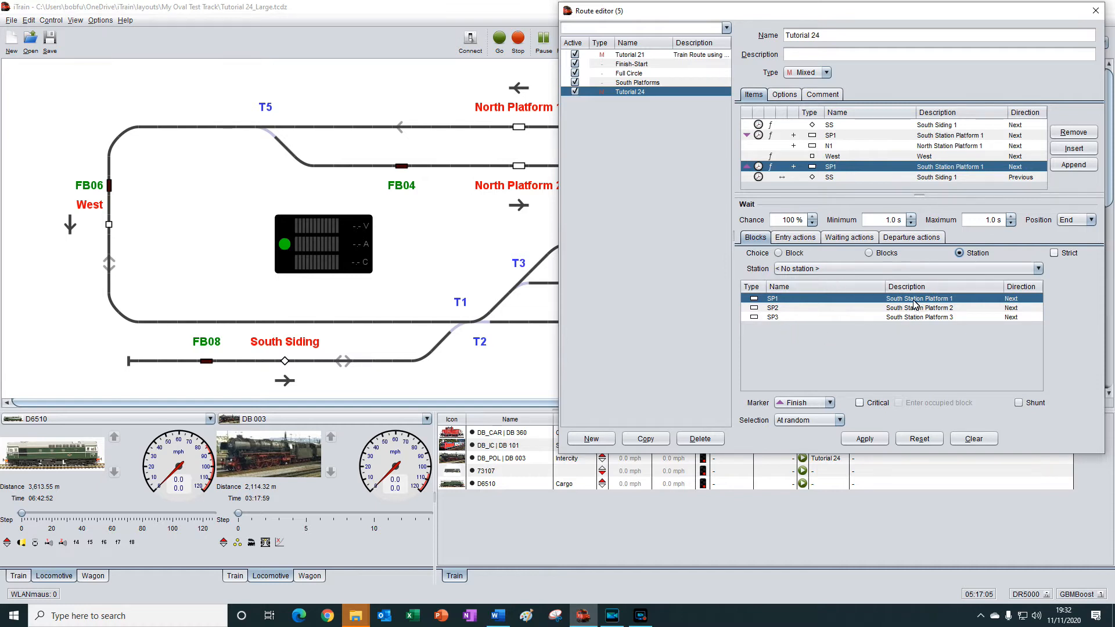
mouse_move(913, 317)
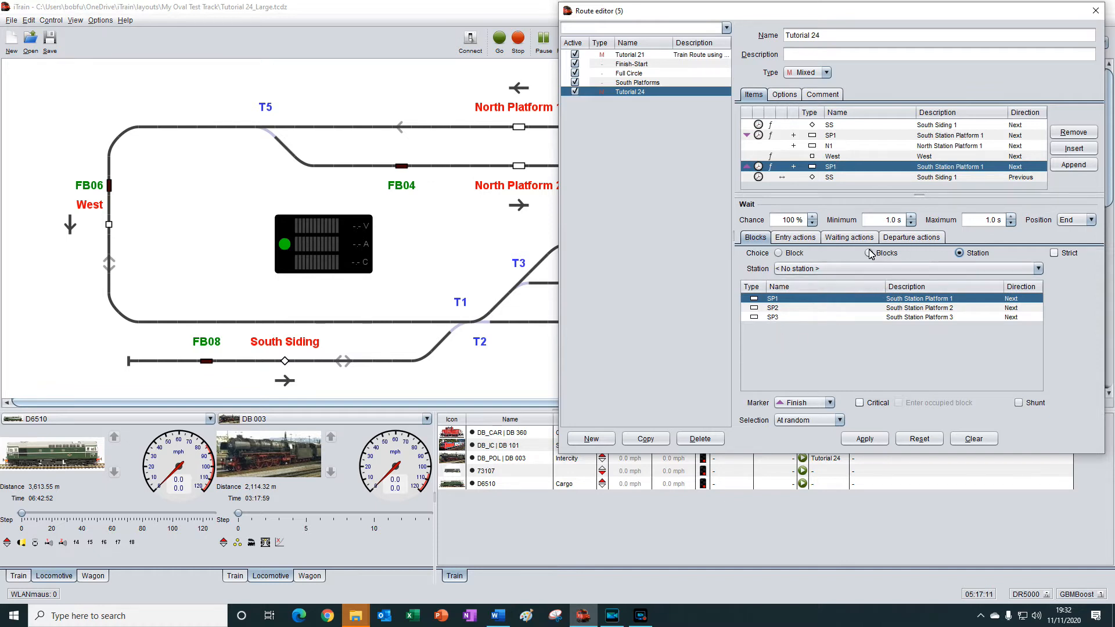
click(868, 253)
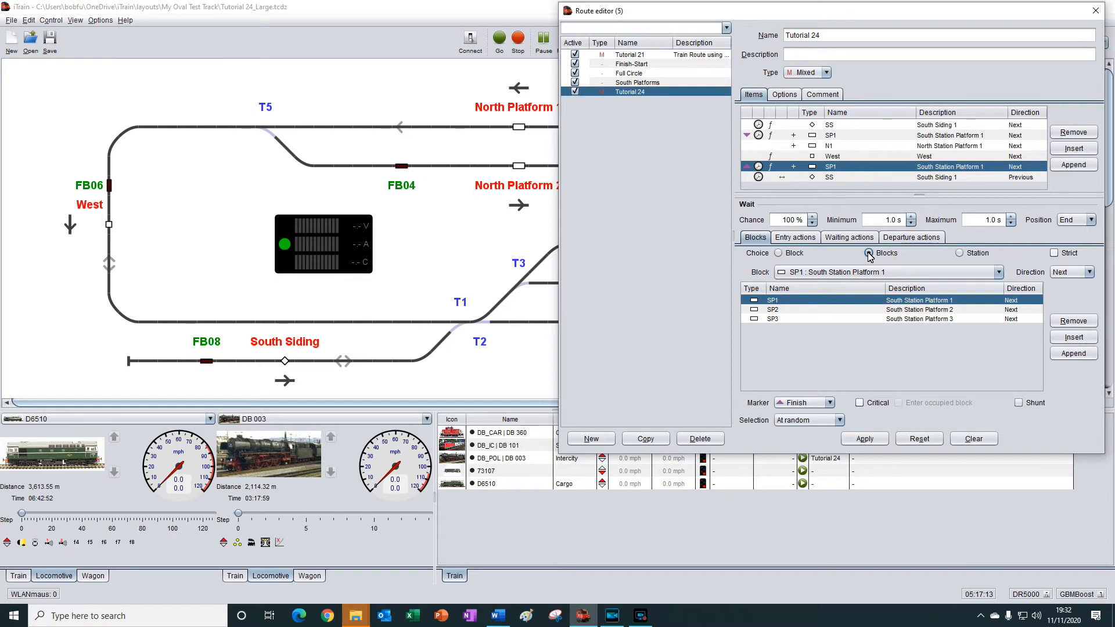
mouse_move(960, 254)
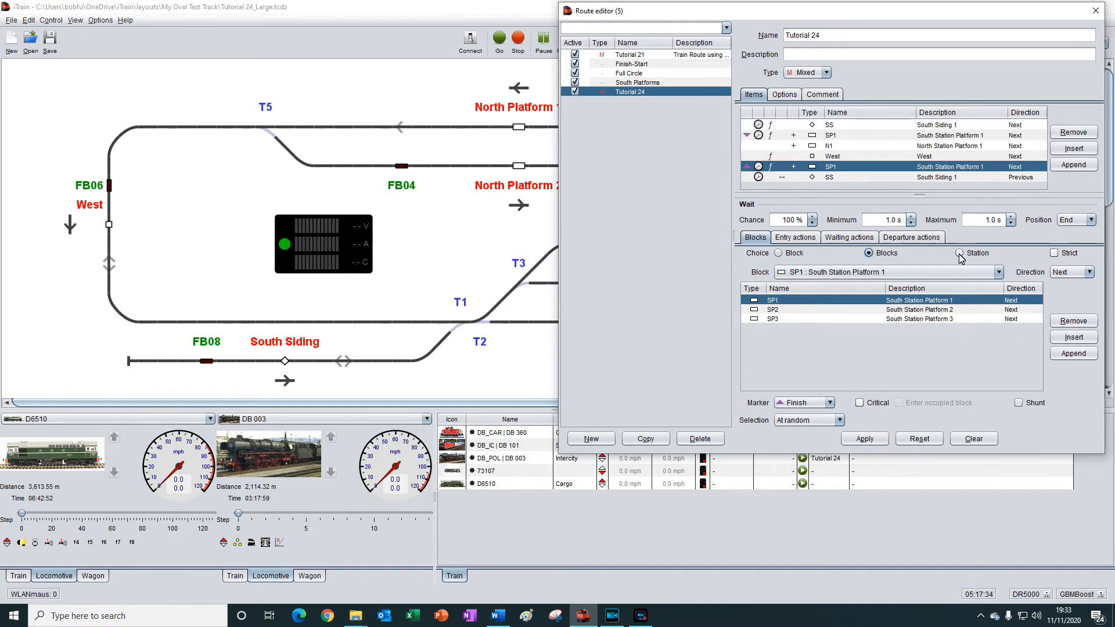
click(961, 253)
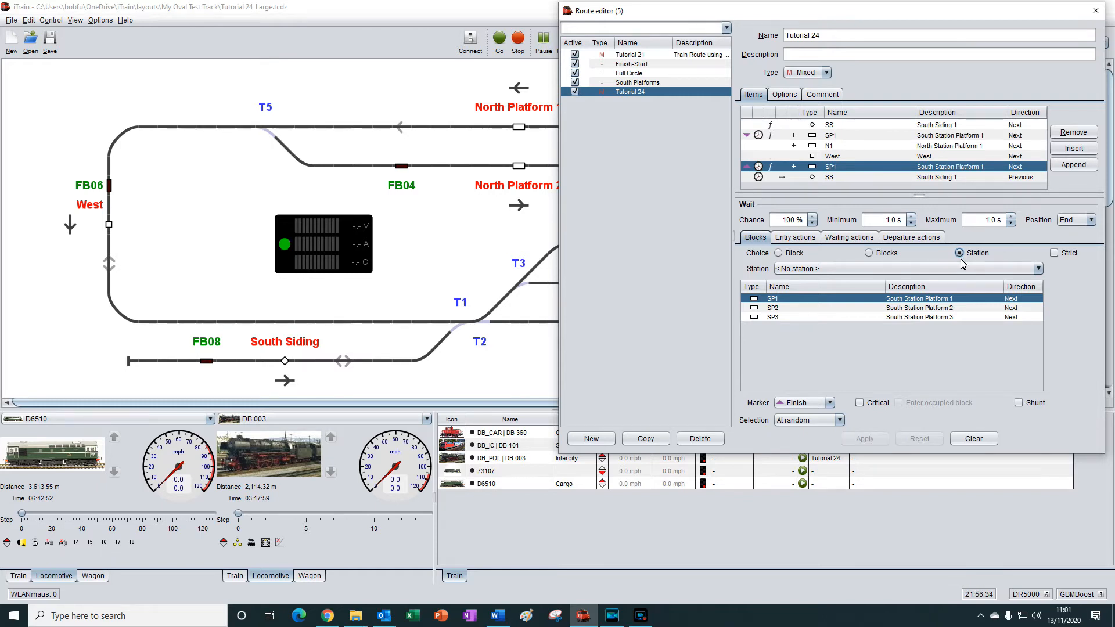
mouse_move(788, 96)
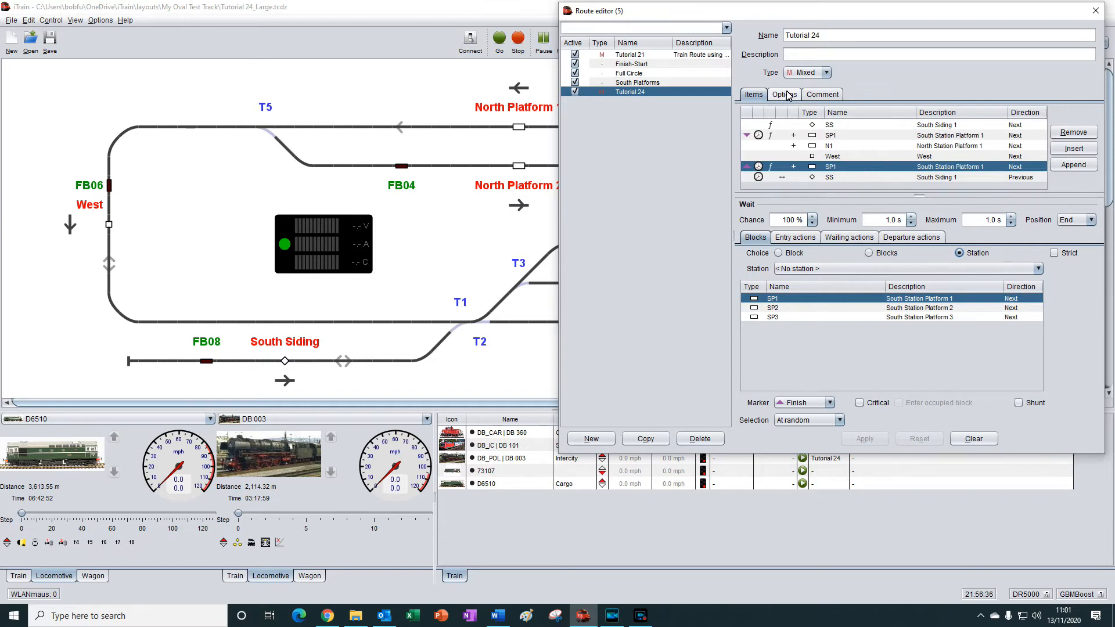
click(783, 94)
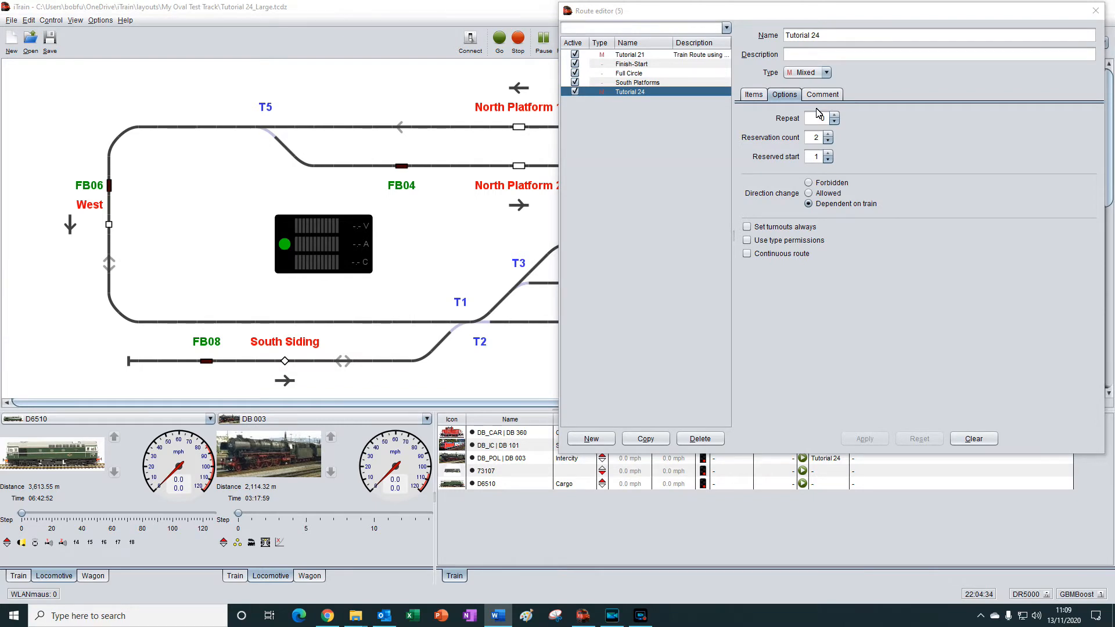
click(827, 122)
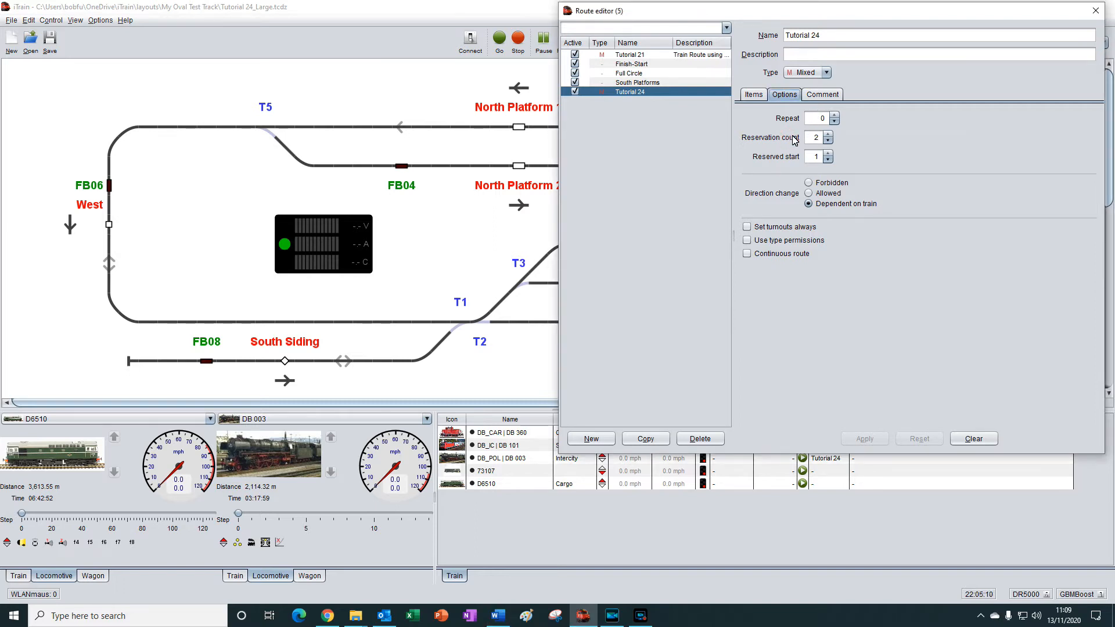
mouse_move(795, 138)
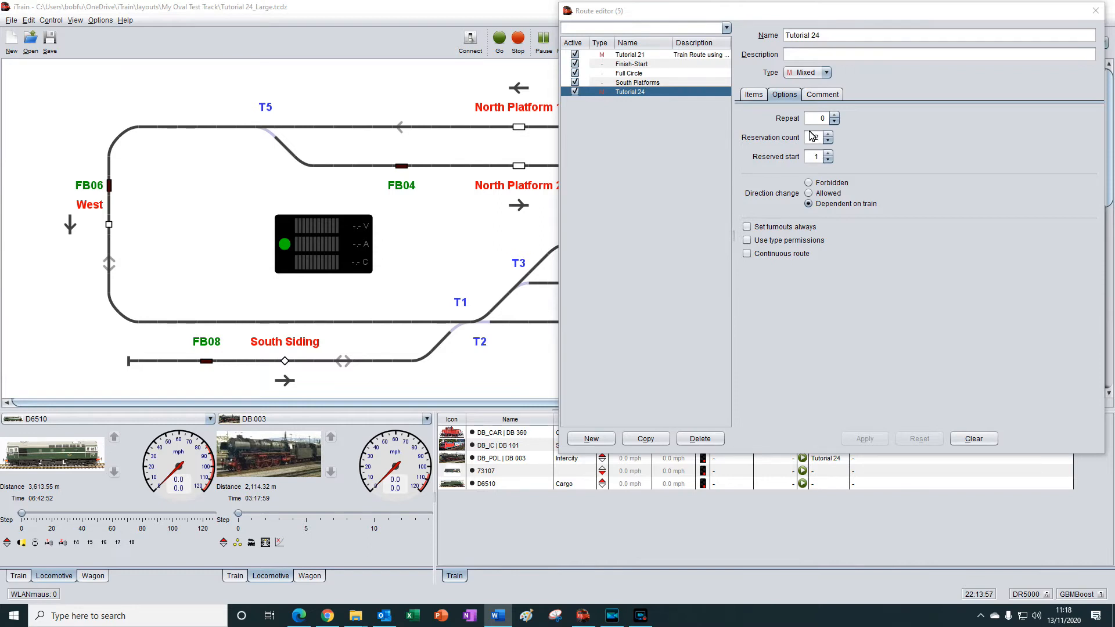
click(827, 134)
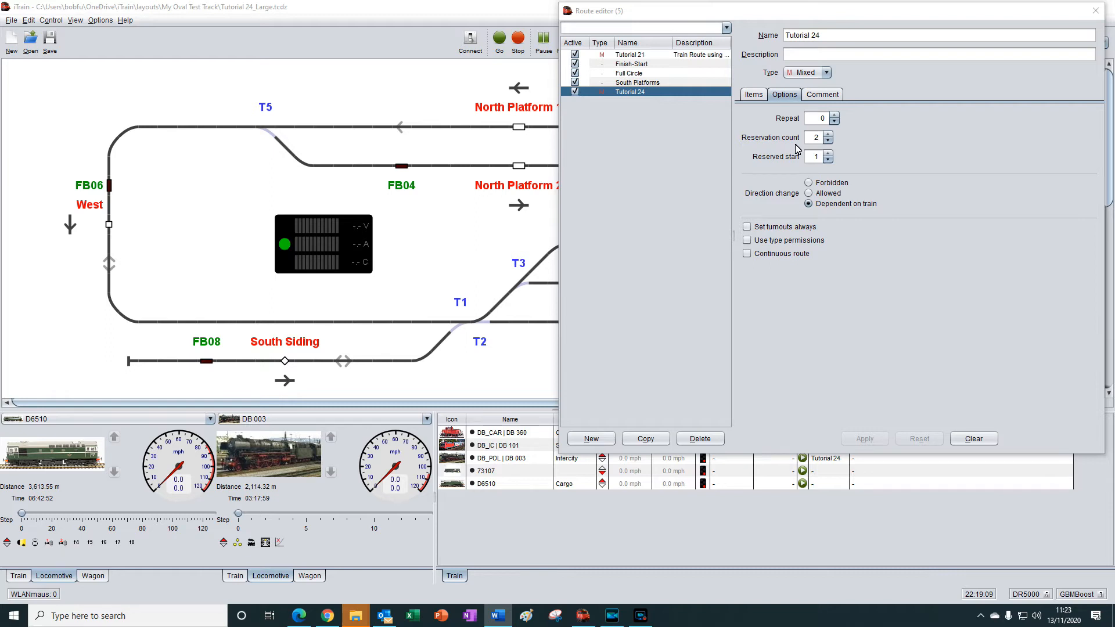
click(640, 28)
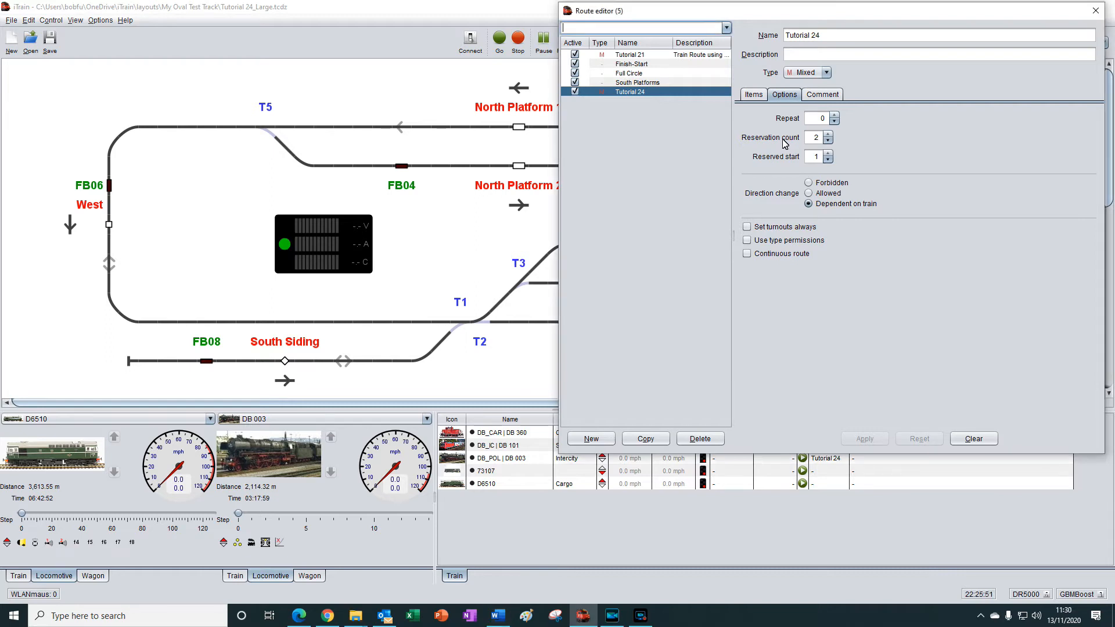
mouse_move(791, 156)
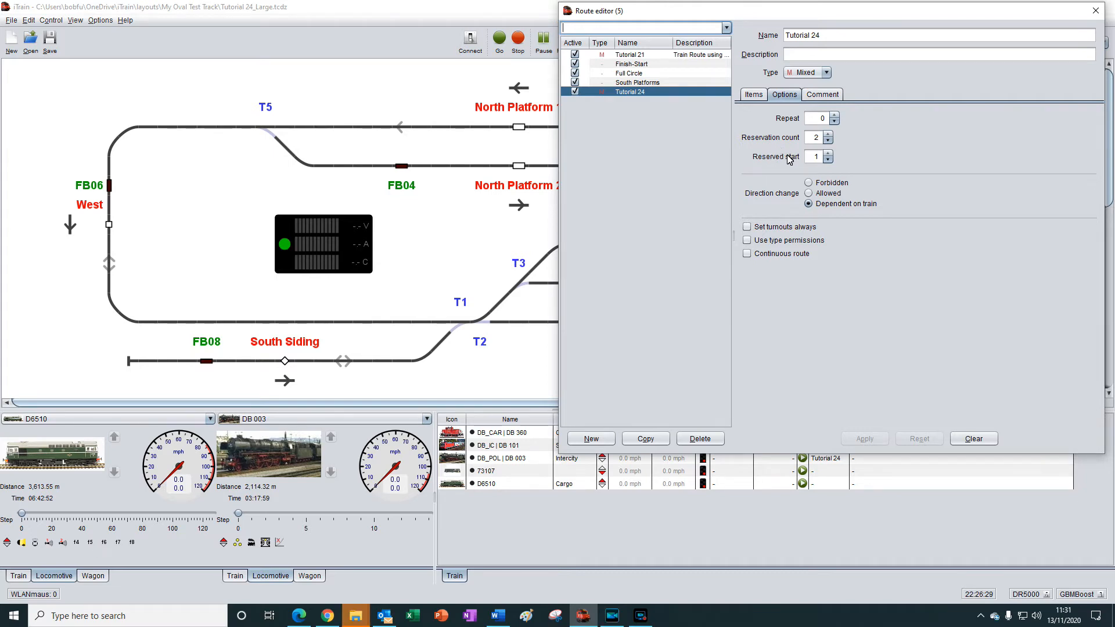
mouse_move(788, 158)
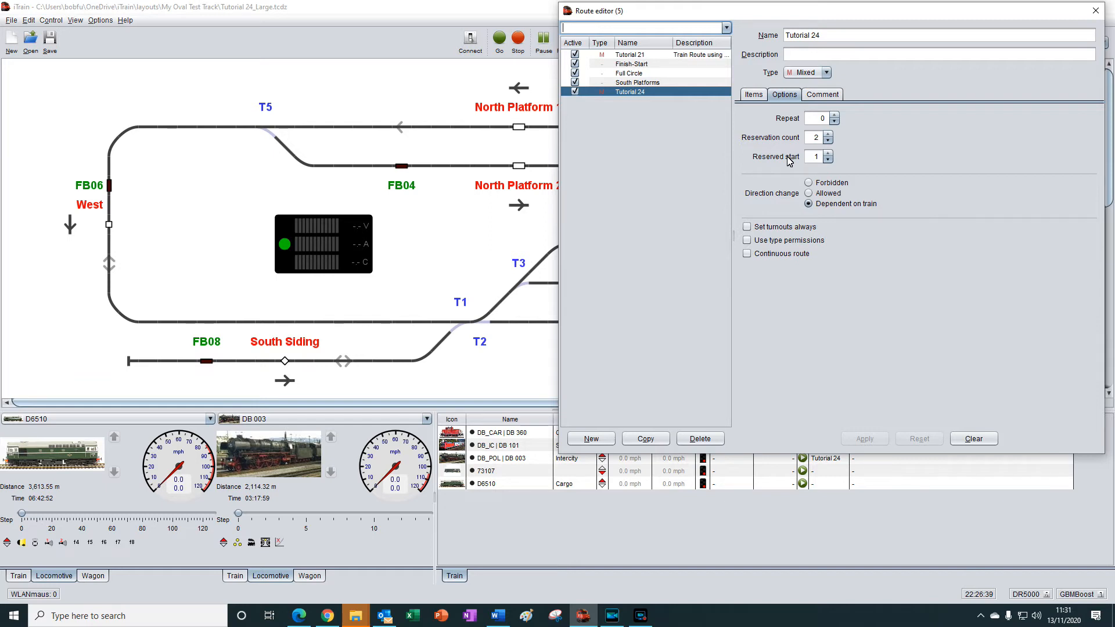
mouse_move(795, 161)
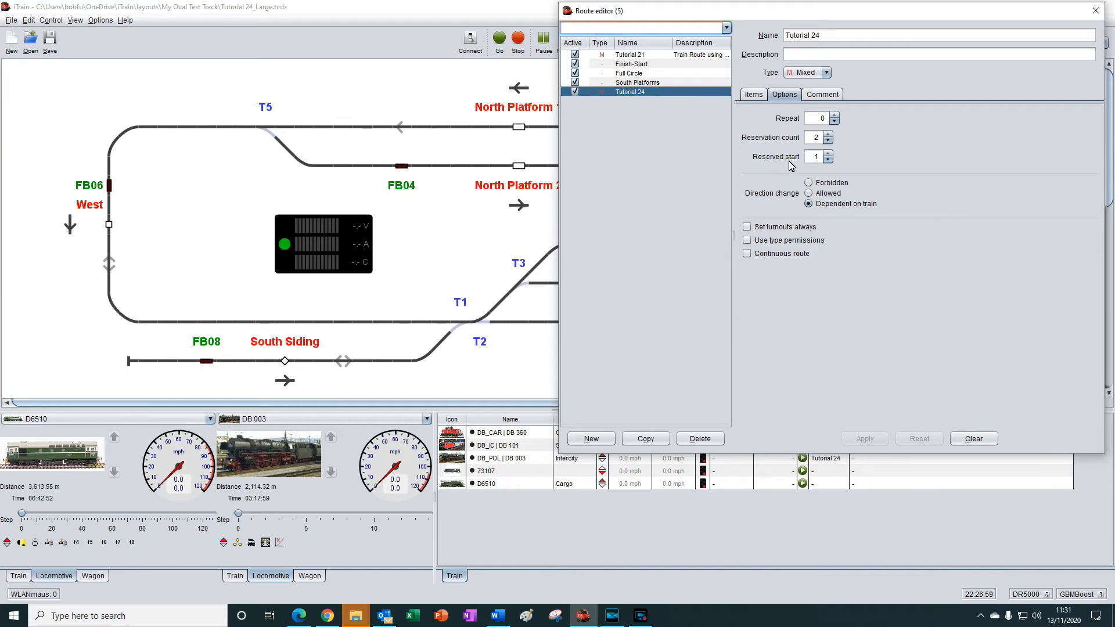
mouse_move(795, 162)
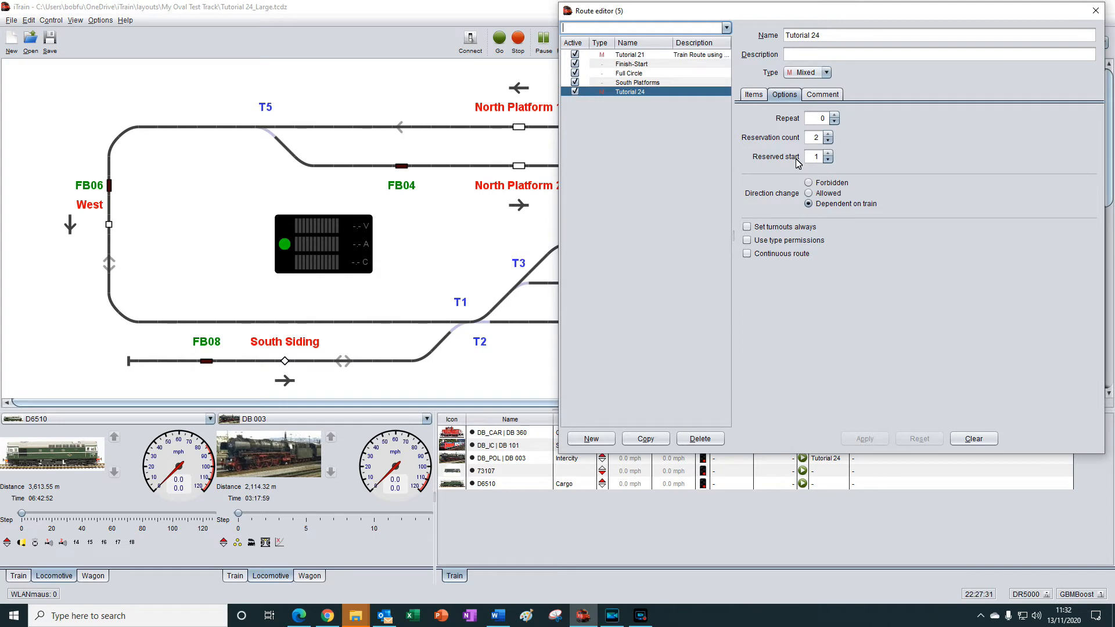
mouse_move(797, 164)
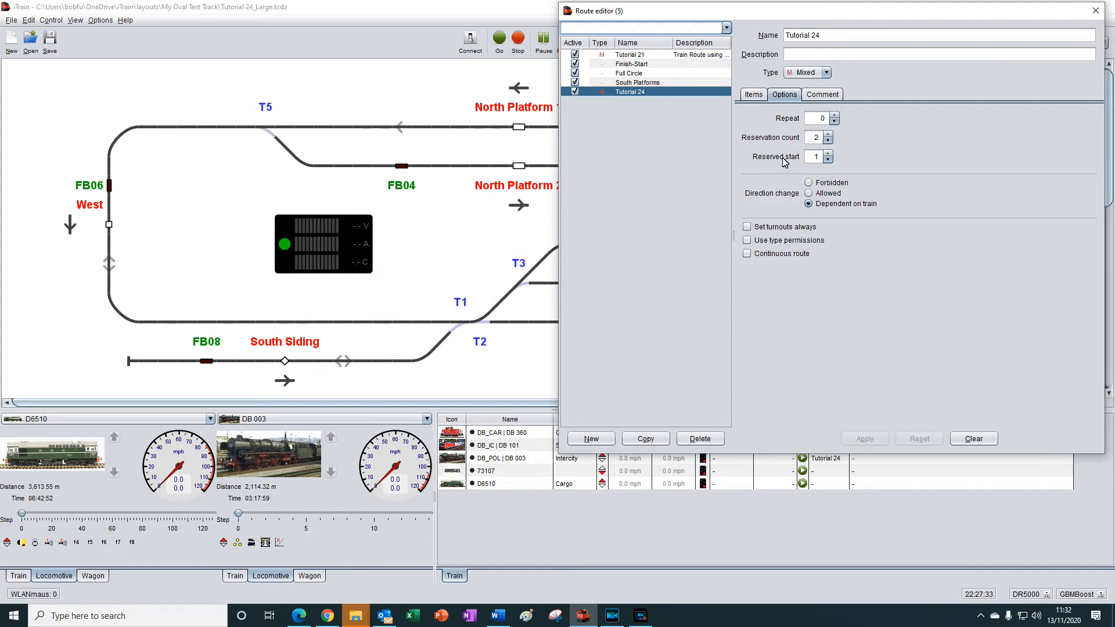
mouse_move(786, 158)
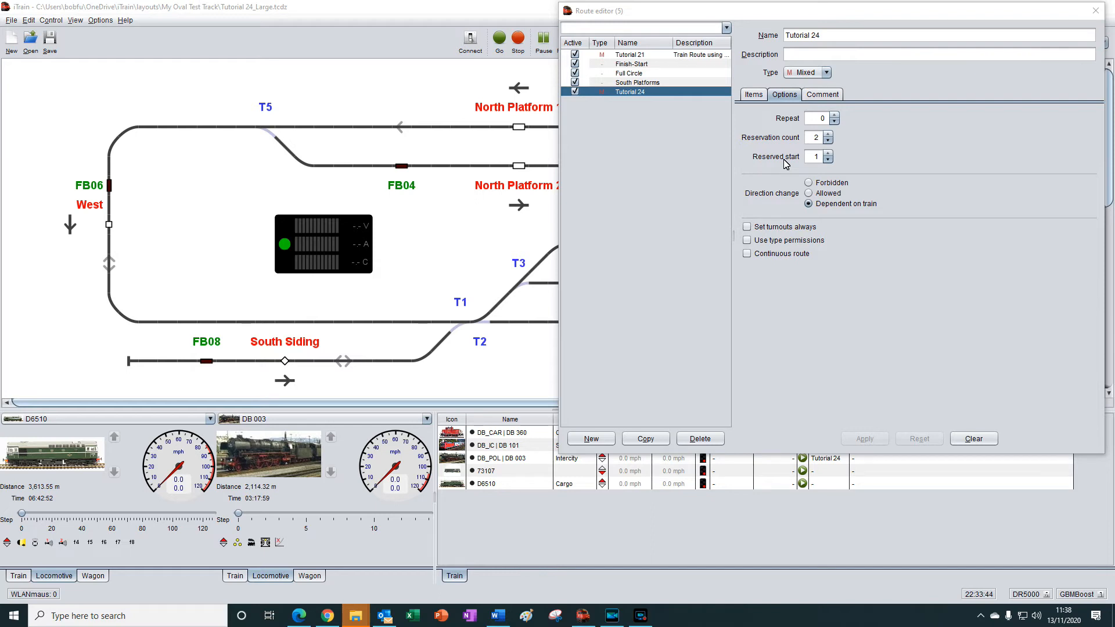
mouse_move(779, 186)
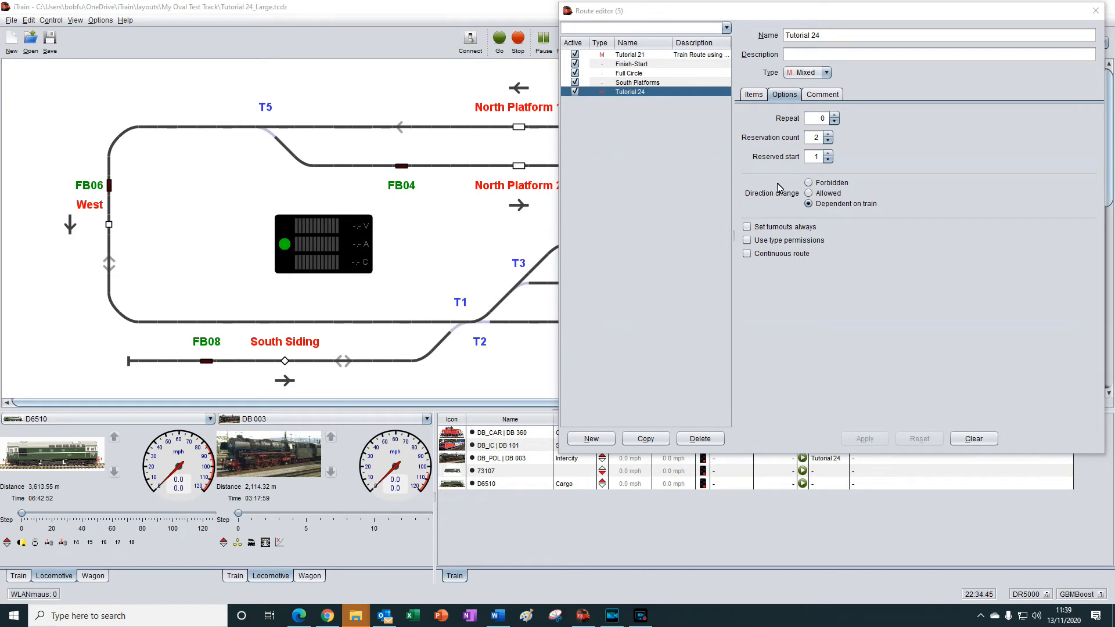
mouse_move(801, 193)
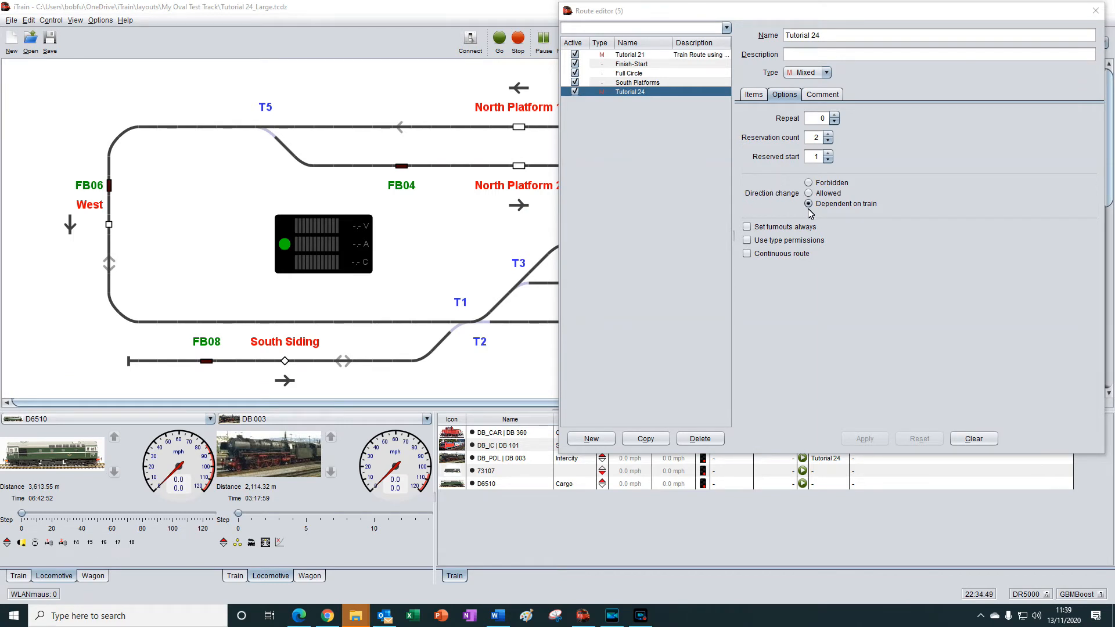
mouse_move(842, 204)
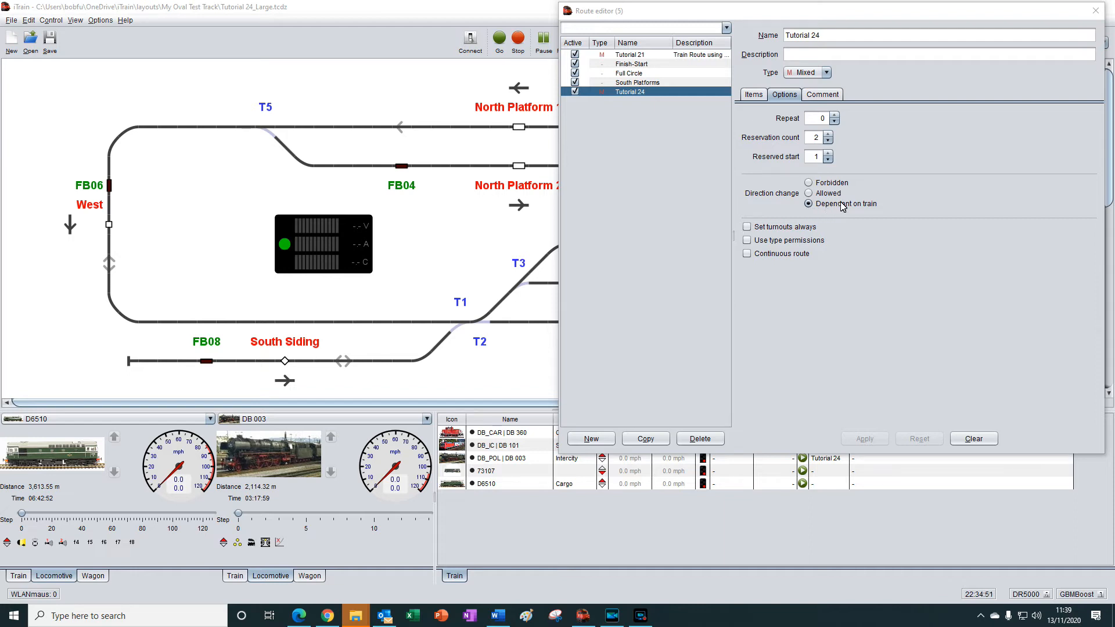
mouse_move(868, 210)
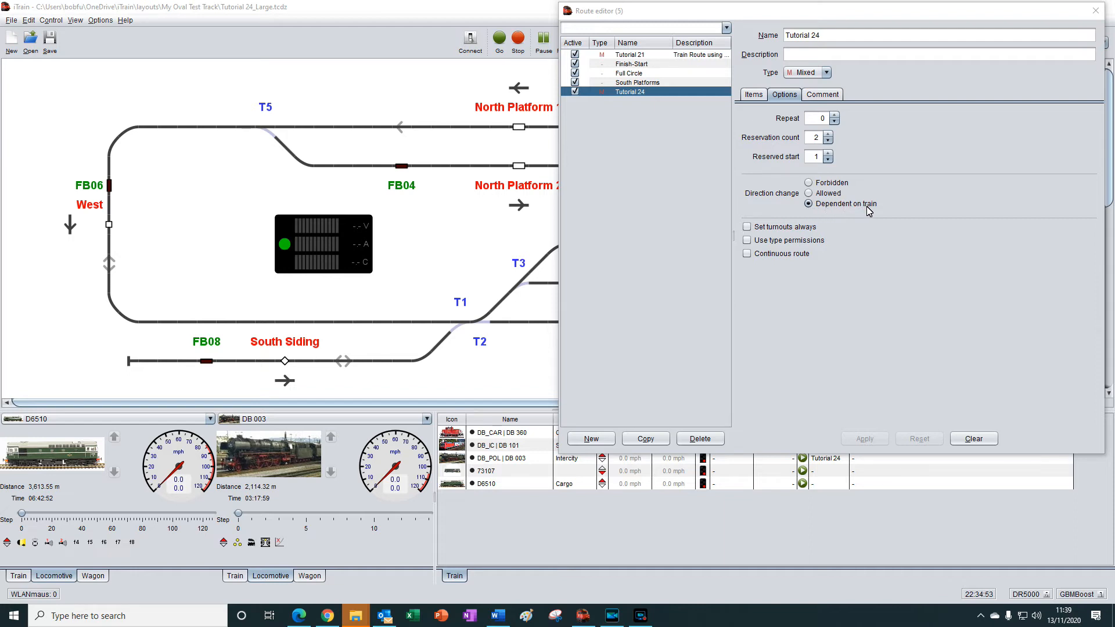
mouse_move(843, 224)
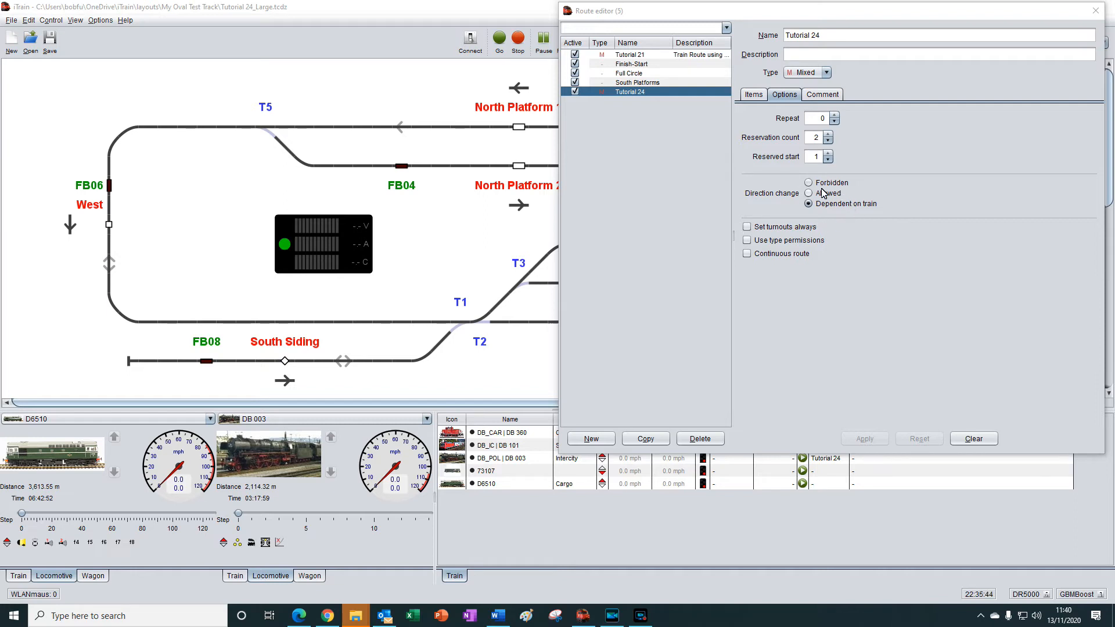
click(808, 193)
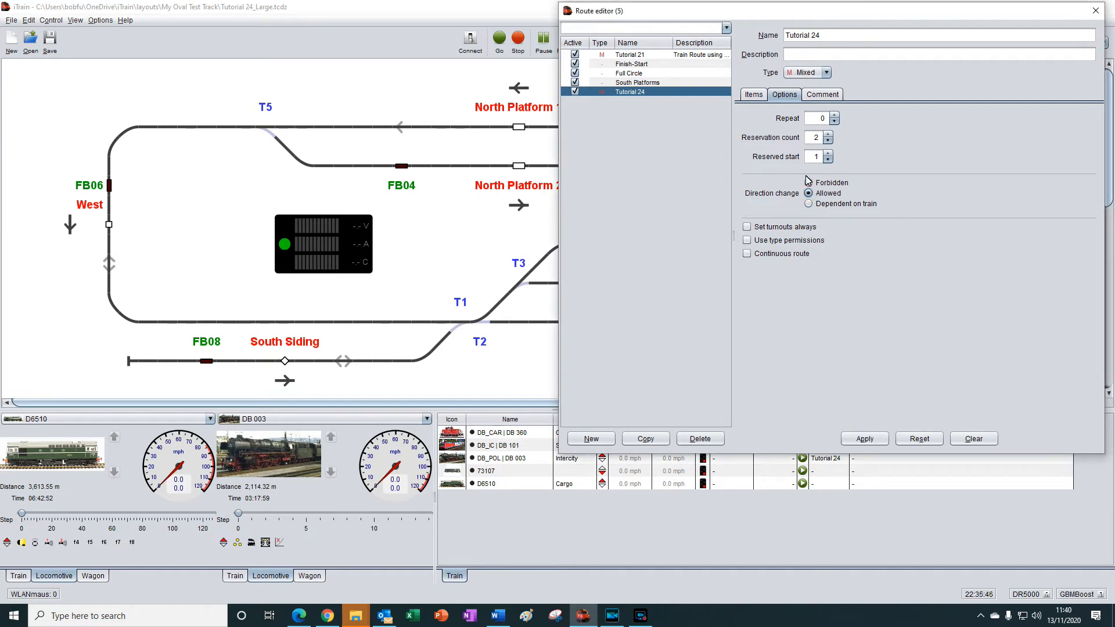
click(809, 183)
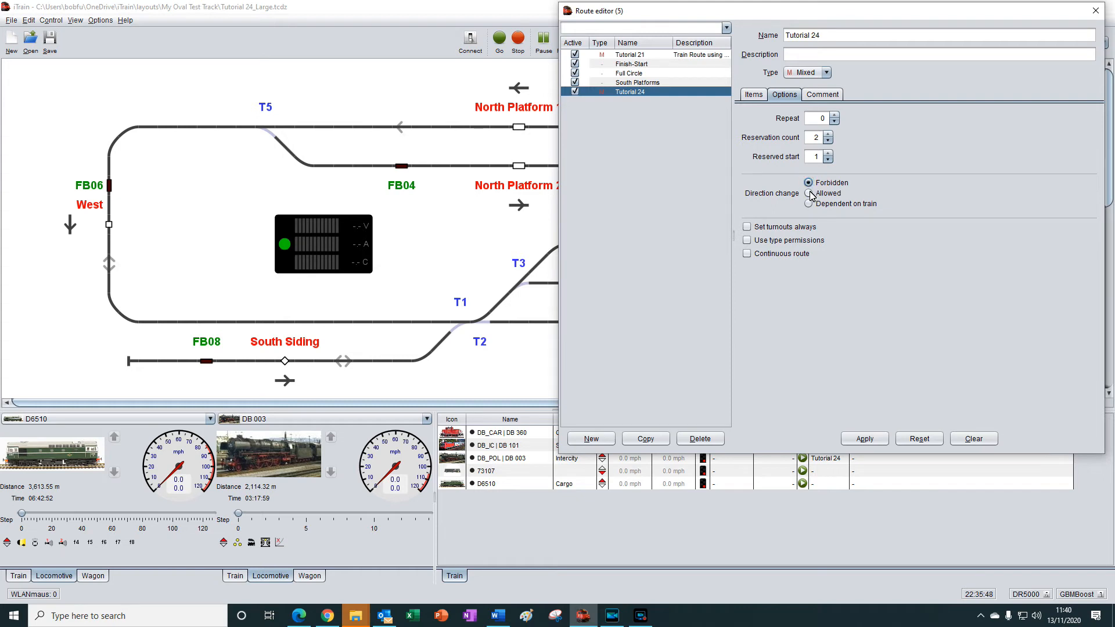
click(808, 193)
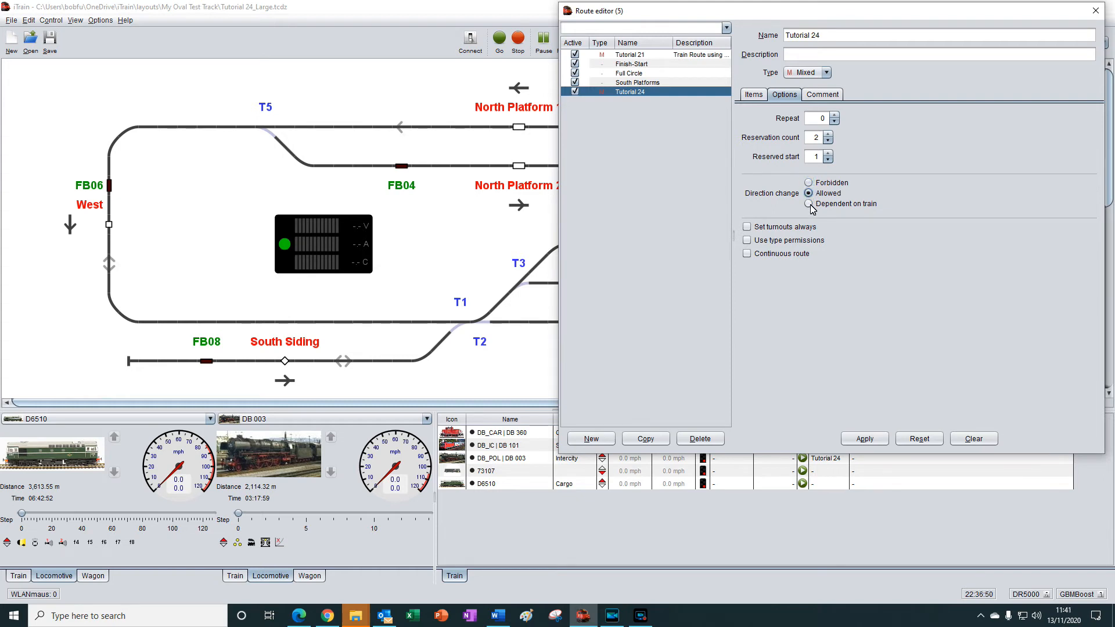
click(808, 204)
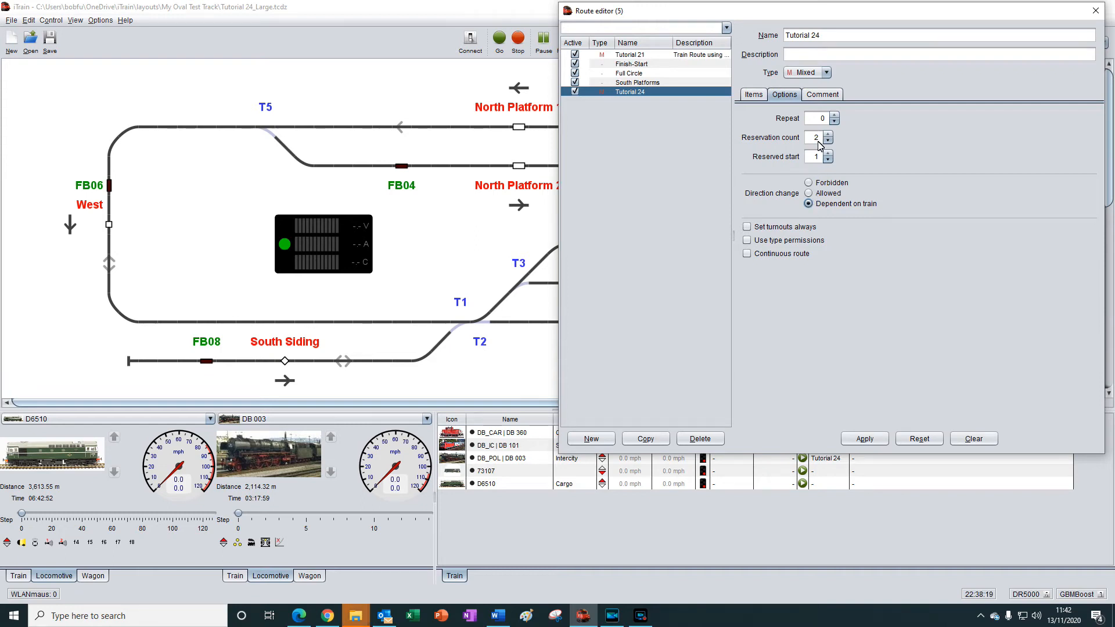
mouse_move(818, 84)
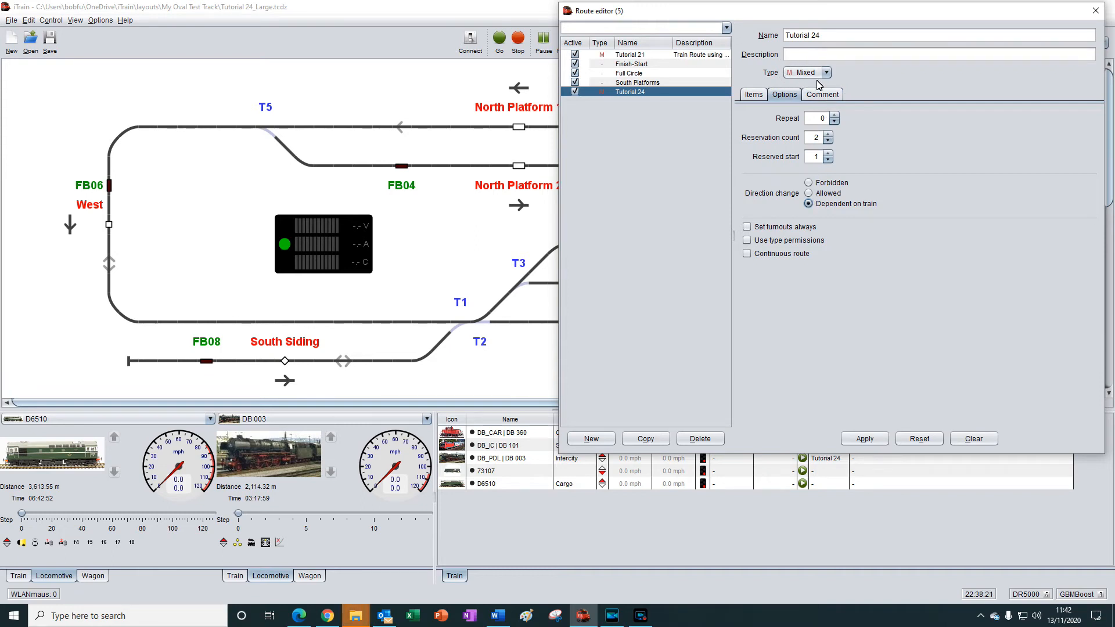
mouse_move(824, 63)
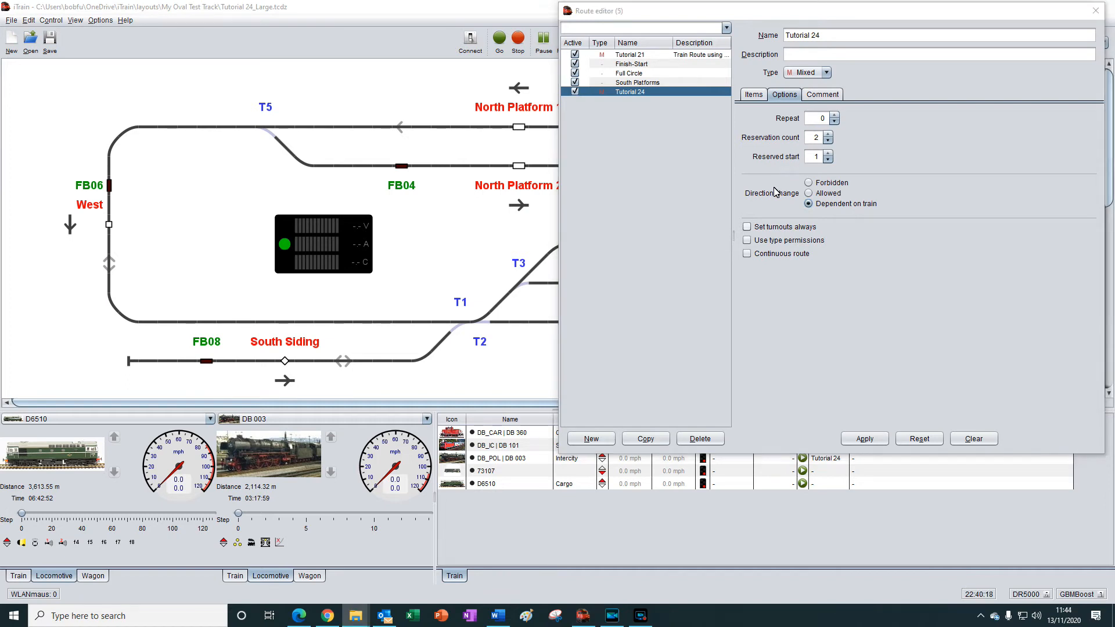
- Enable 'Set turnouts always' for Tutorial 24 and close the route editor
click(746, 226)
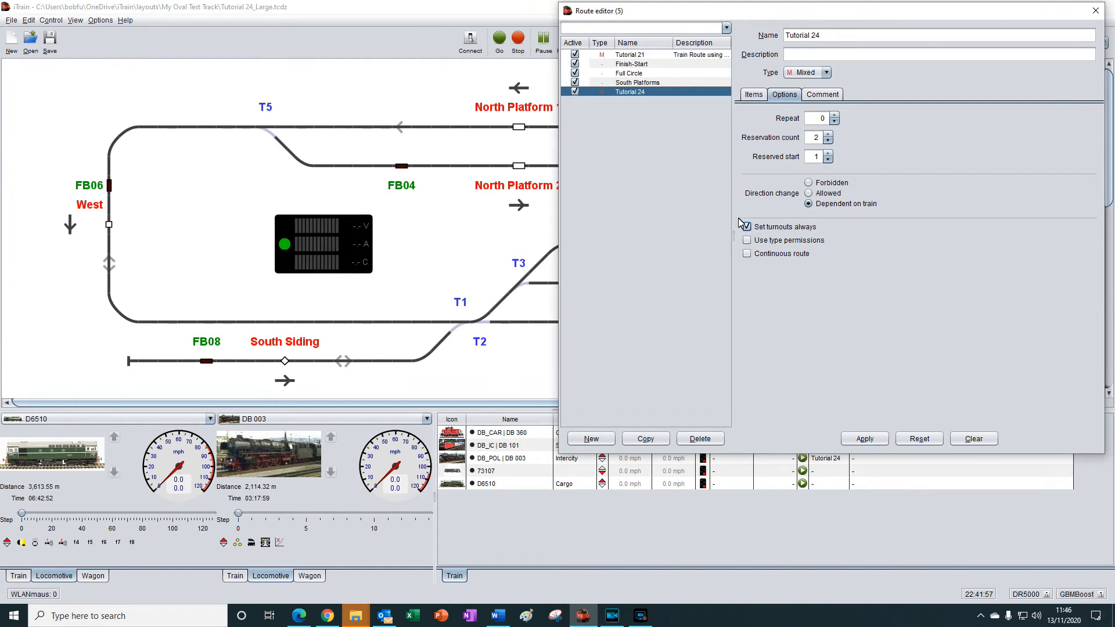
click(747, 226)
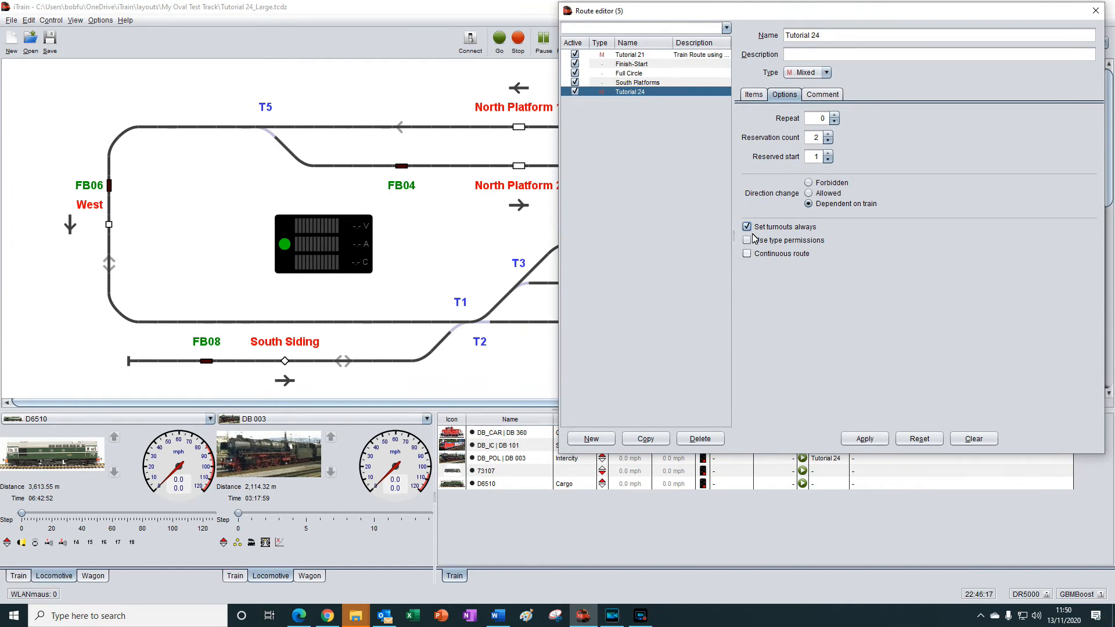
mouse_move(766, 251)
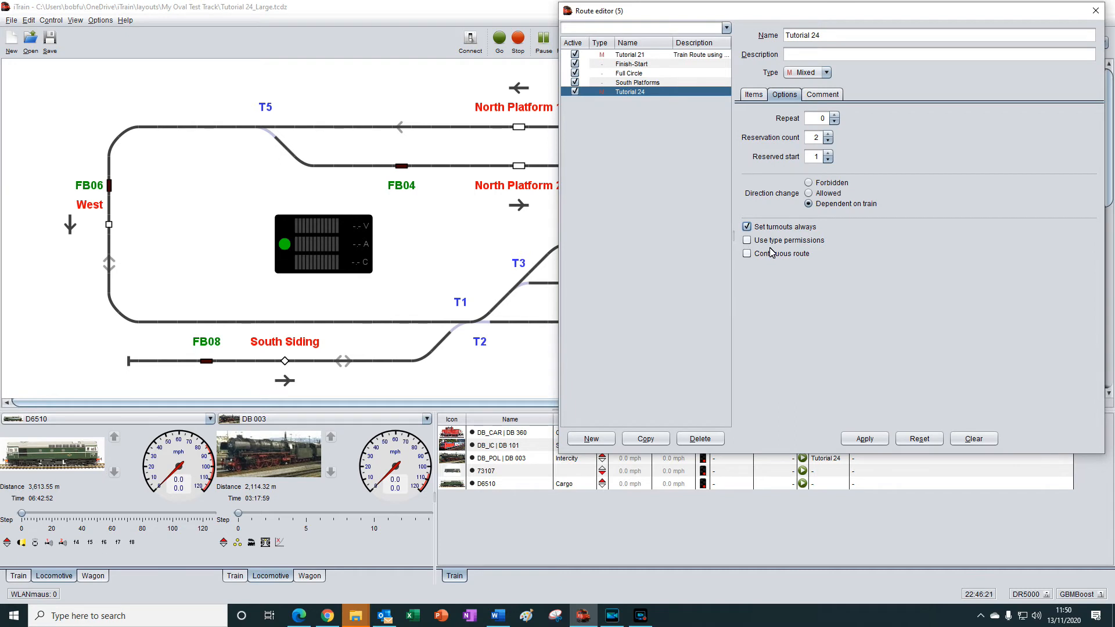
mouse_move(756, 252)
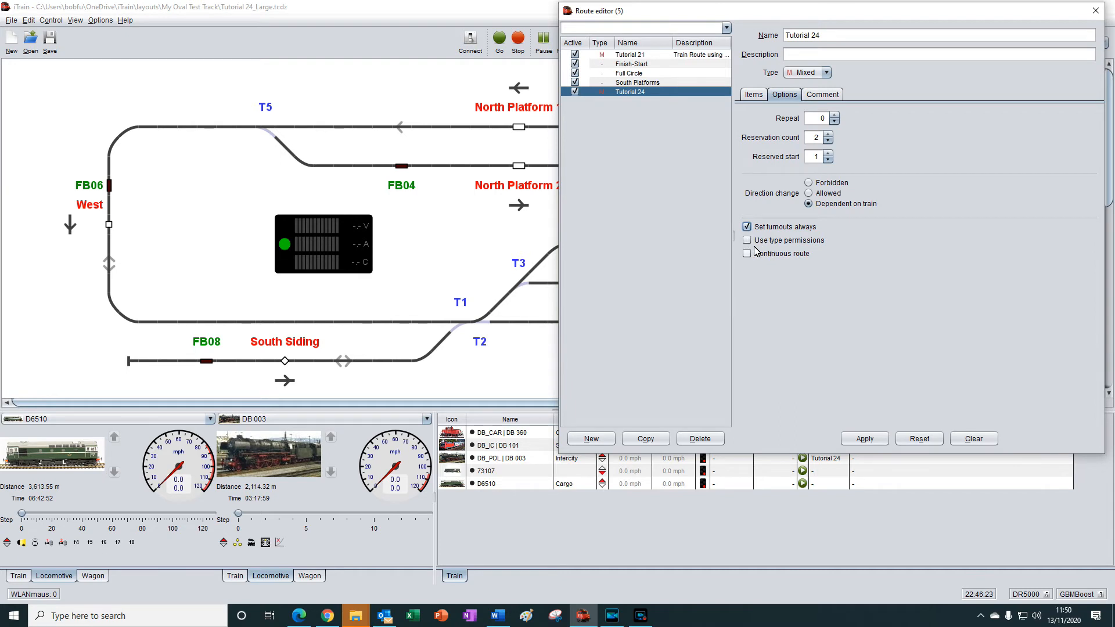
mouse_move(757, 242)
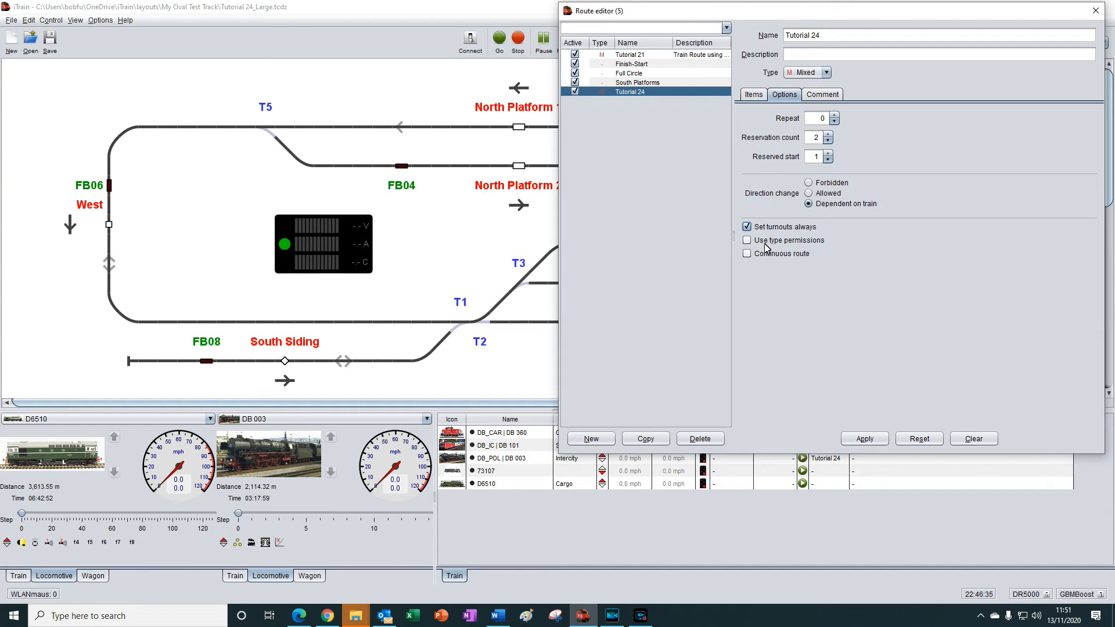
mouse_move(950, 104)
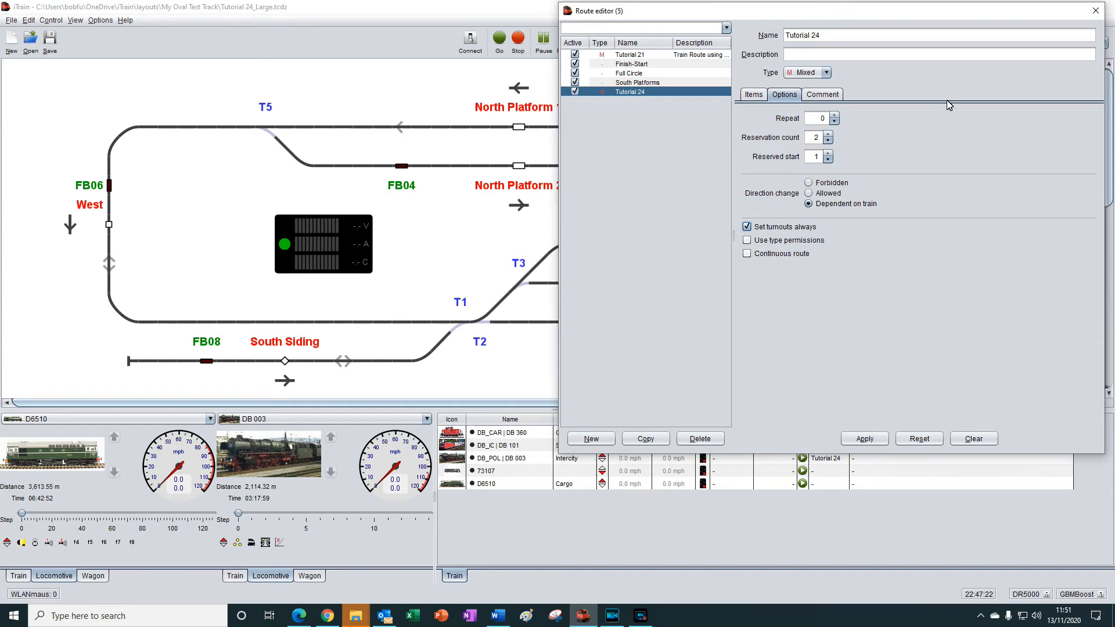
click(1093, 11)
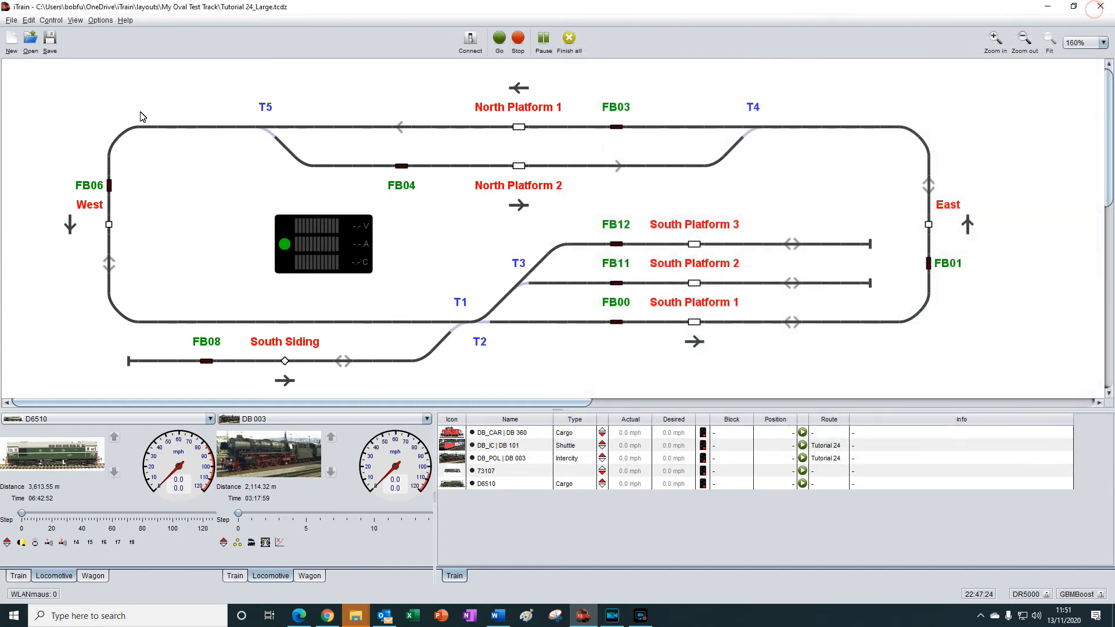
- Open the Train type editor from the Edit menu, view Cargo, then close it
click(28, 20)
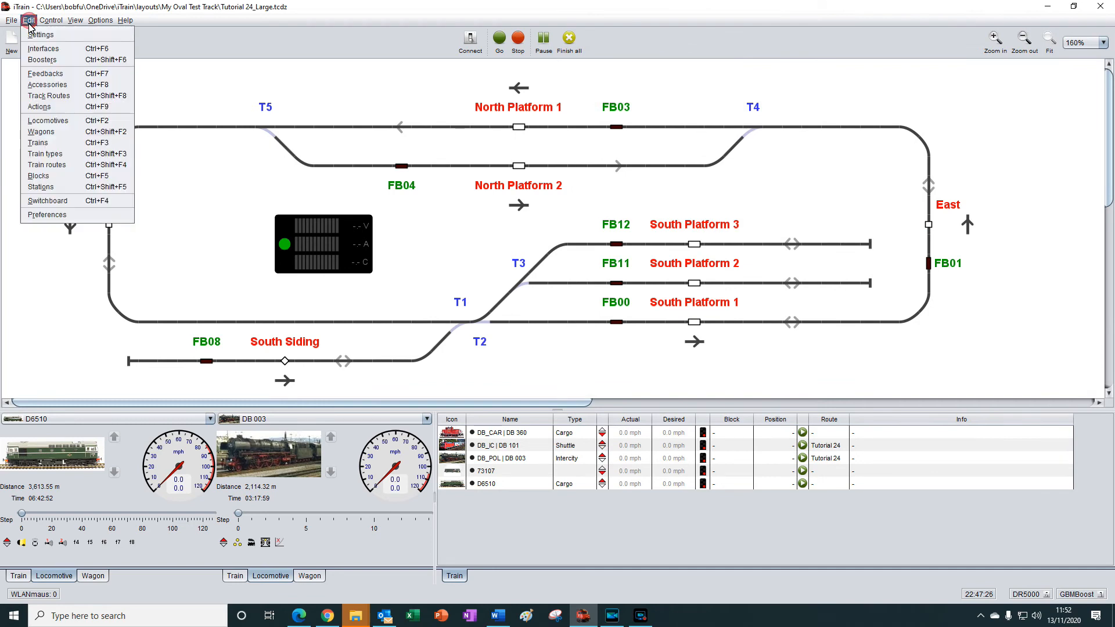
mouse_move(47, 165)
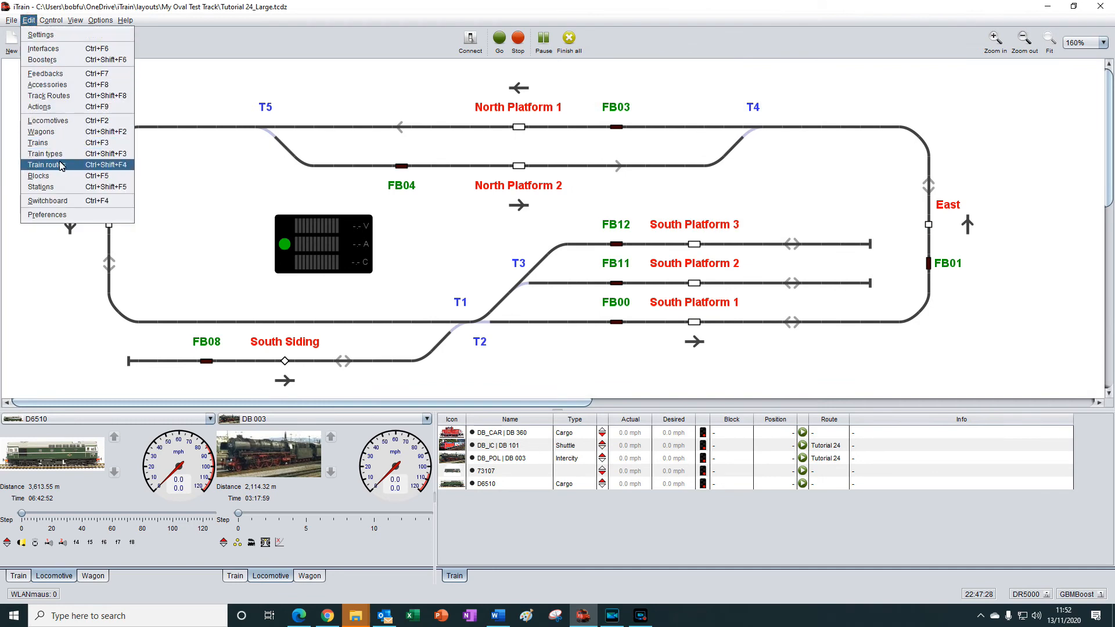
click(44, 153)
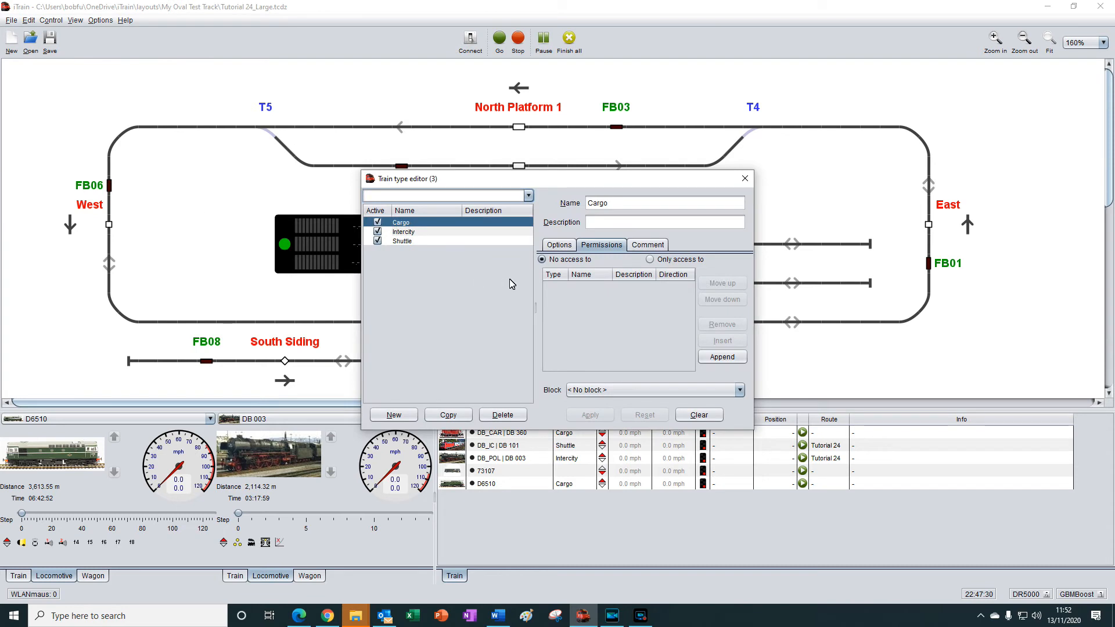
mouse_move(626, 290)
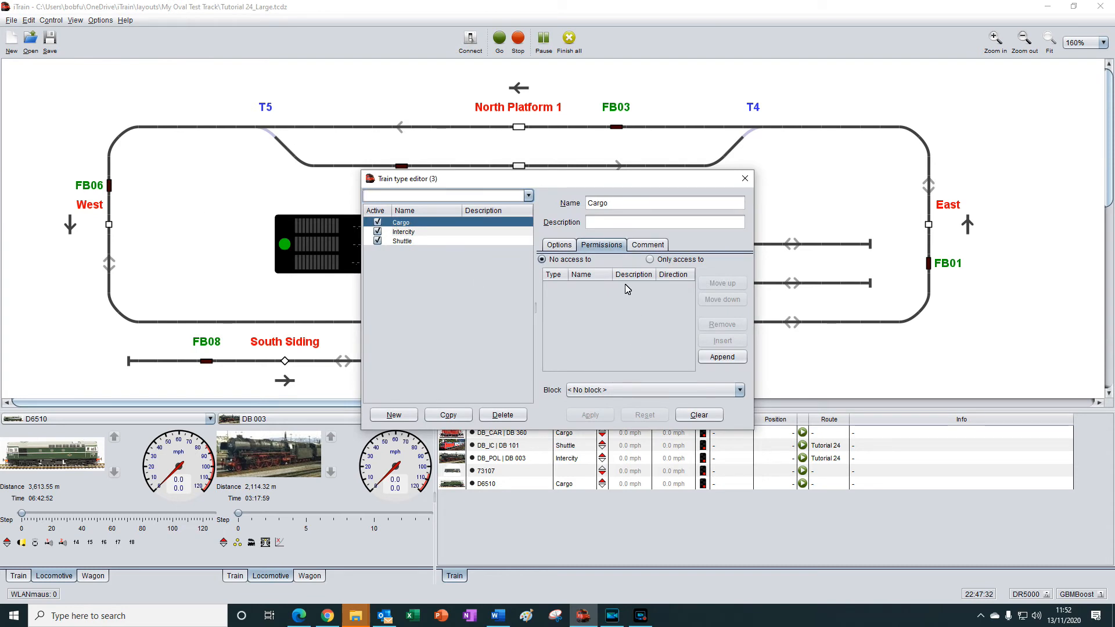
mouse_move(603, 323)
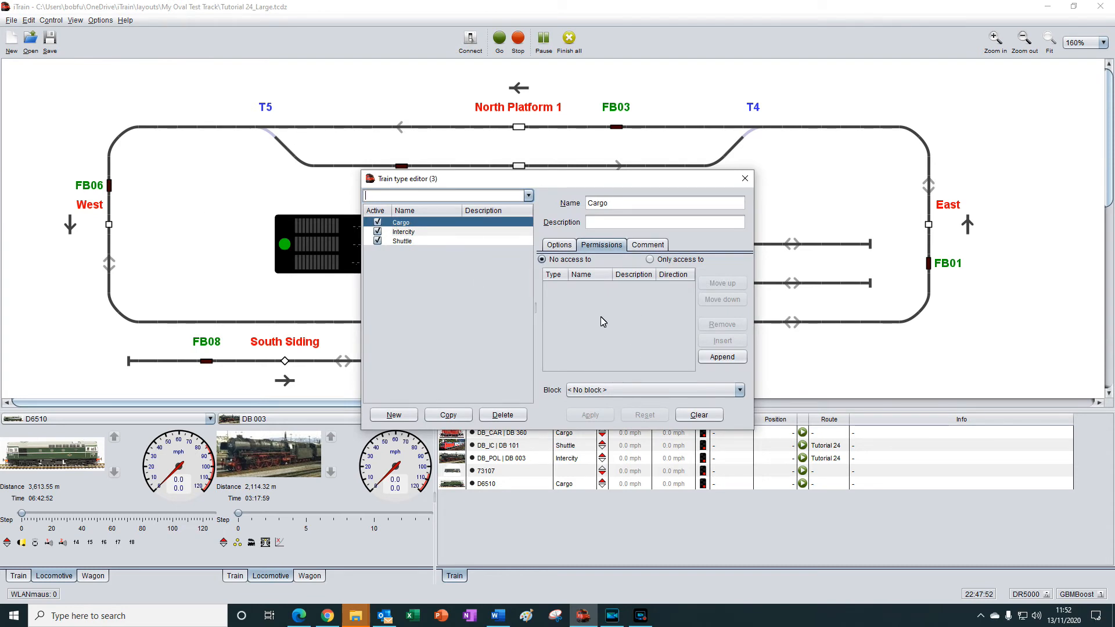
mouse_move(639, 326)
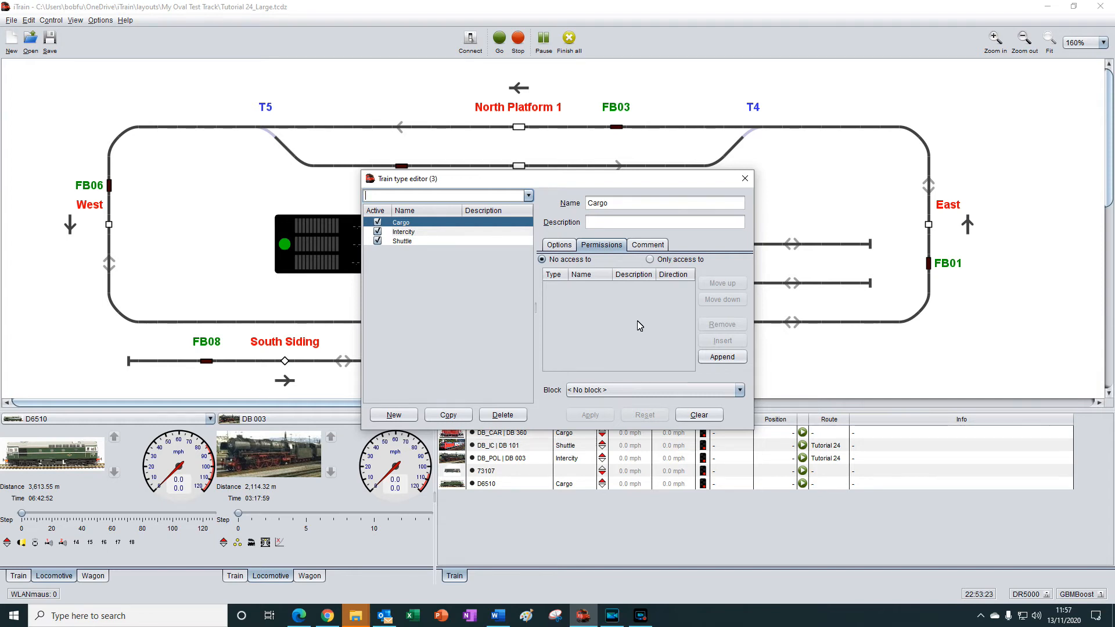
mouse_move(616, 297)
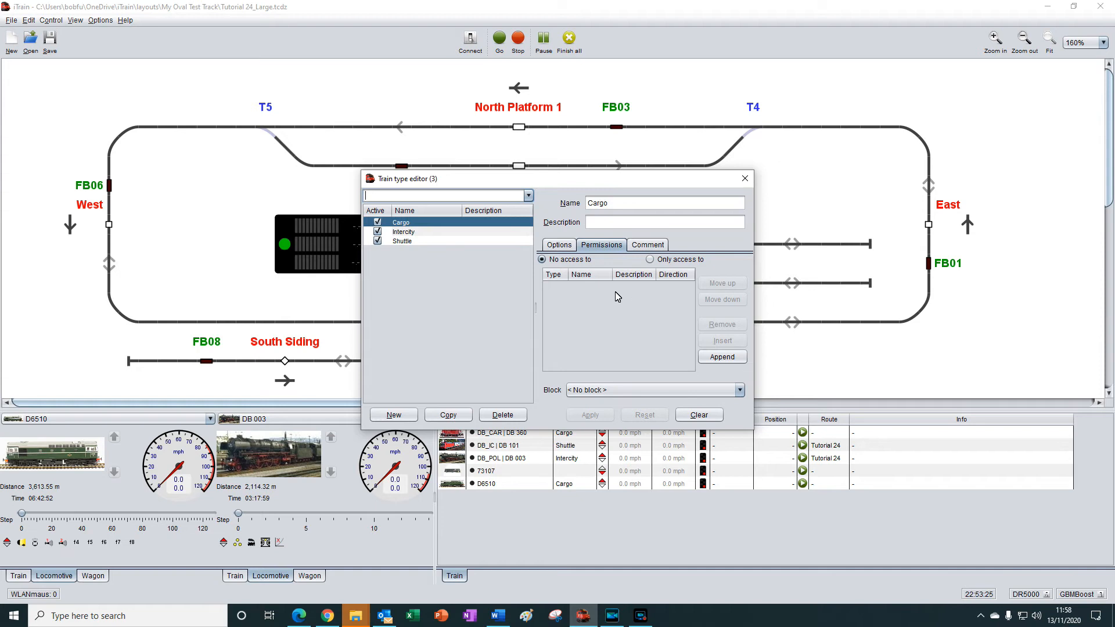
mouse_move(623, 343)
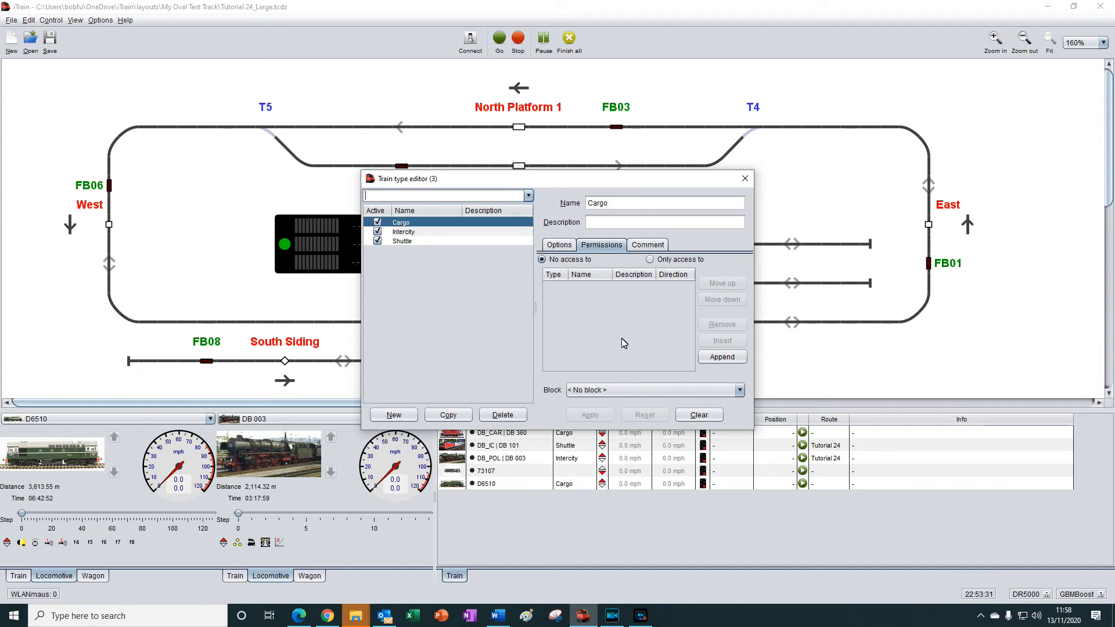
mouse_move(721, 357)
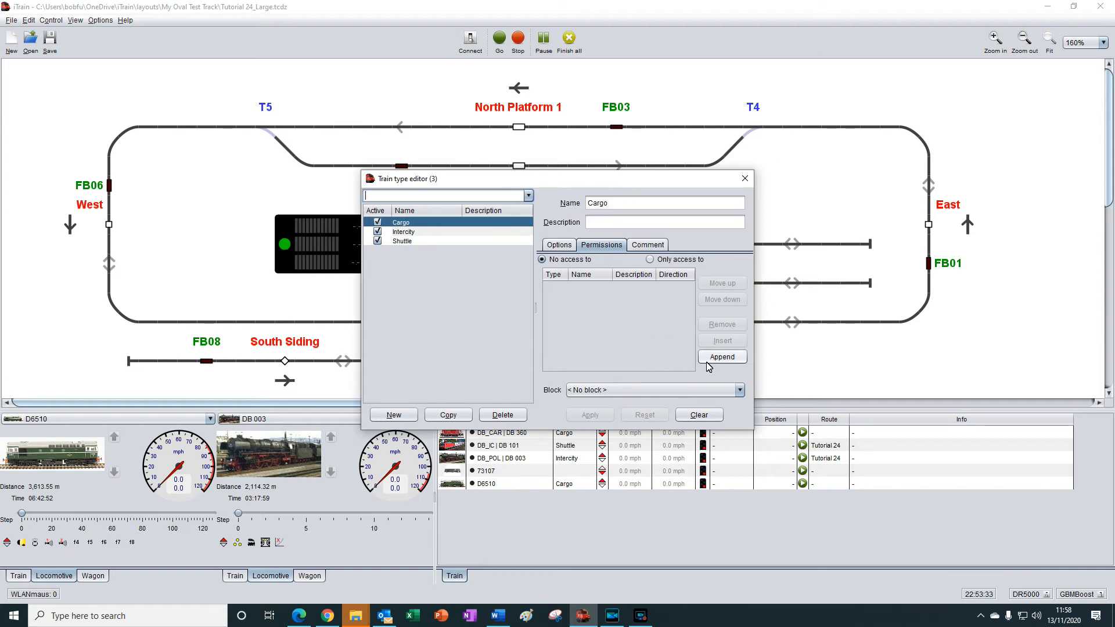
mouse_move(650, 300)
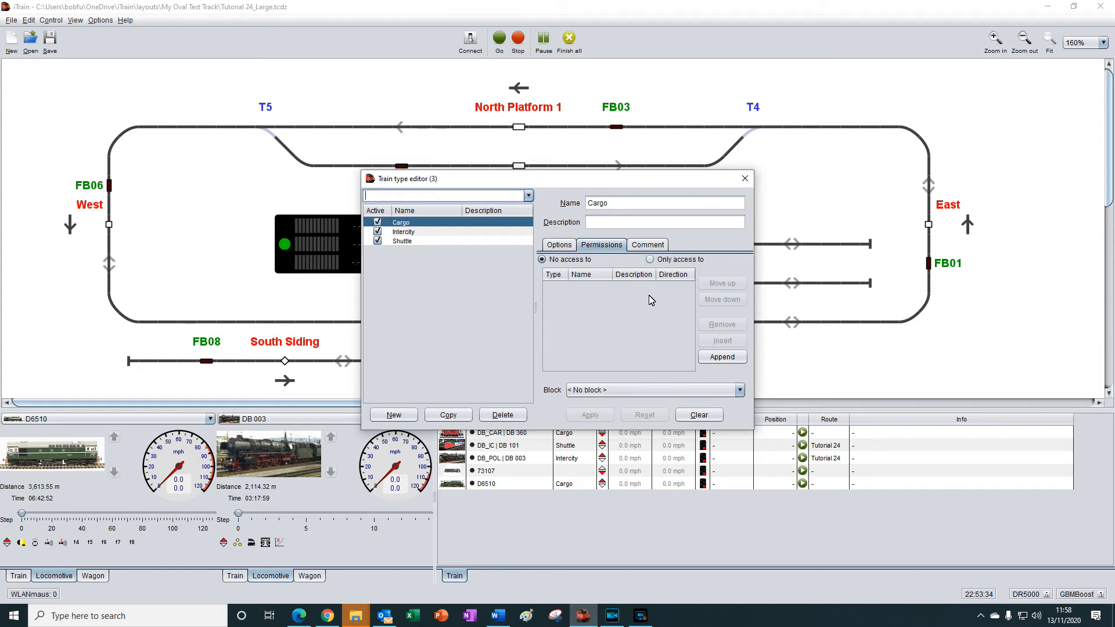
mouse_move(621, 303)
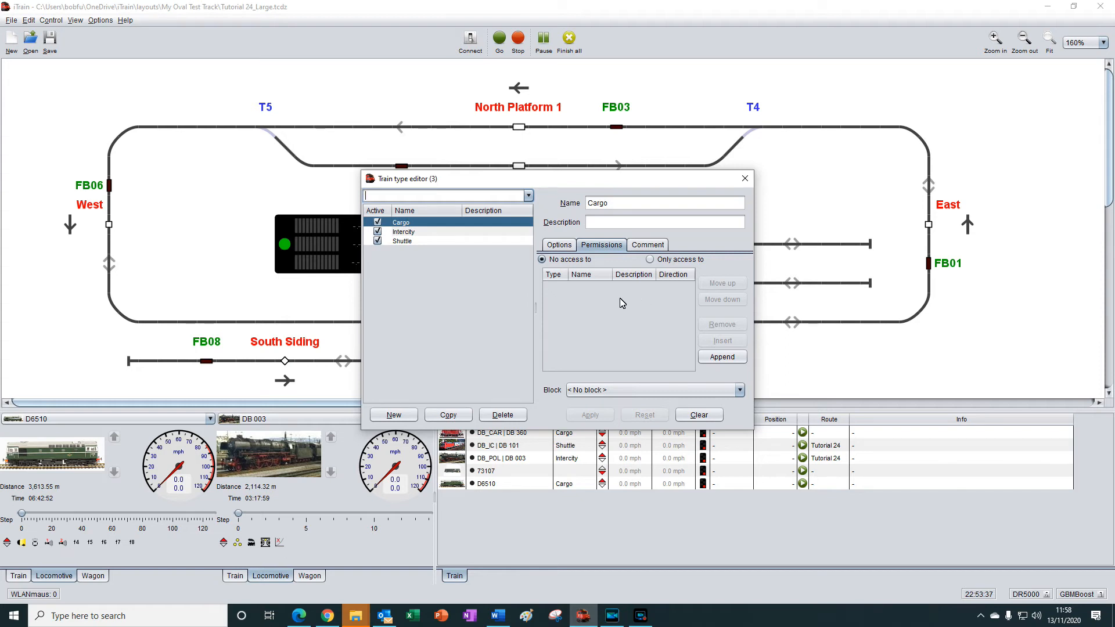
mouse_move(616, 308)
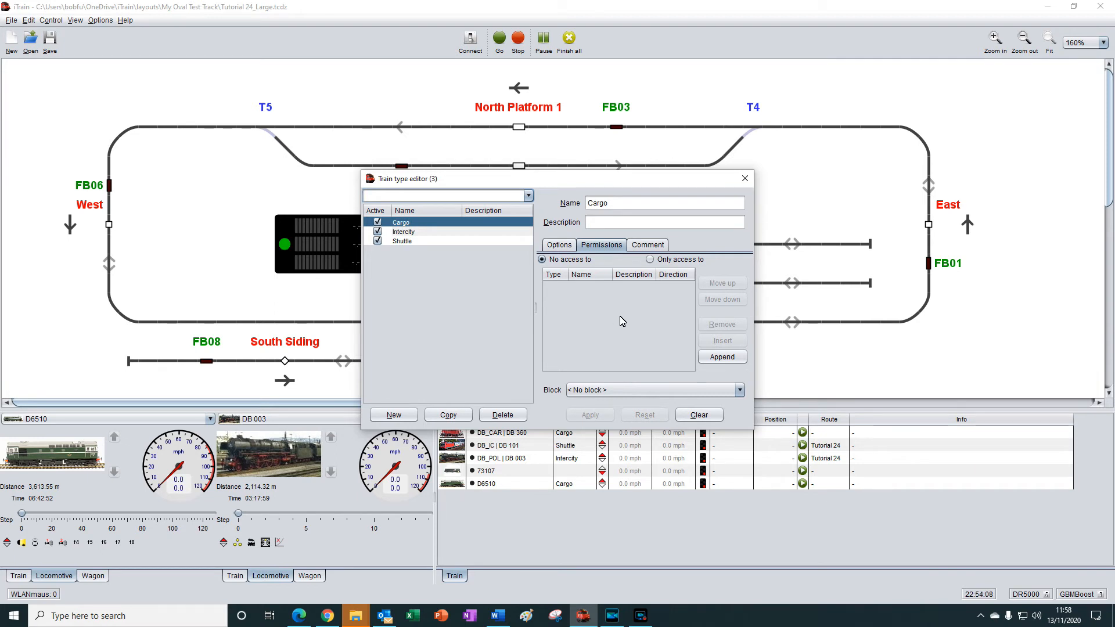
mouse_move(583, 307)
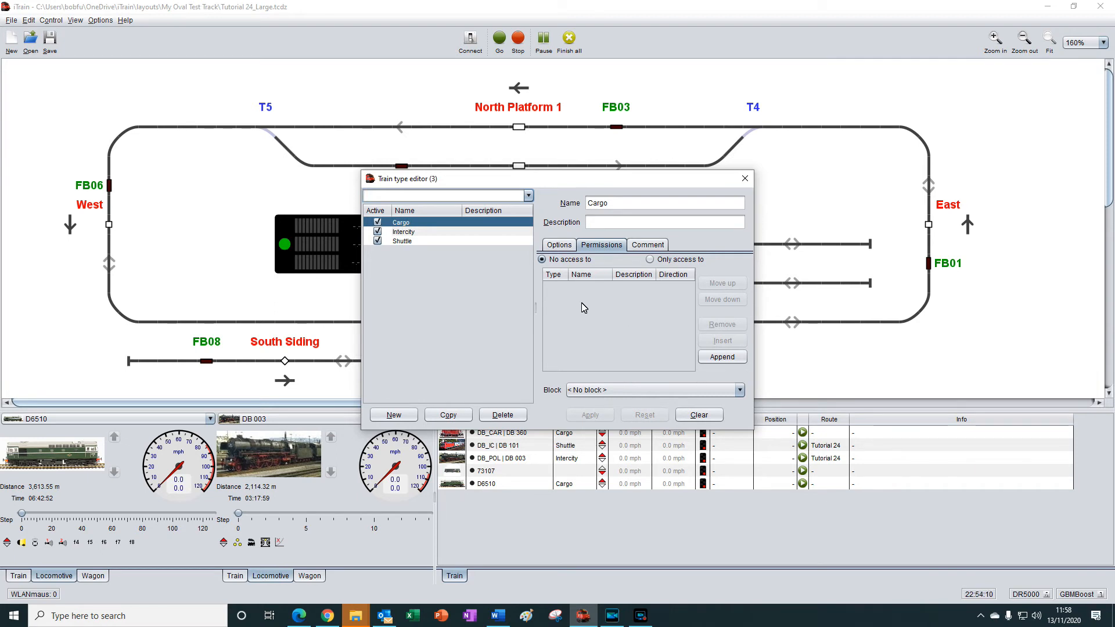
mouse_move(552, 326)
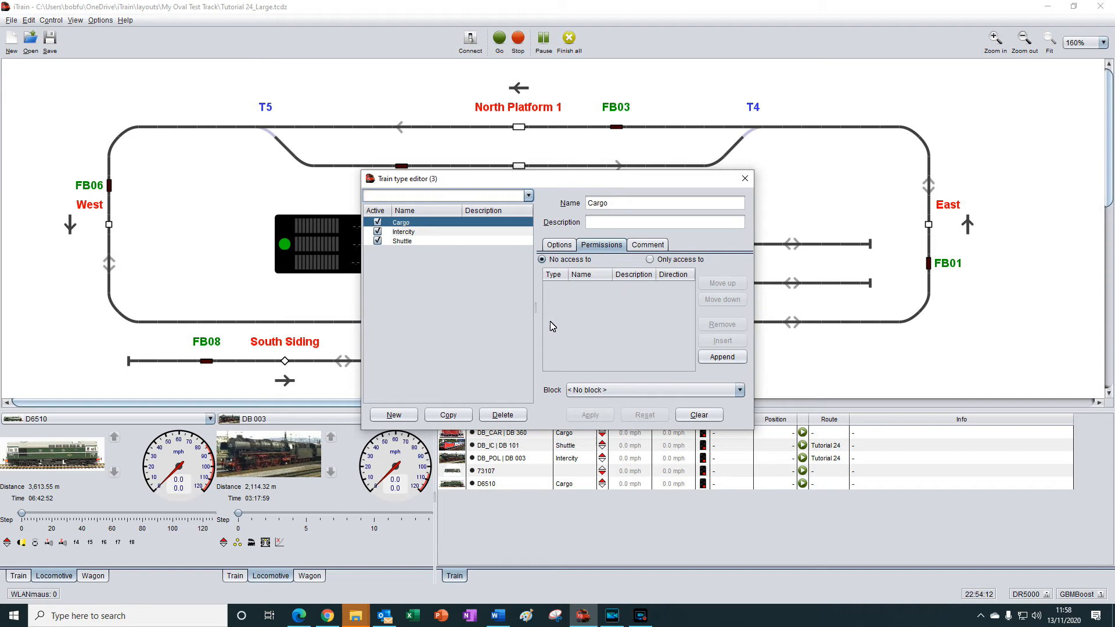
mouse_move(609, 342)
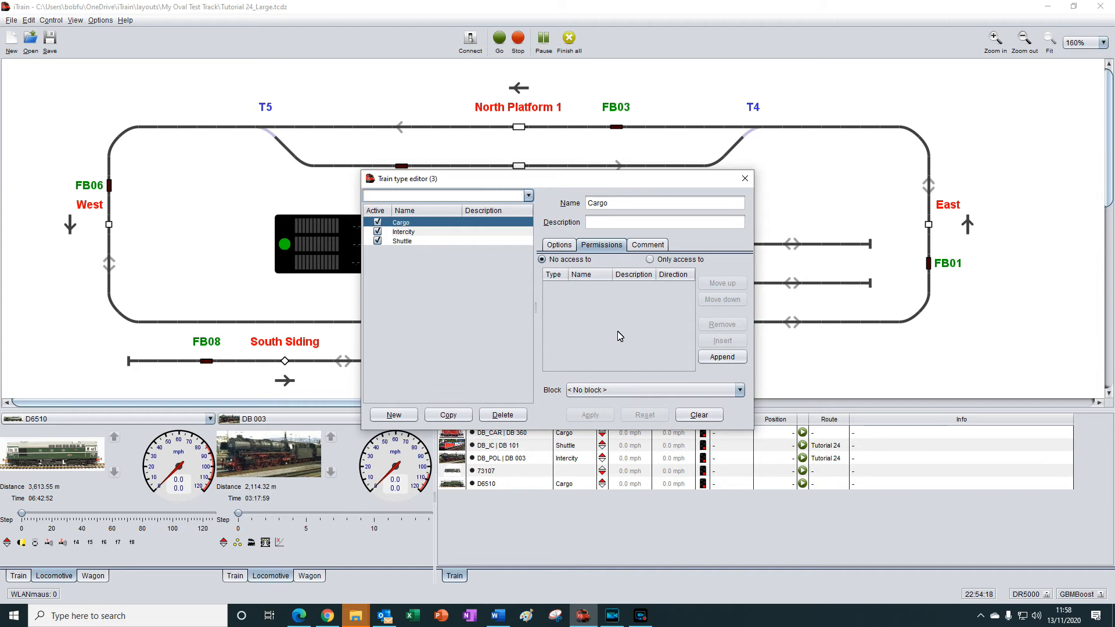
mouse_move(567, 341)
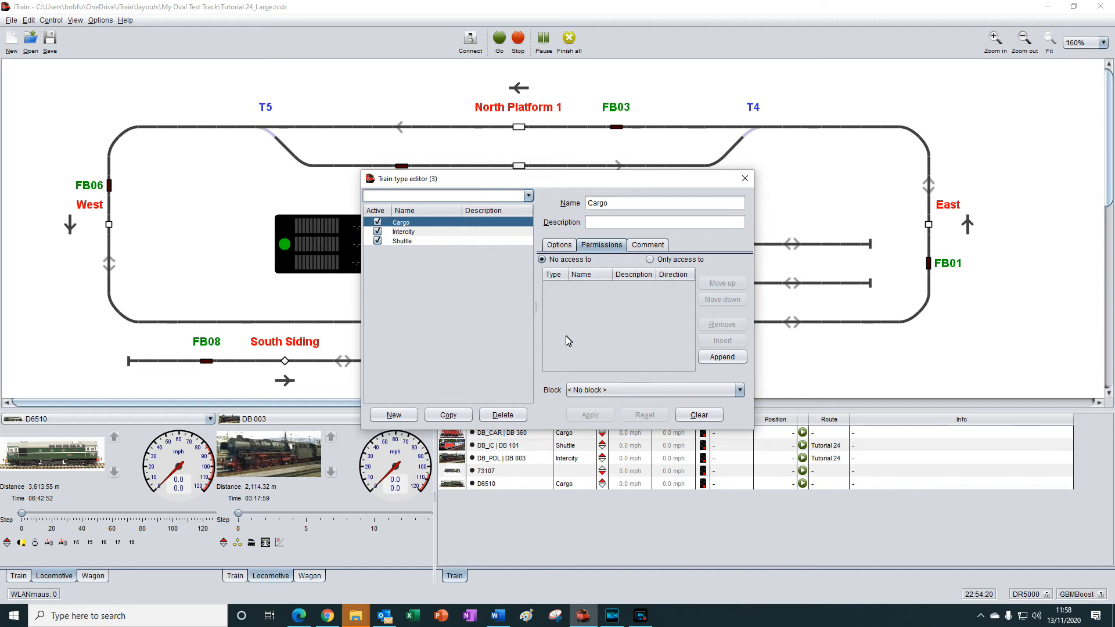
mouse_move(622, 329)
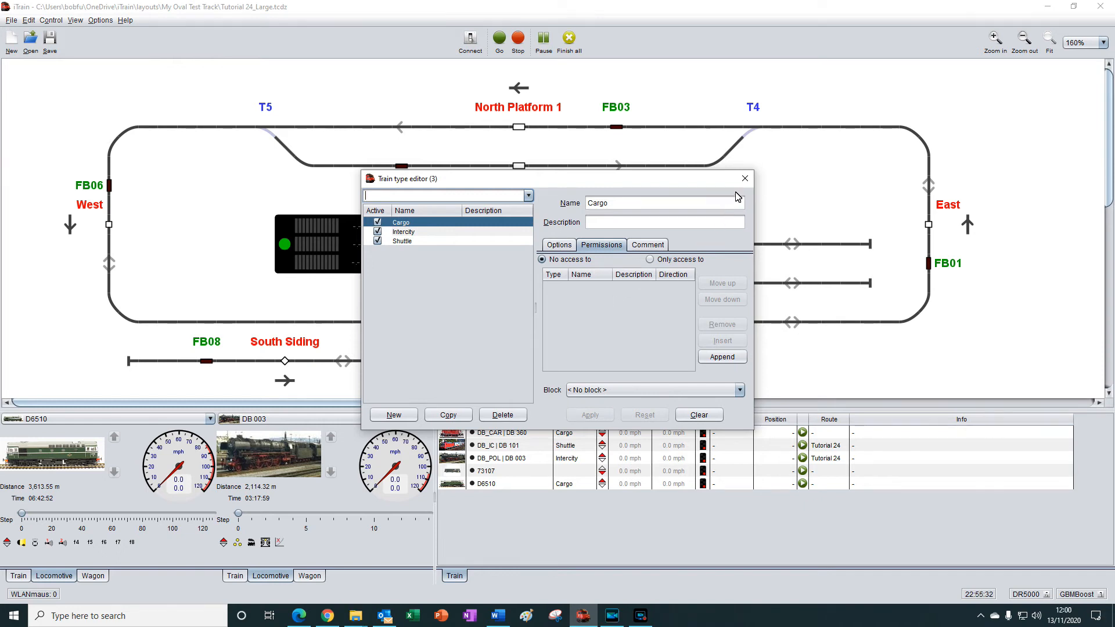
click(744, 178)
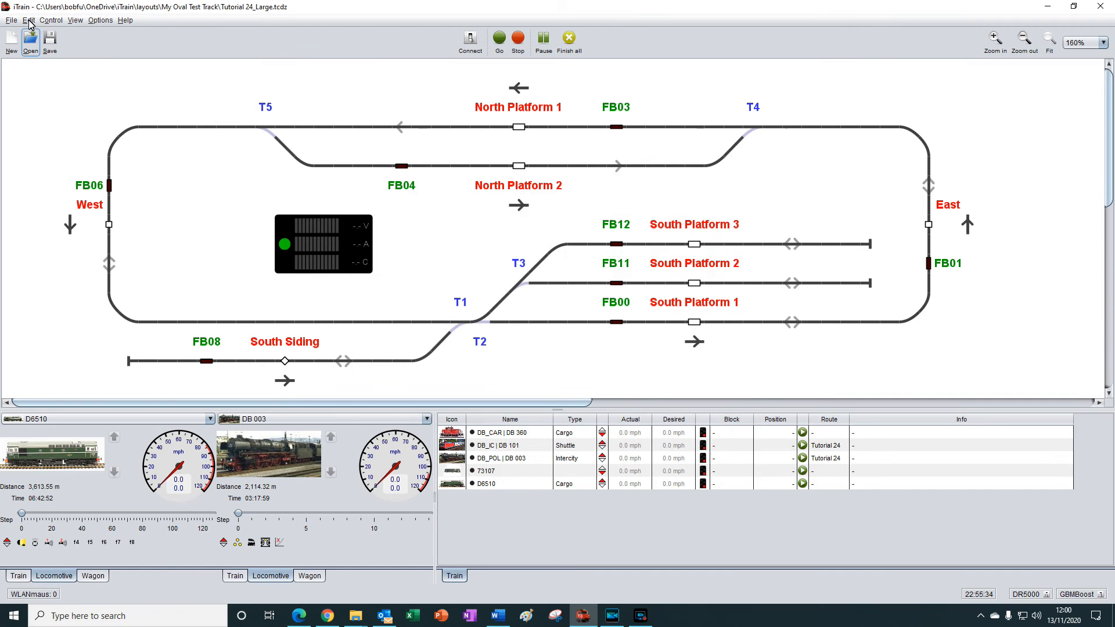
- Reopen the train routes editor and show Tutorial 24's Items list
click(28, 19)
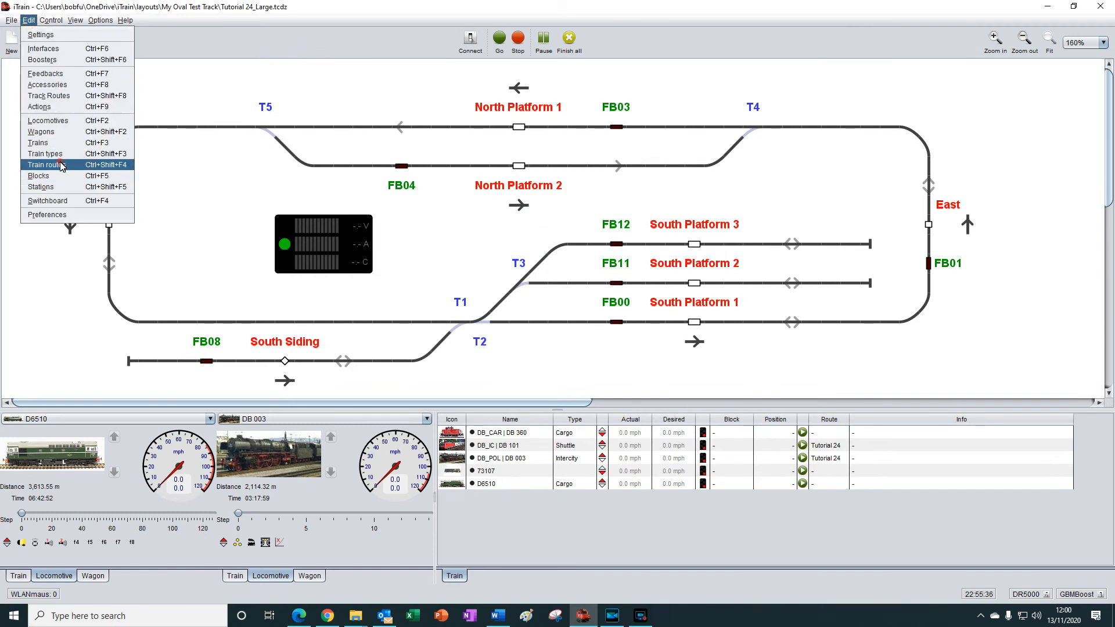
click(45, 164)
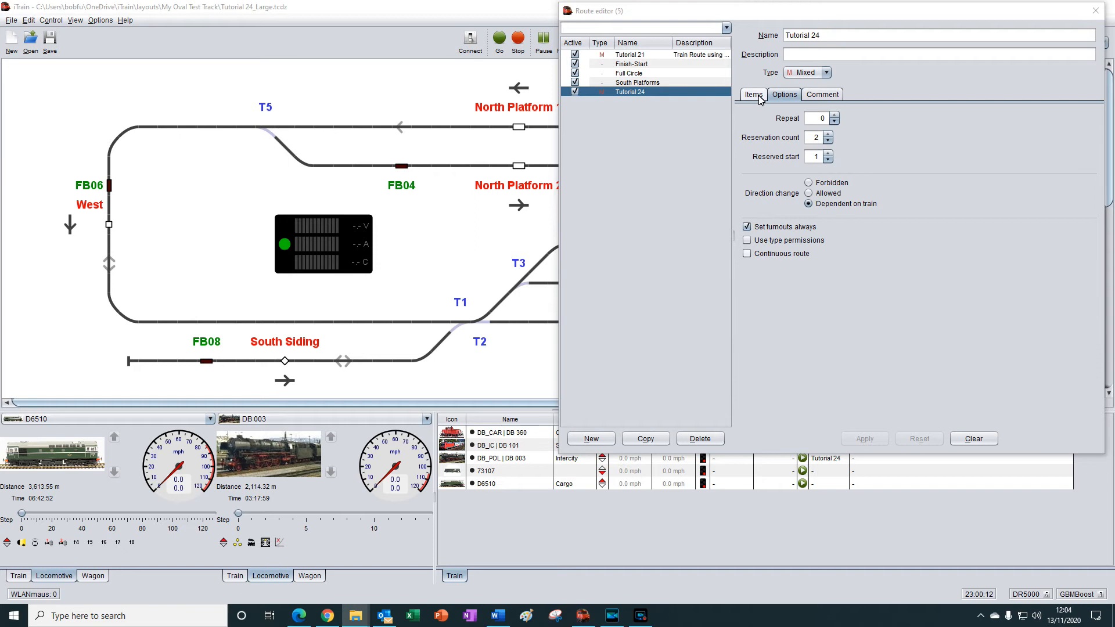
click(753, 94)
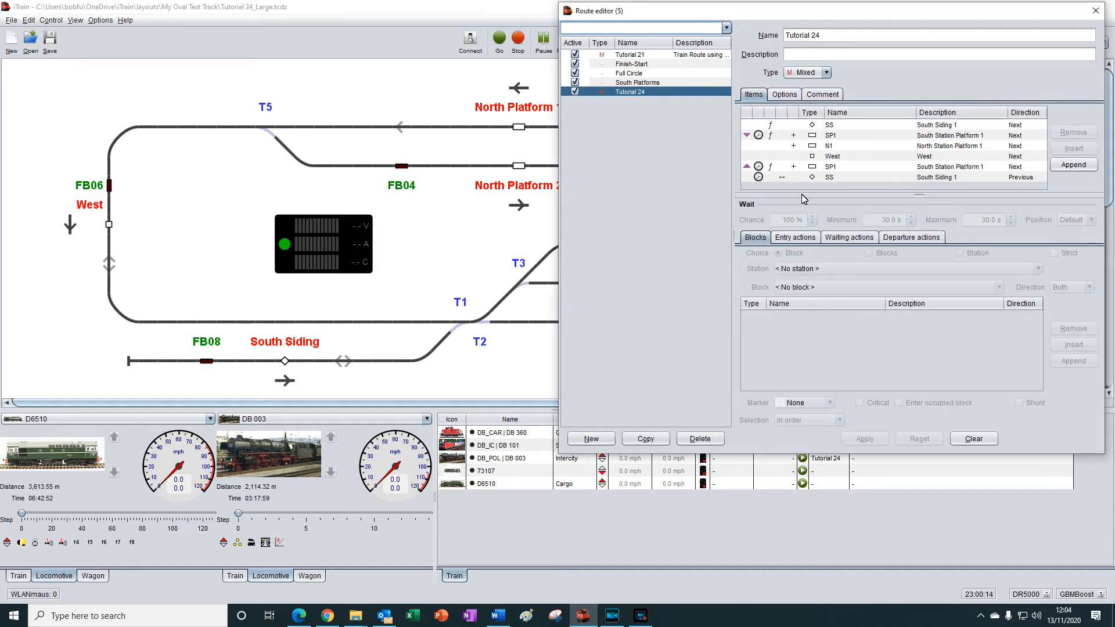
mouse_move(767, 176)
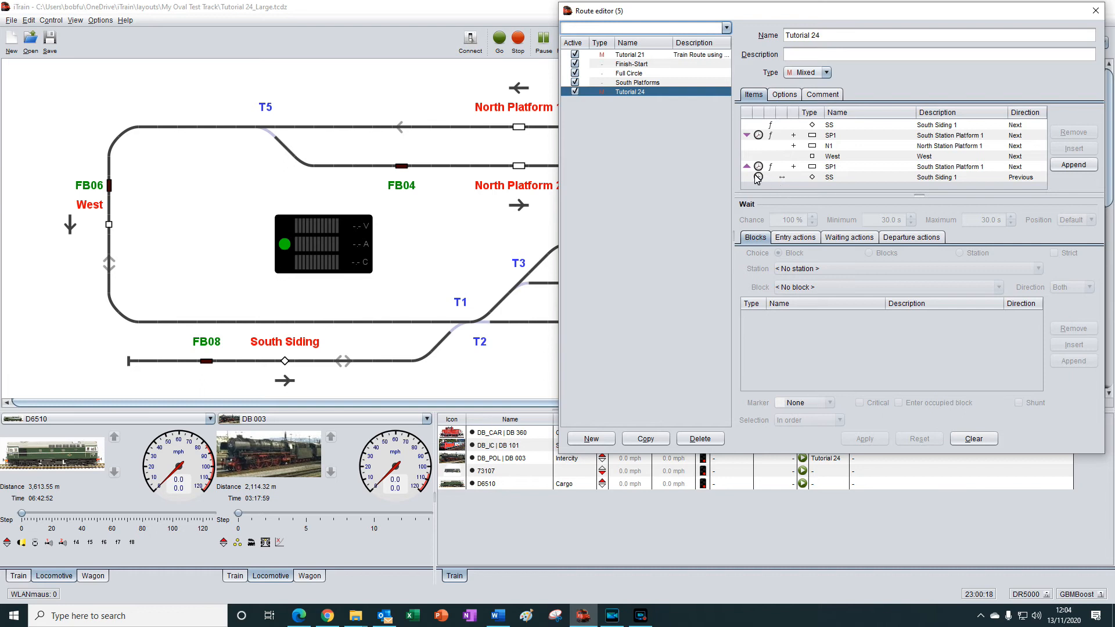
mouse_move(753, 181)
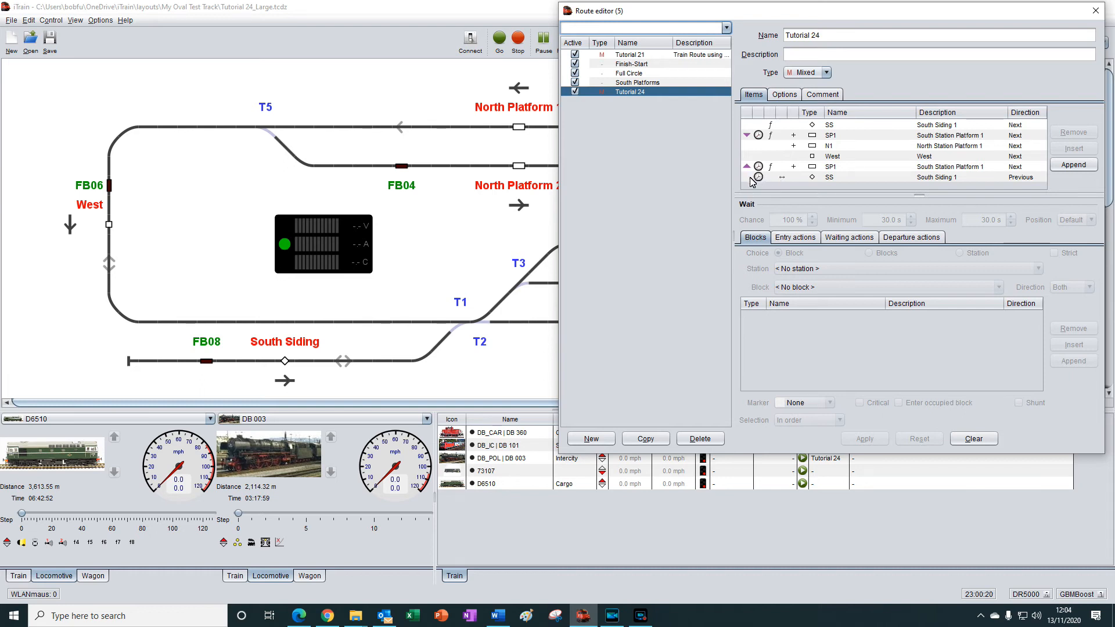
mouse_move(774, 184)
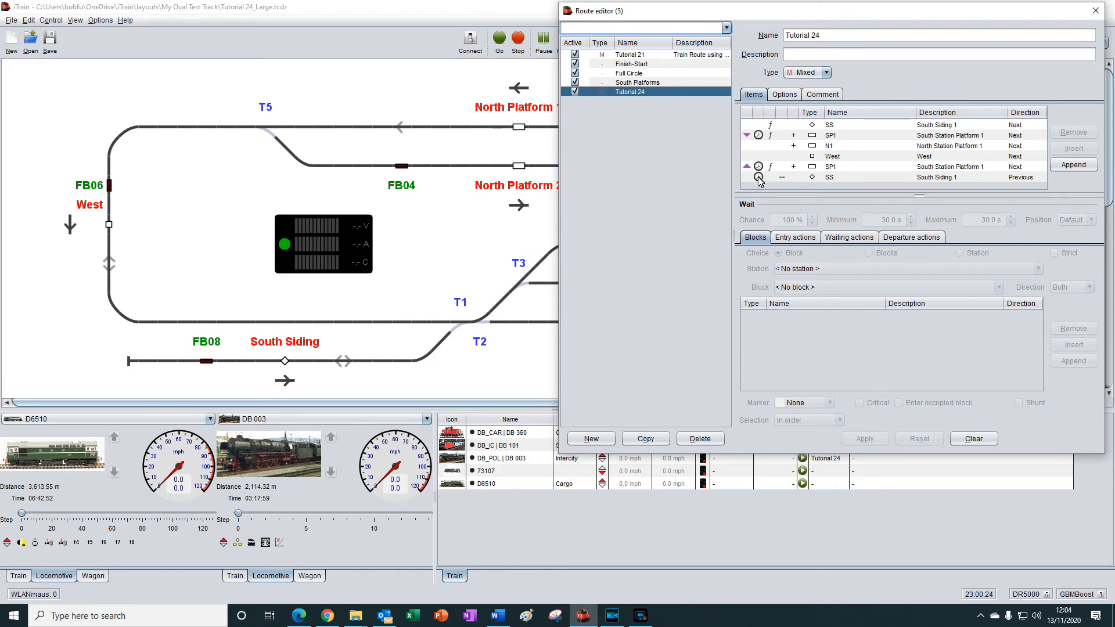
- Enable 'Continuous route' in Tutorial 24's options and return to the Items list
click(783, 94)
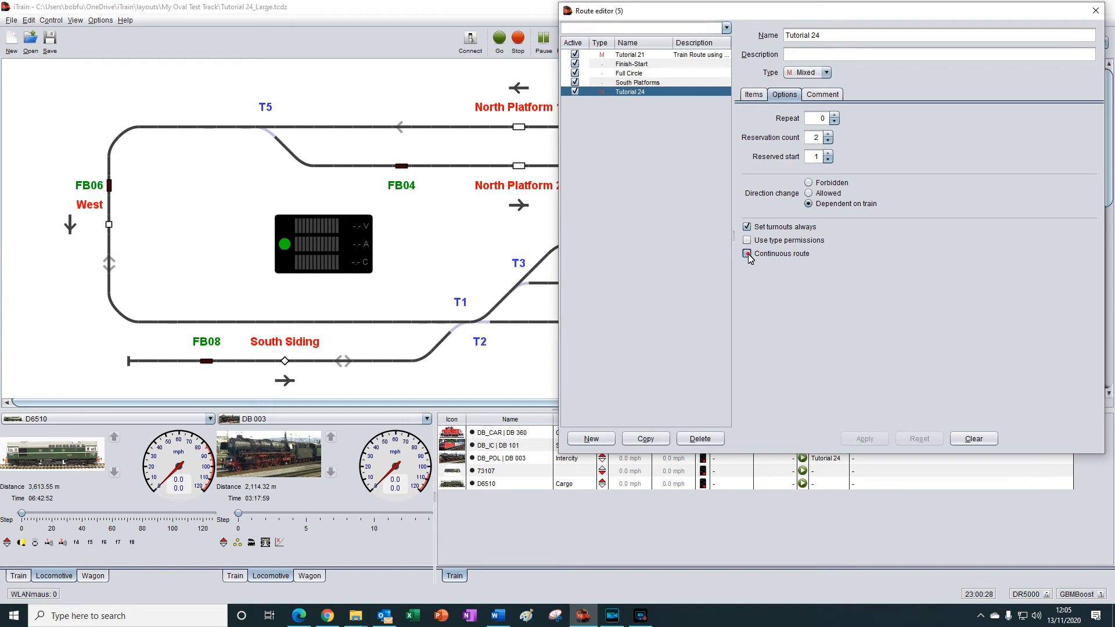
click(747, 253)
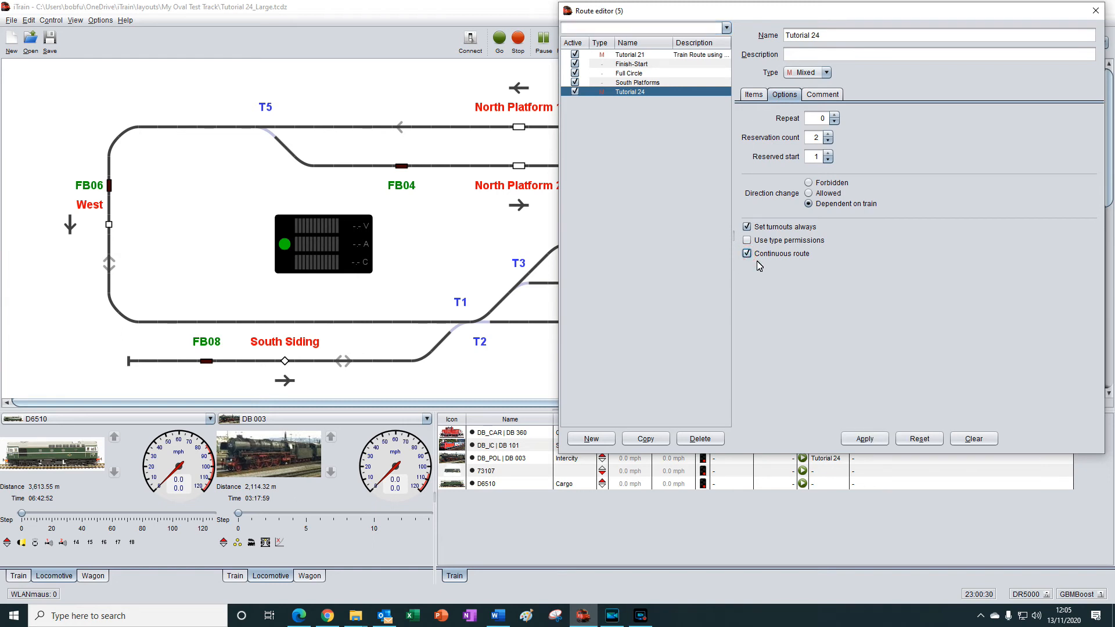
mouse_move(728, 186)
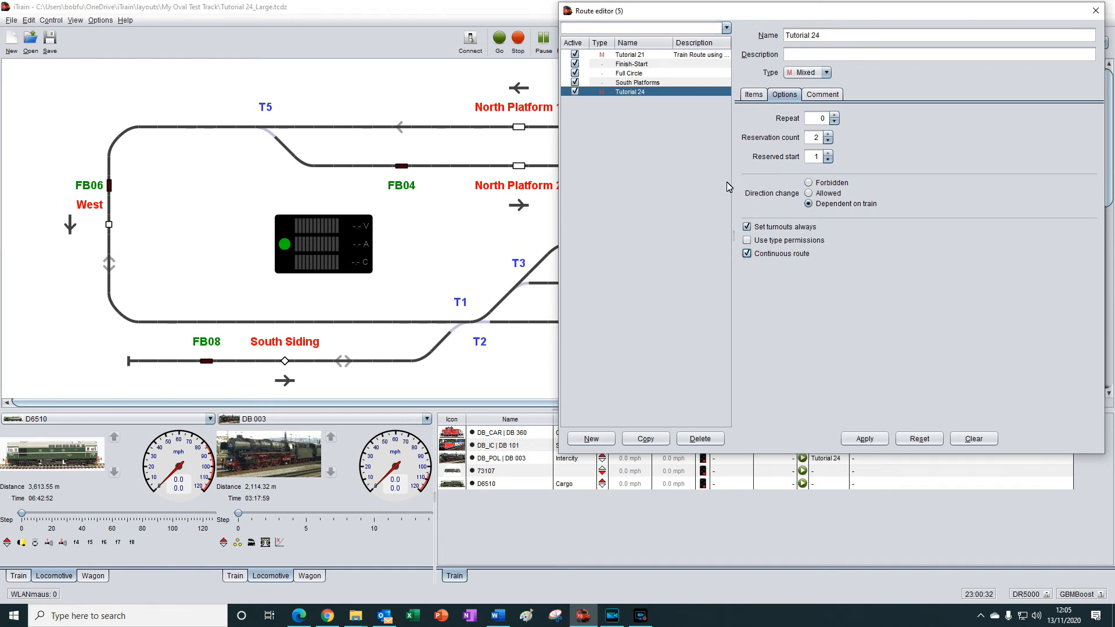
mouse_move(787, 251)
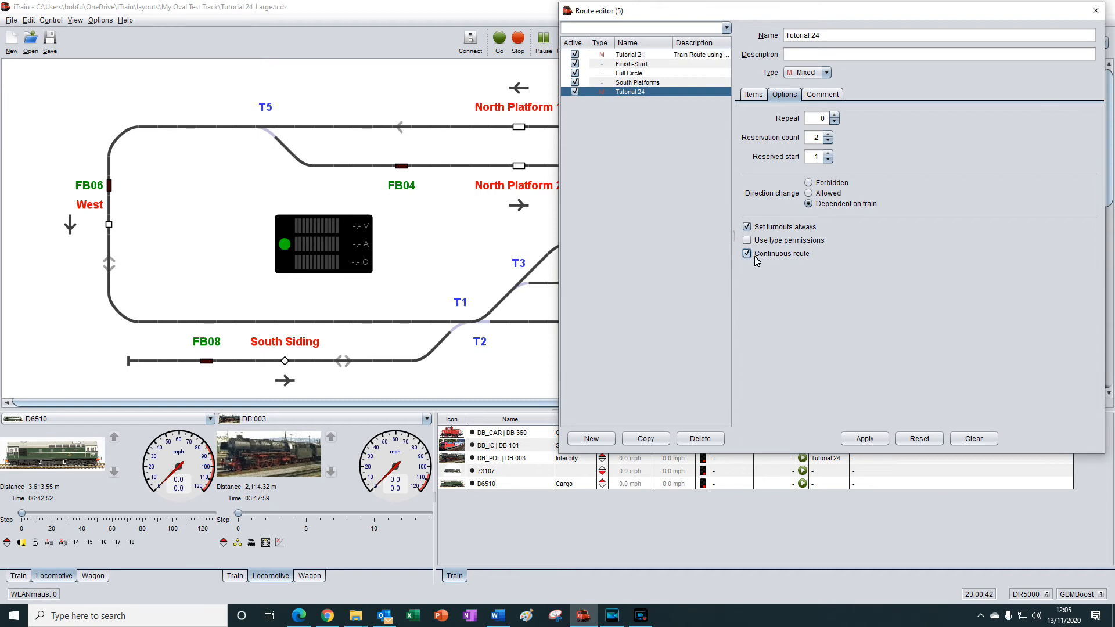
click(753, 94)
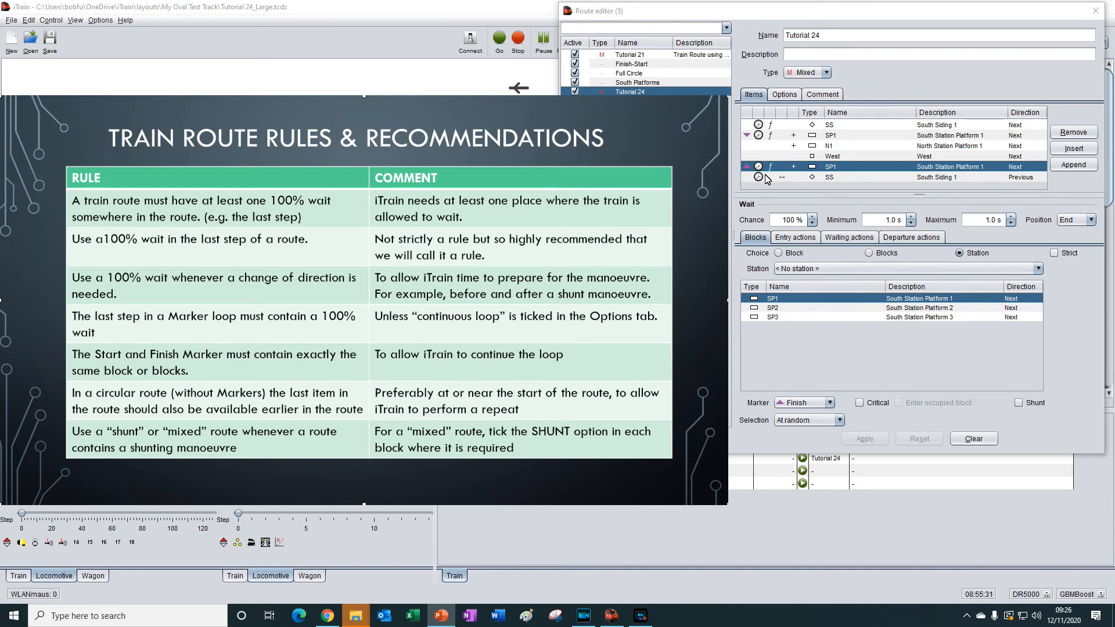
mouse_move(798, 174)
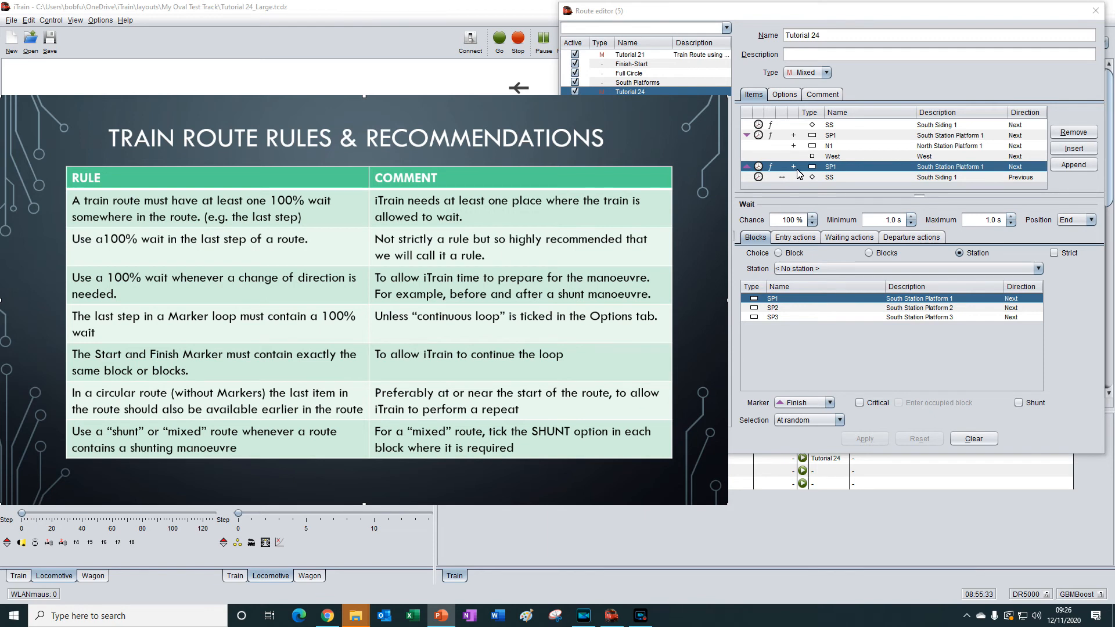
mouse_move(772, 180)
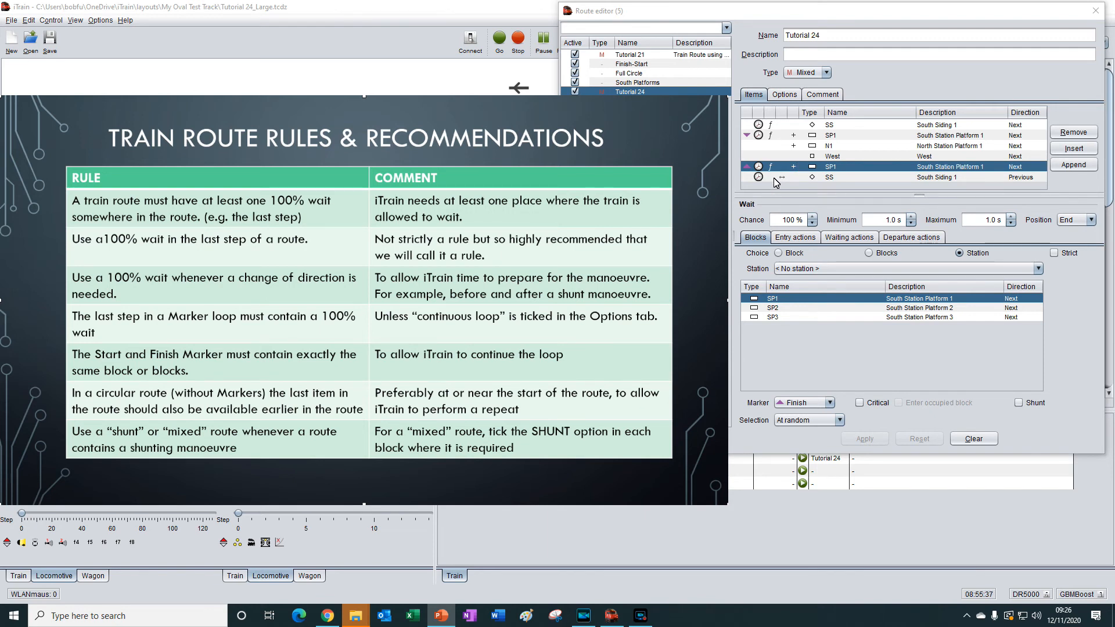
- Browse the last SS1 and second SP1 steps, ending on the first SS1 step (10% wait, 30 s)
click(829, 177)
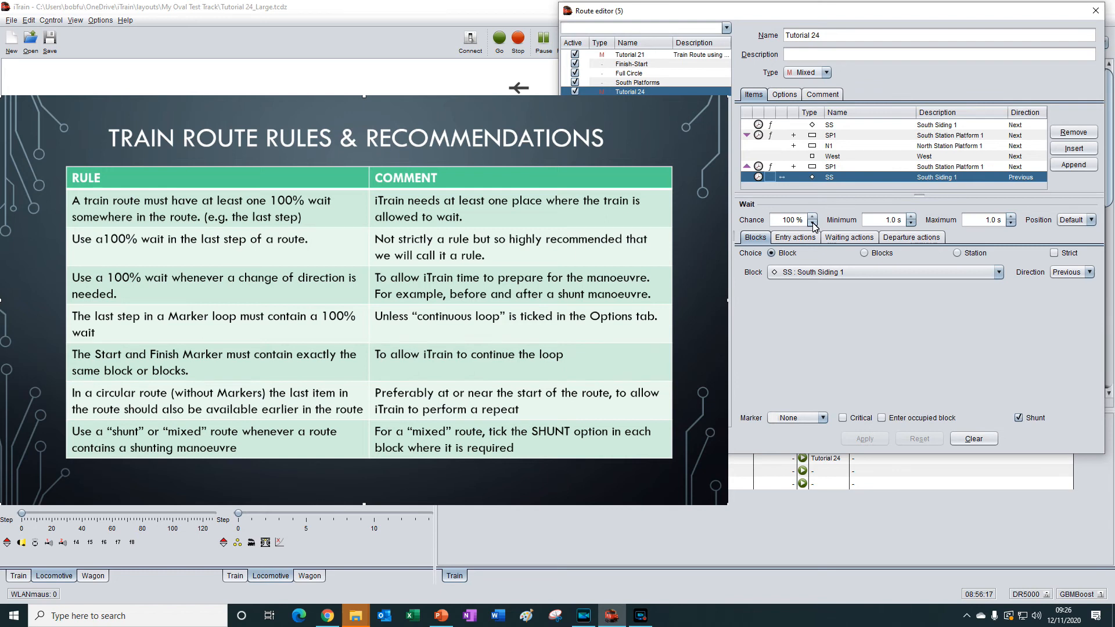
mouse_move(768, 168)
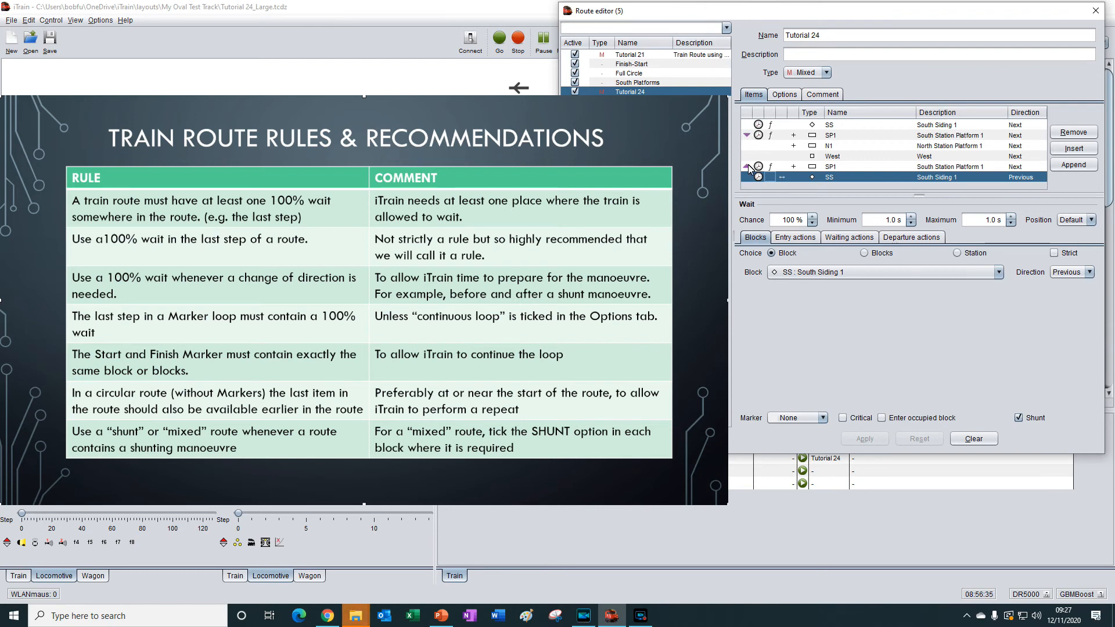
mouse_move(782, 171)
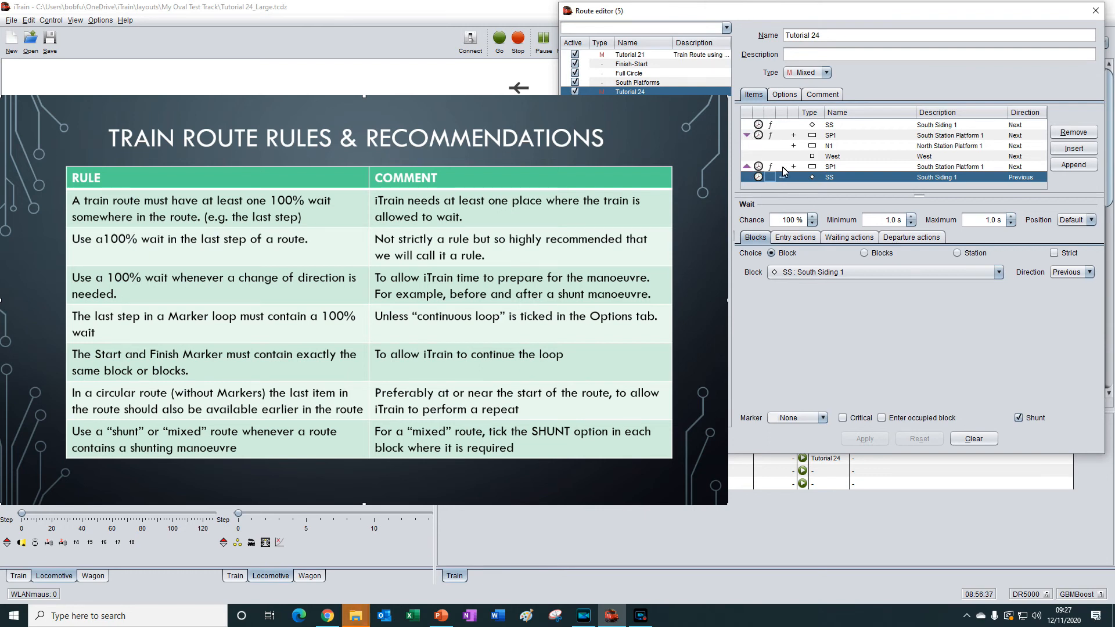
click(830, 166)
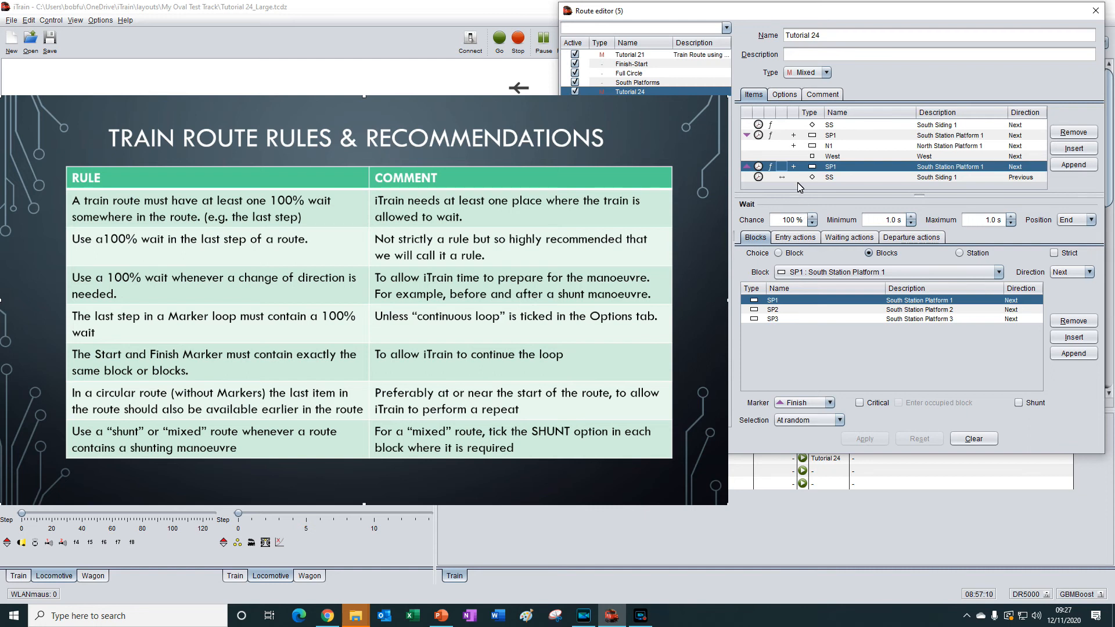
mouse_move(786, 170)
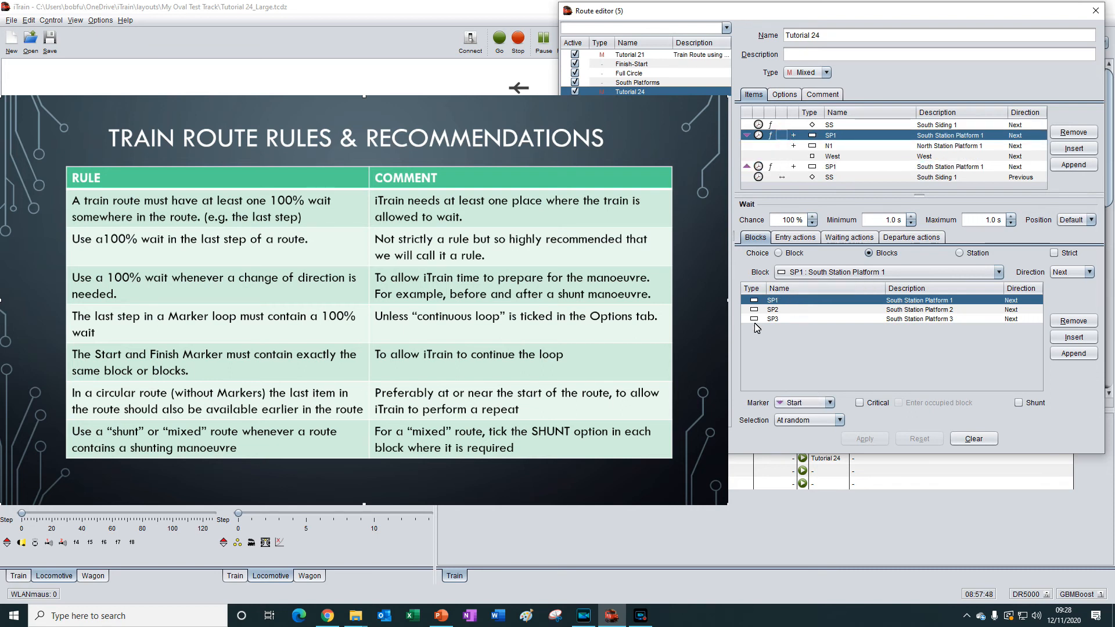
mouse_move(772, 319)
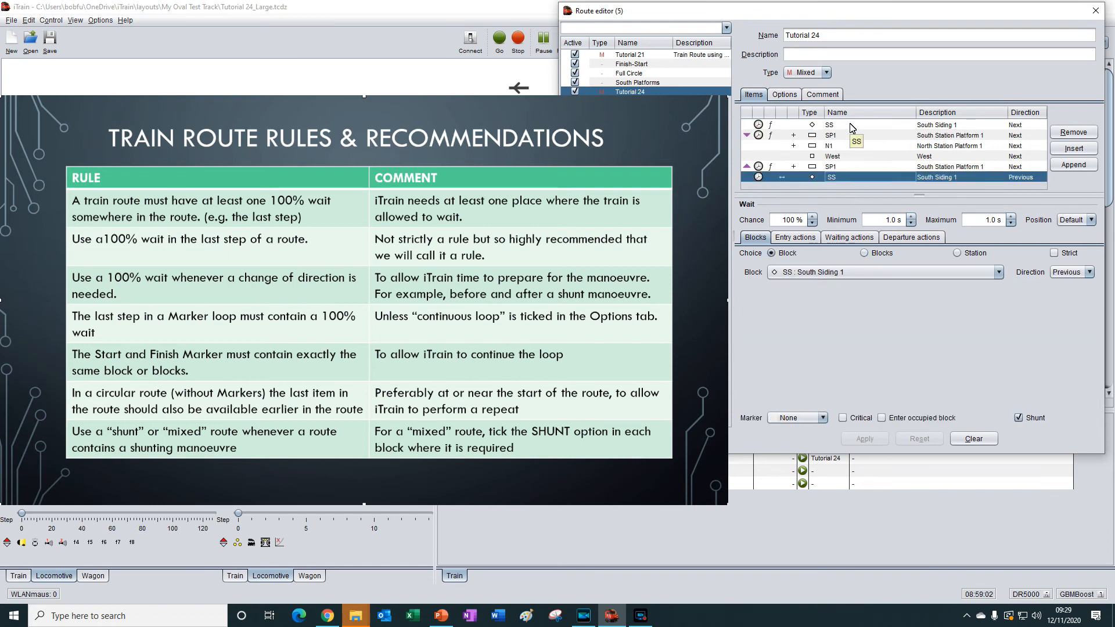
click(832, 124)
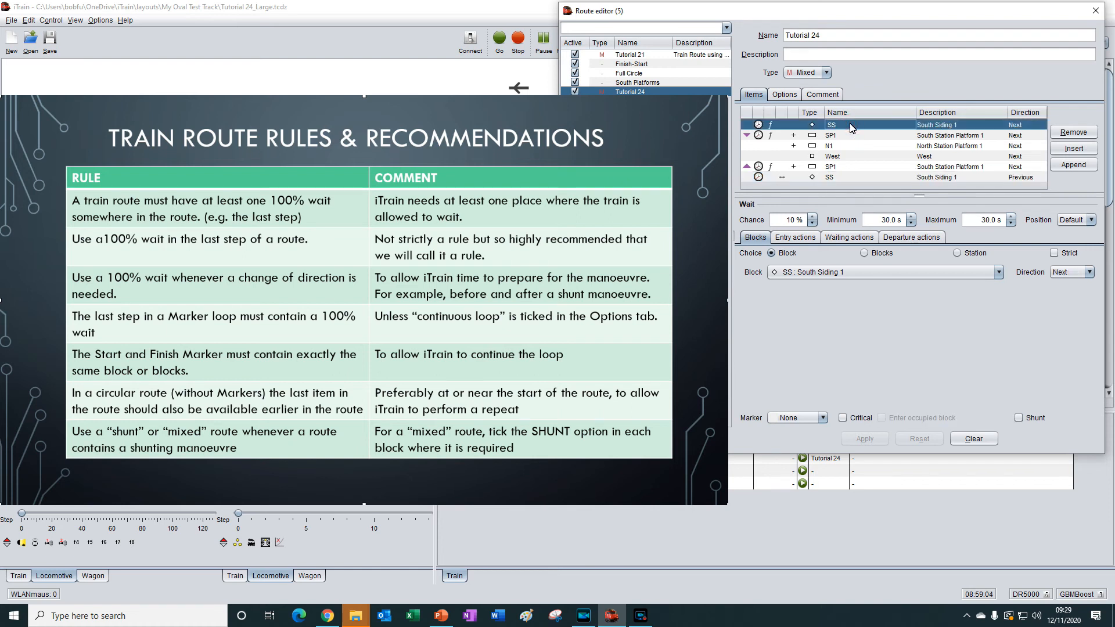
mouse_move(851, 130)
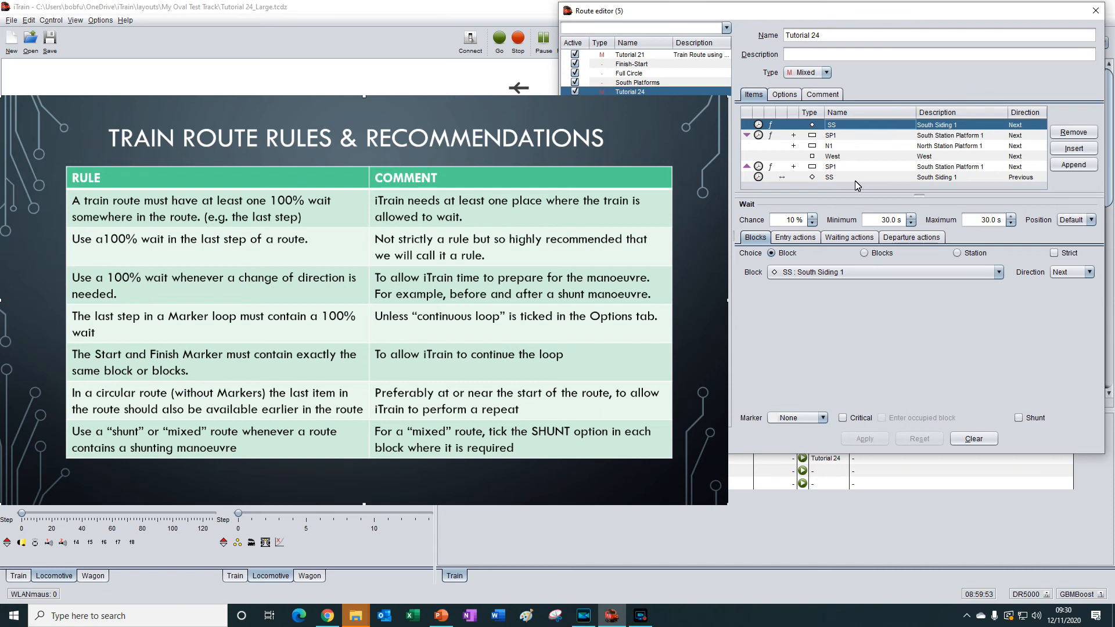
- Select the final South Siding 1 step to review its 100% wait, Previous direction and shunt
click(858, 177)
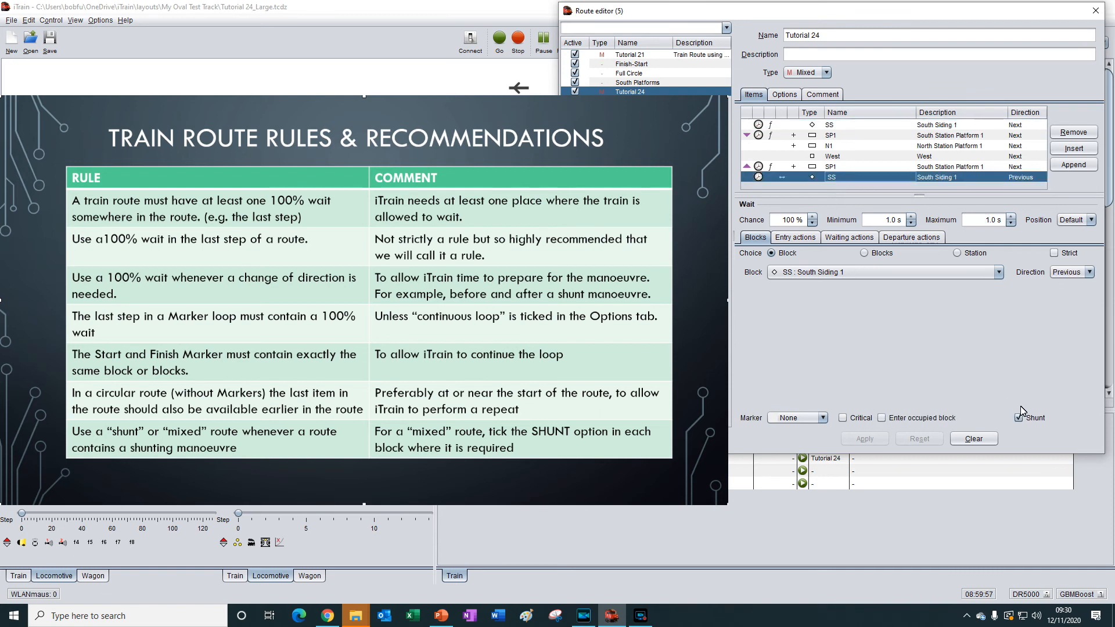
click(1017, 417)
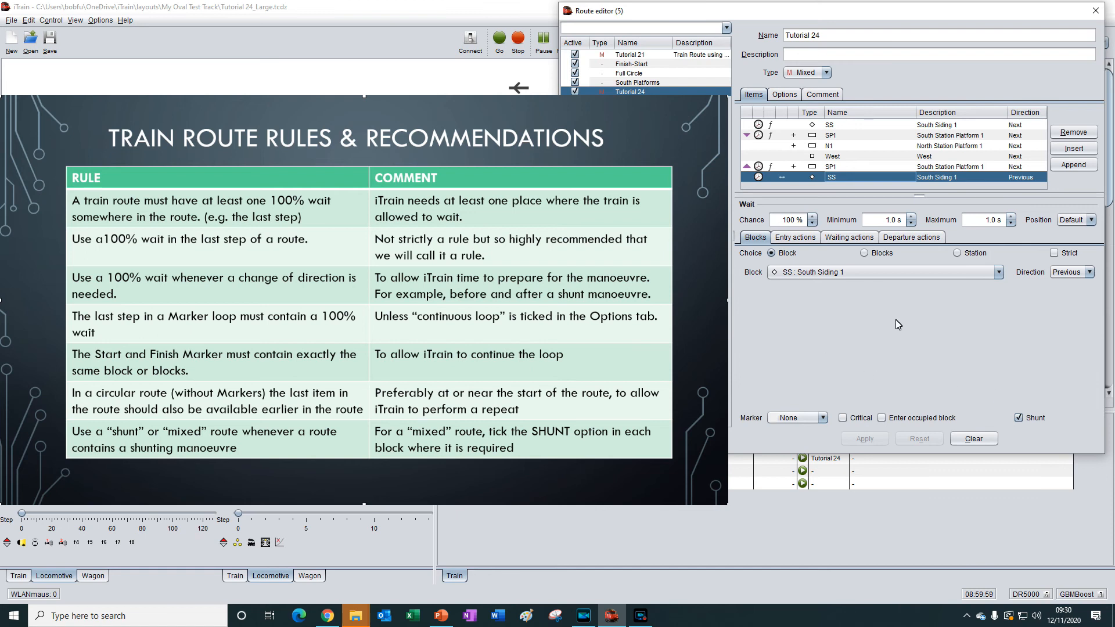
mouse_move(894, 297)
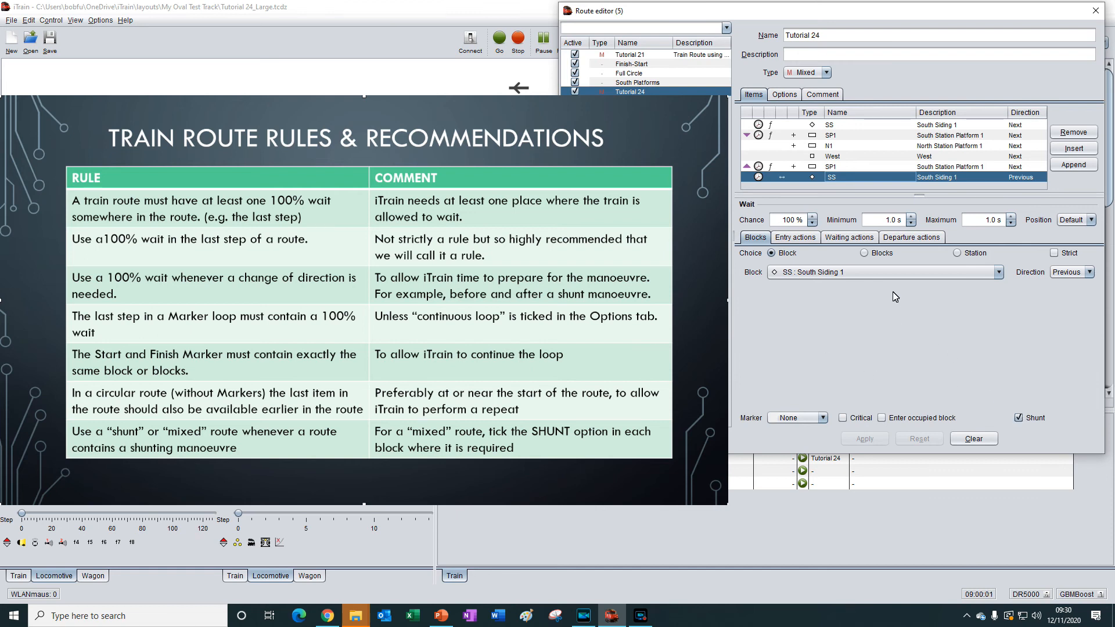
mouse_move(760, 87)
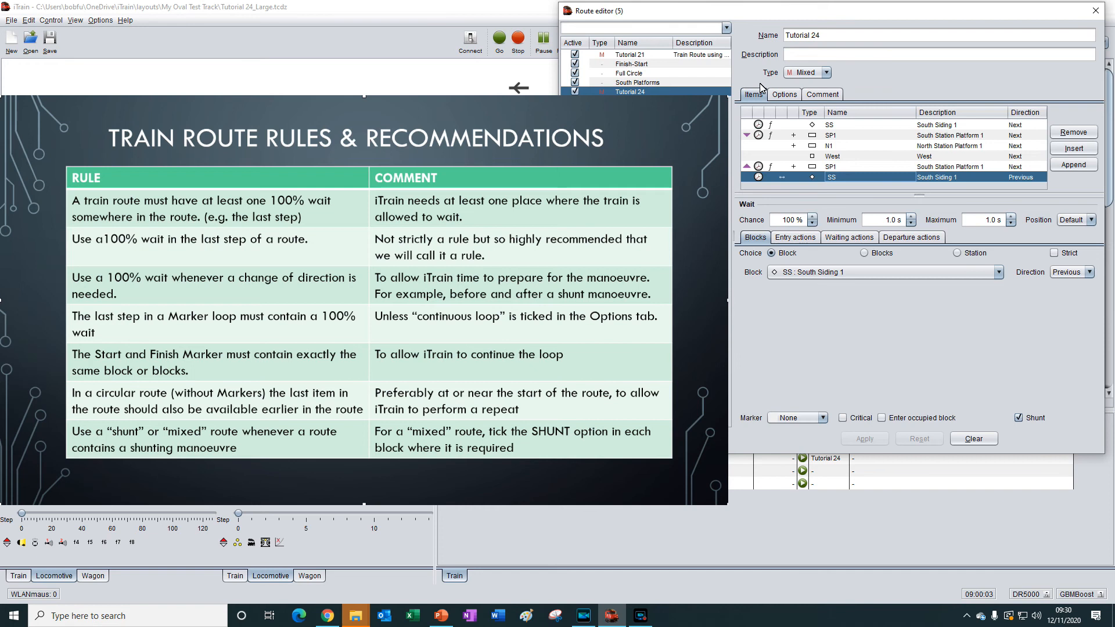
mouse_move(845, 79)
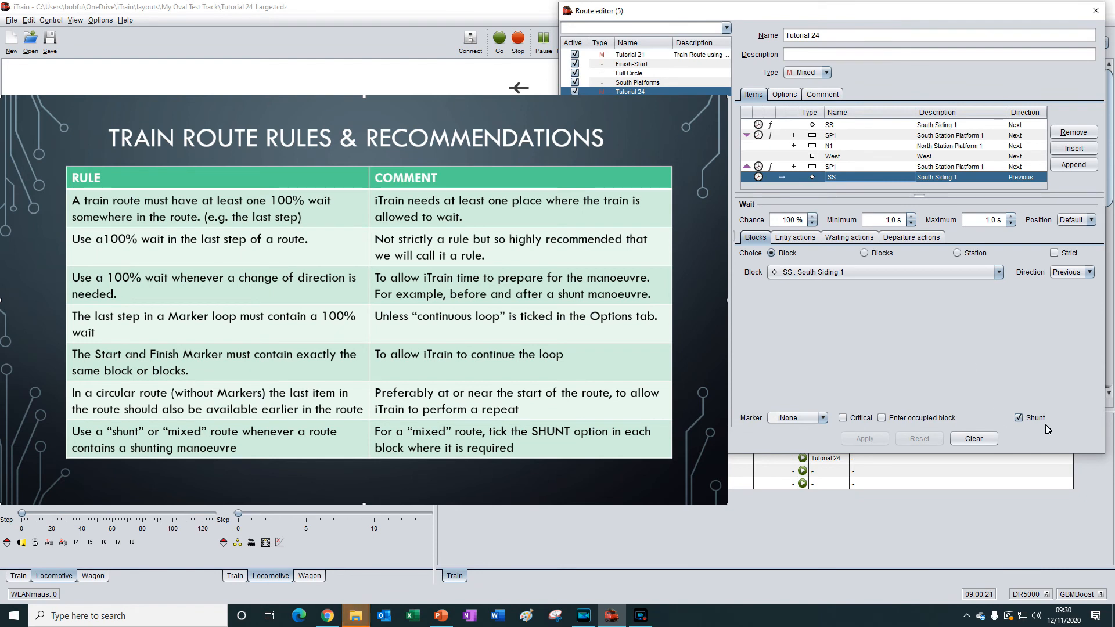
mouse_move(1035, 441)
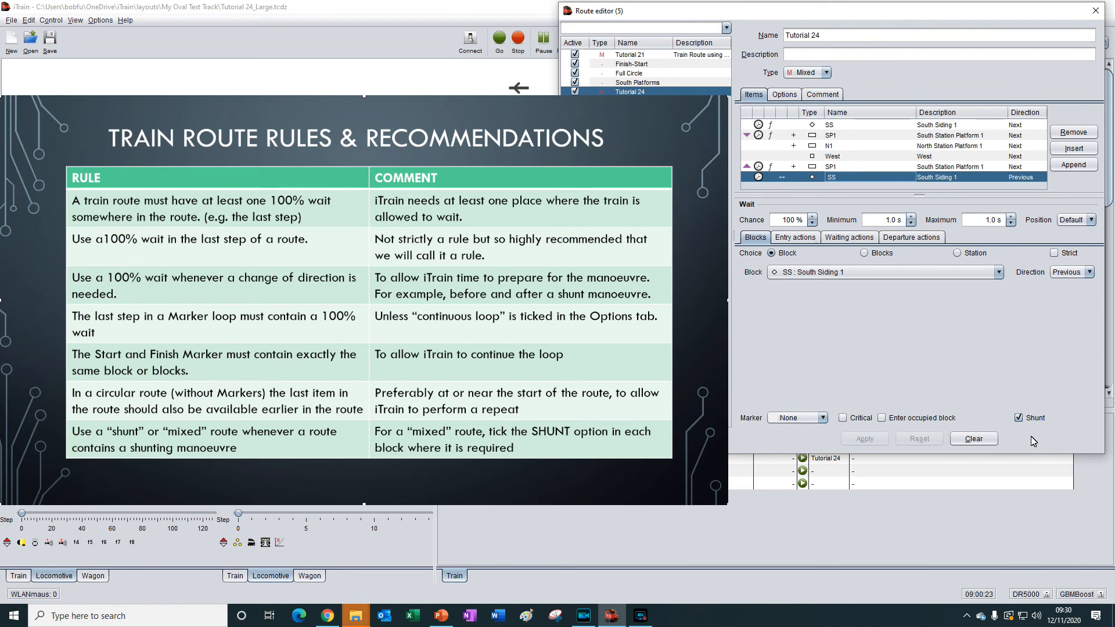
mouse_move(1046, 427)
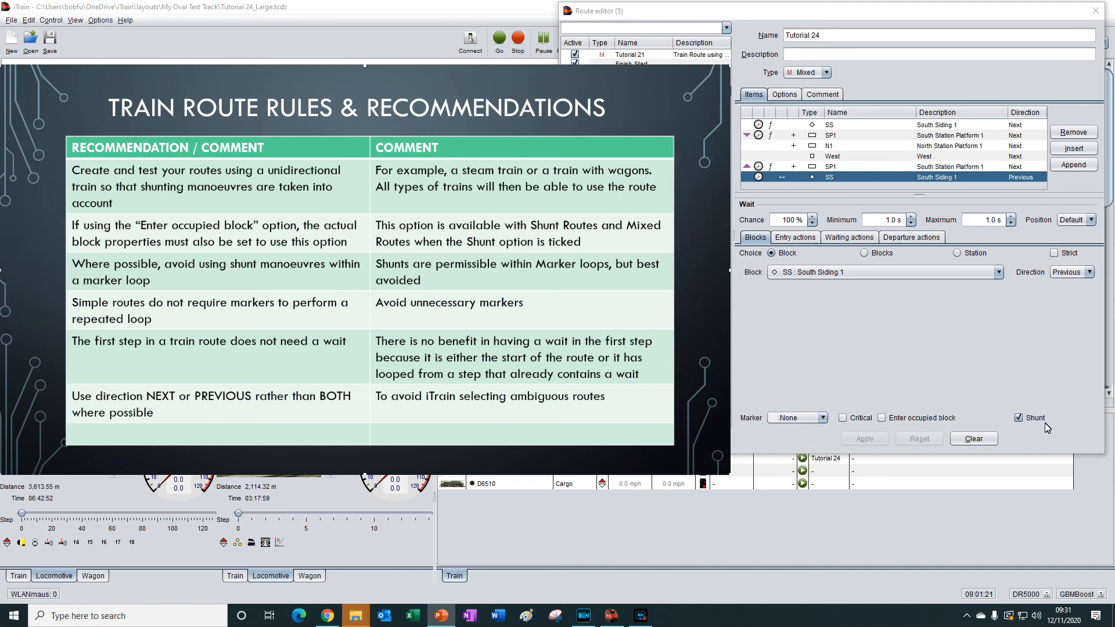
mouse_move(897, 396)
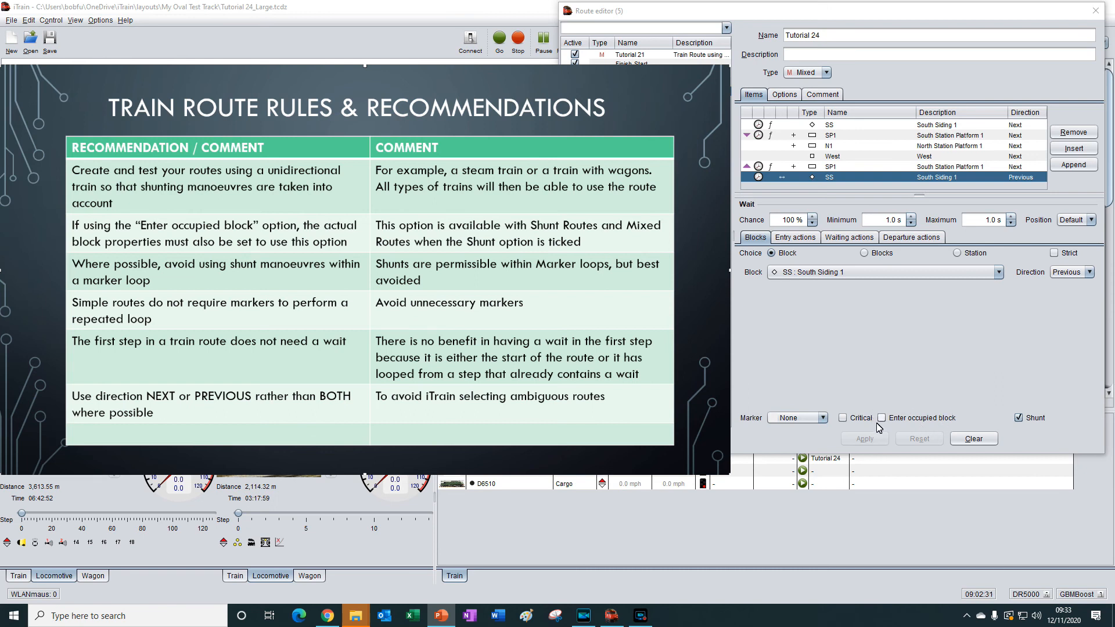
mouse_move(938, 432)
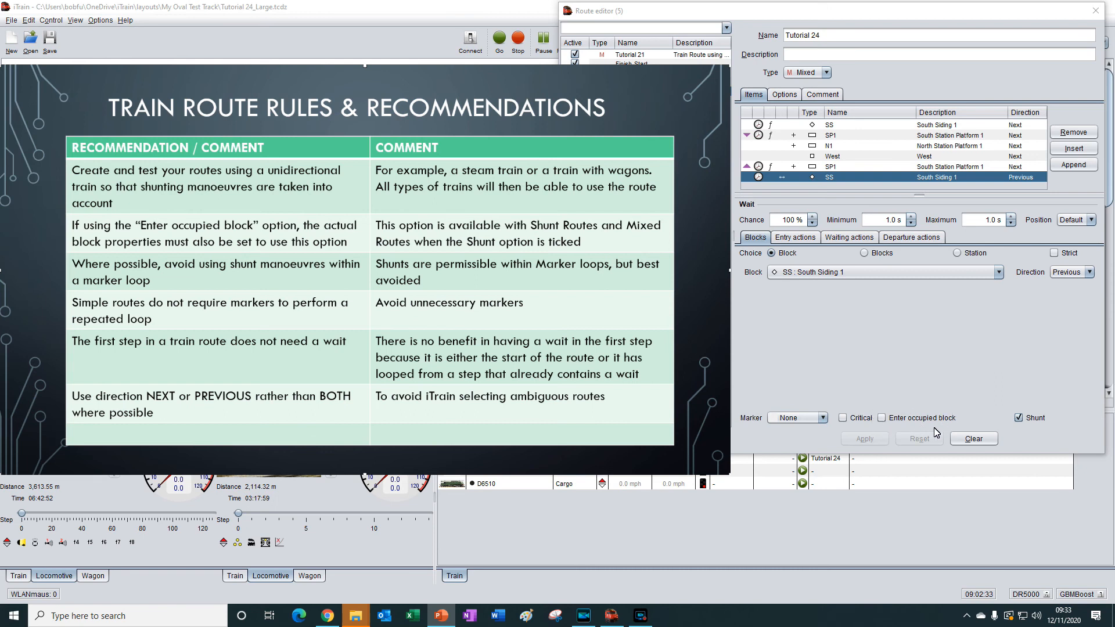
mouse_move(814, 343)
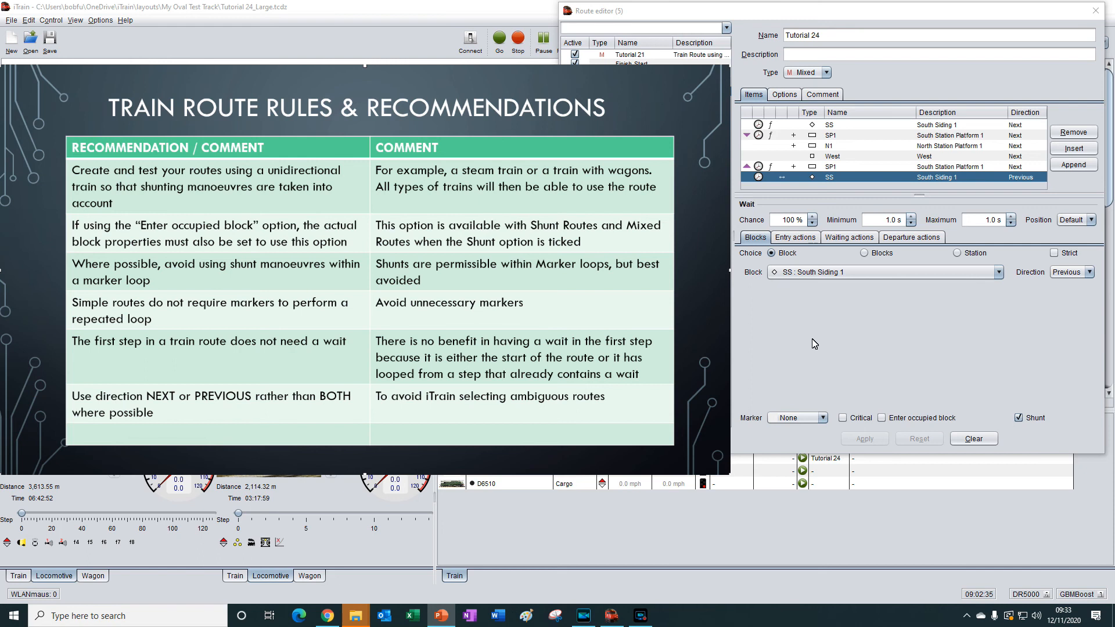
mouse_move(913, 398)
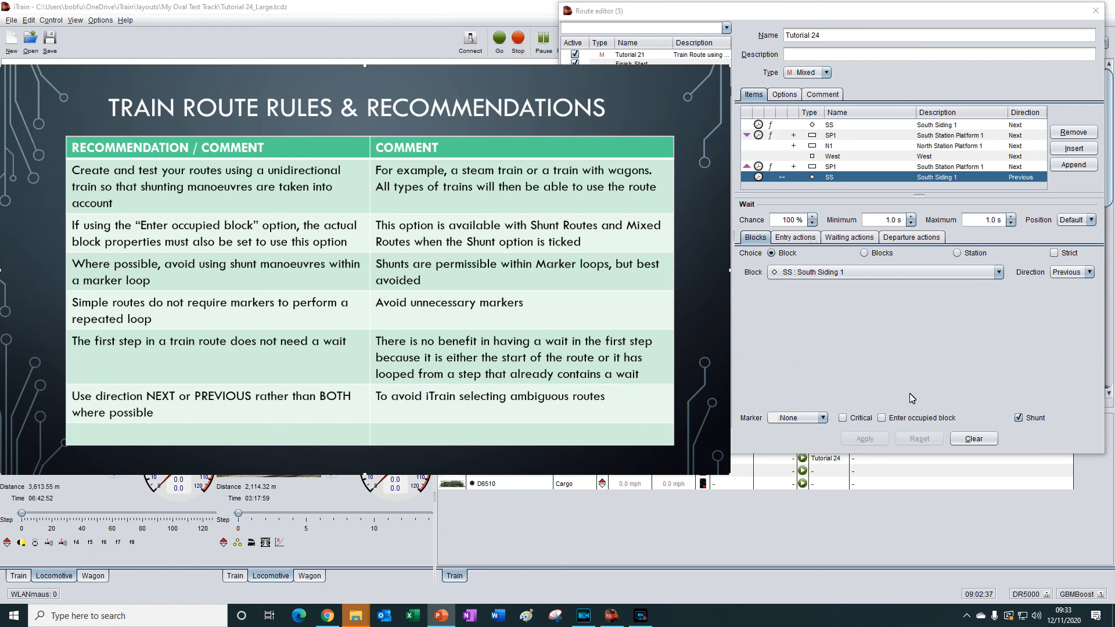
mouse_move(937, 414)
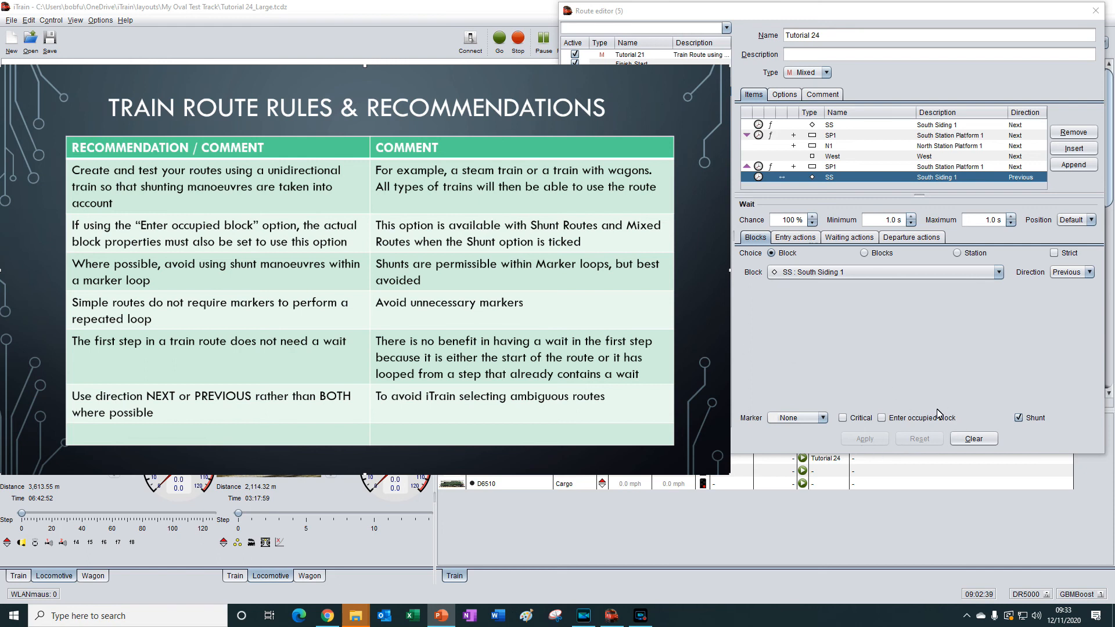
mouse_move(878, 391)
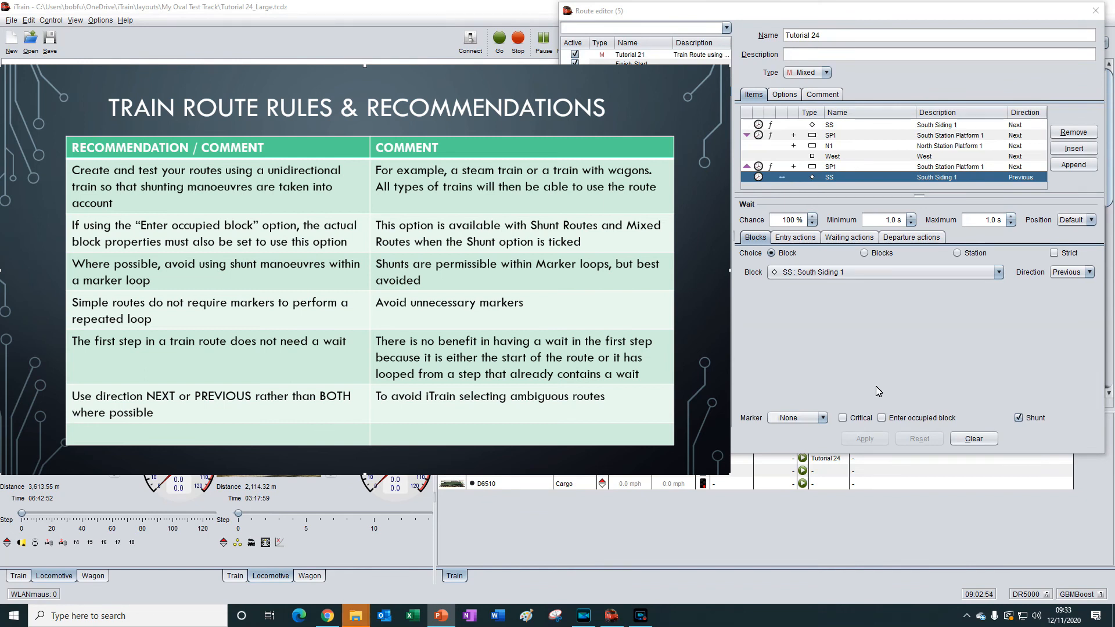
mouse_move(30, 30)
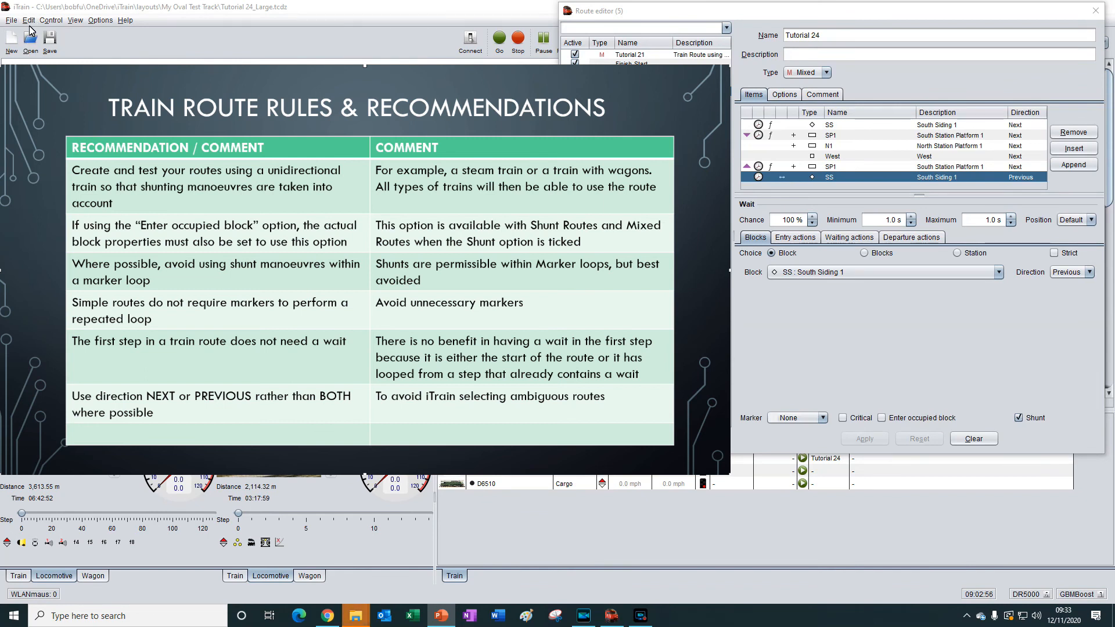
mouse_move(957, 403)
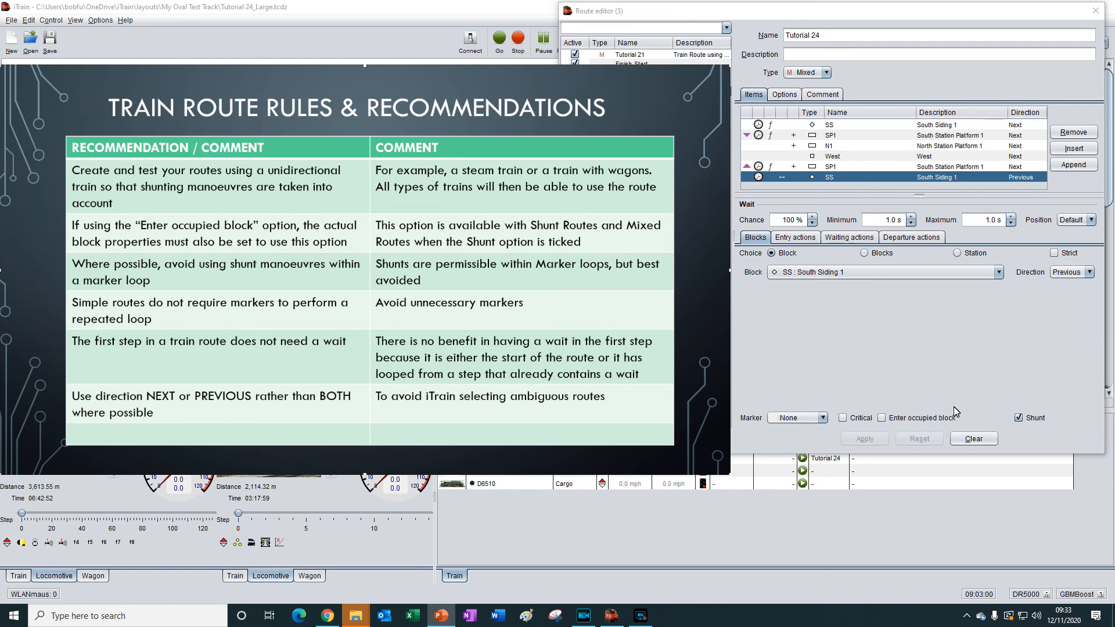
mouse_move(905, 412)
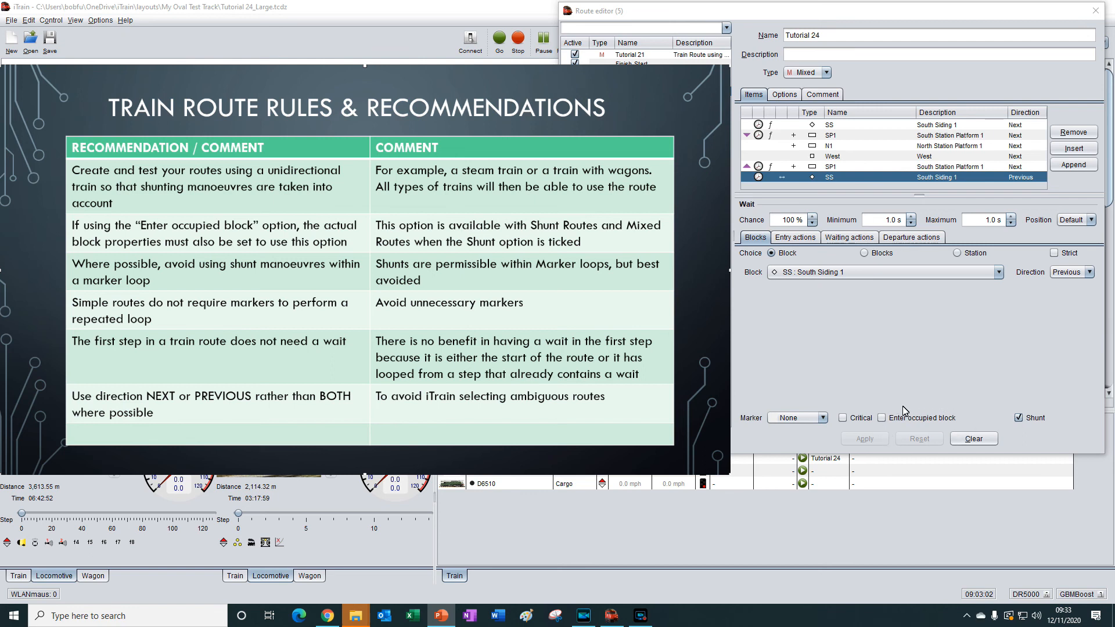
mouse_move(969, 384)
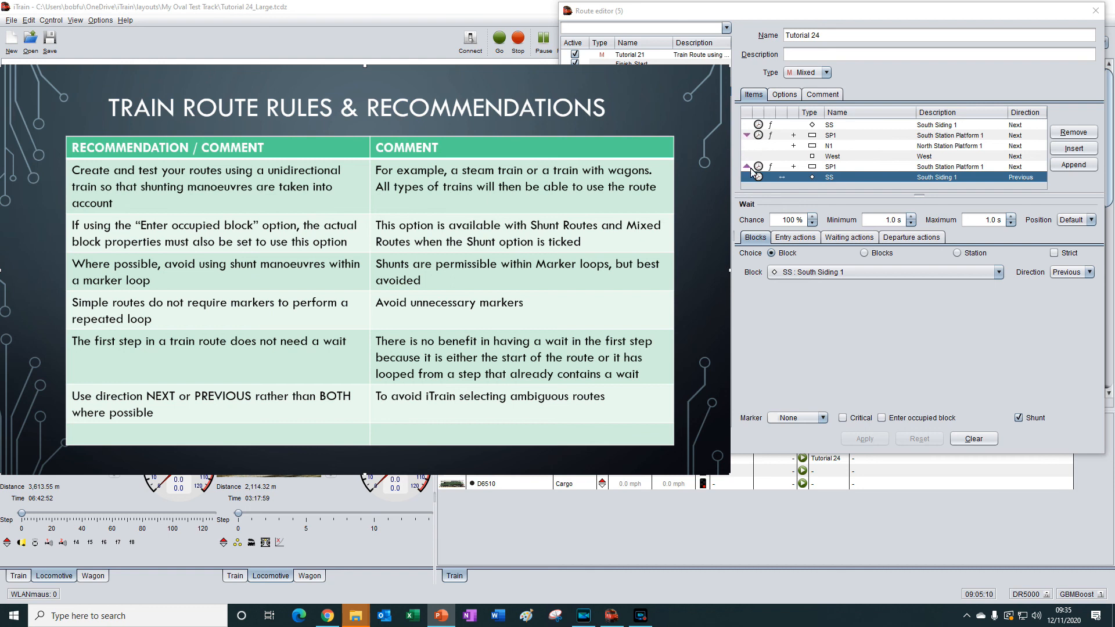
click(747, 136)
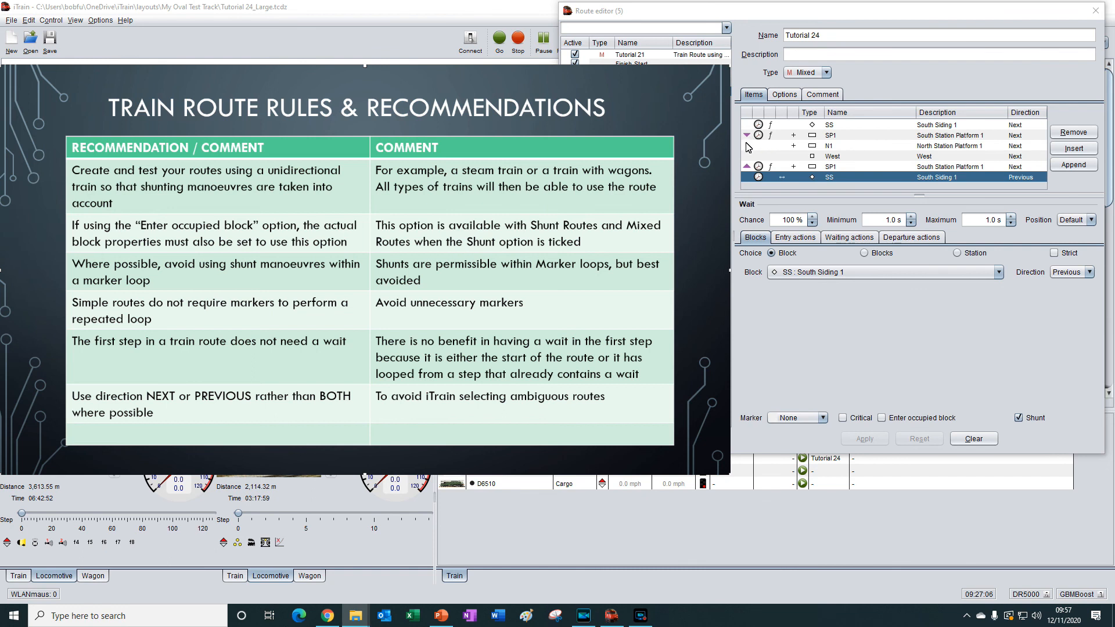
mouse_move(807, 184)
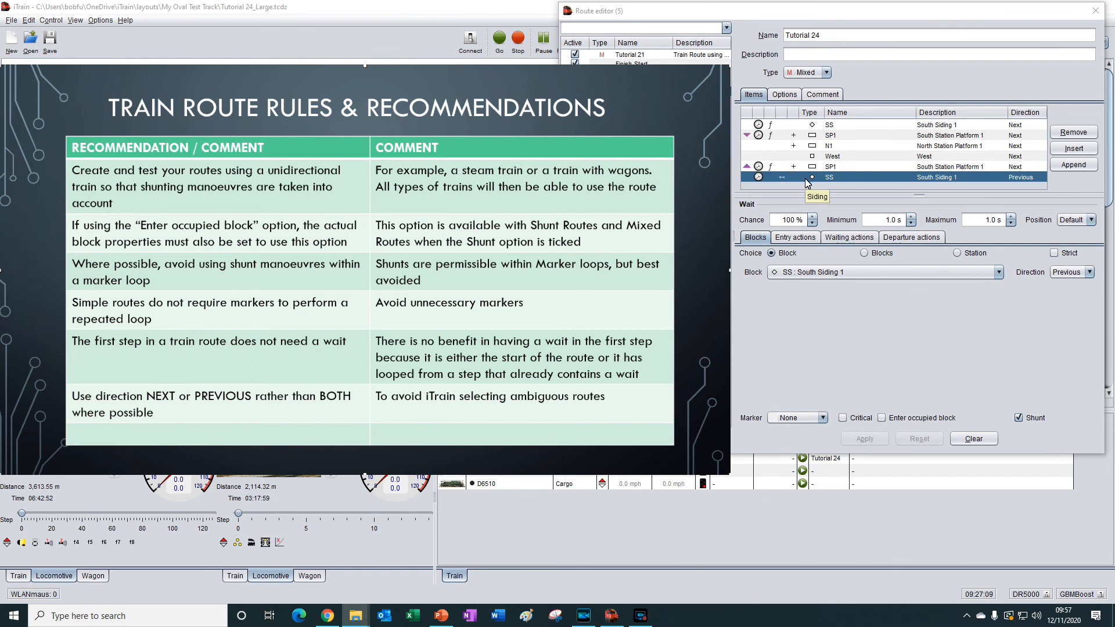
mouse_move(853, 183)
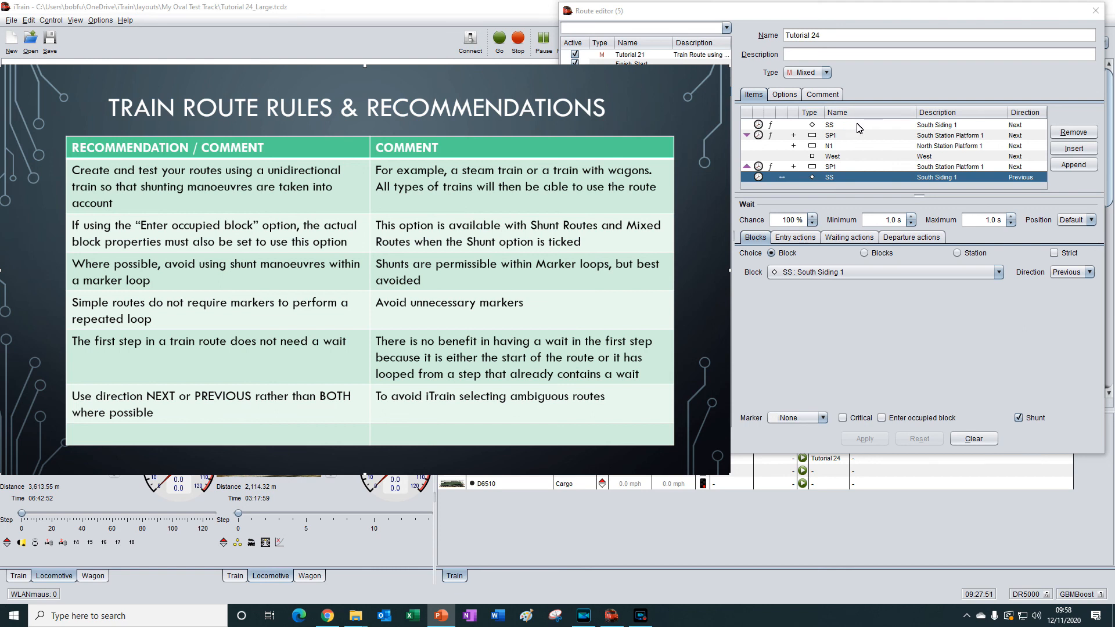
- Set the first South Siding 1 step's wait chance to 0%, then select the last step
click(830, 124)
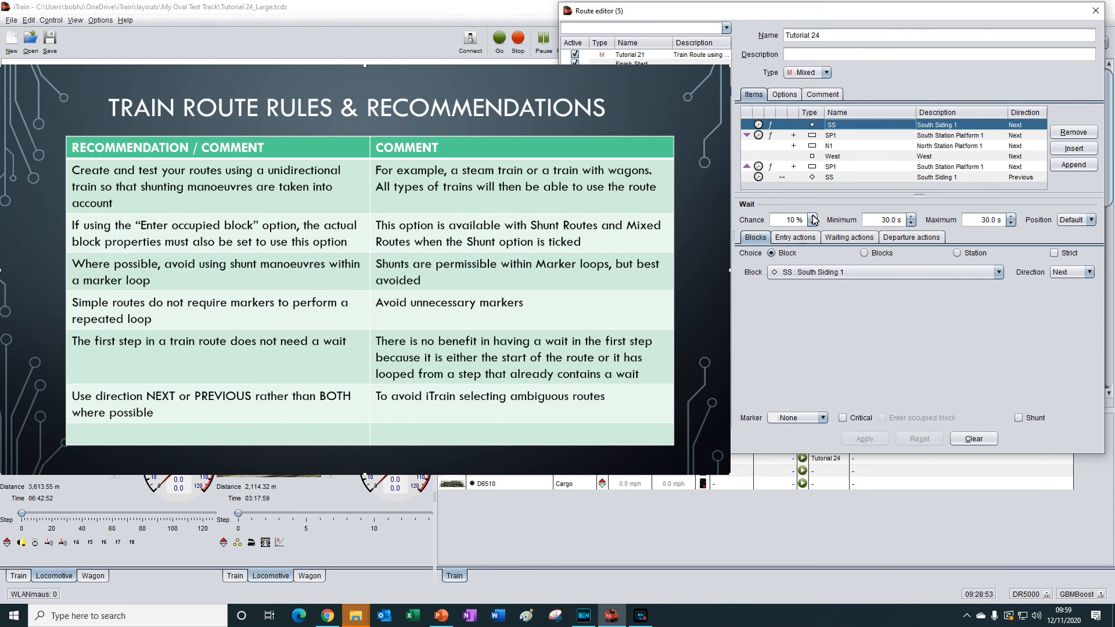
click(813, 222)
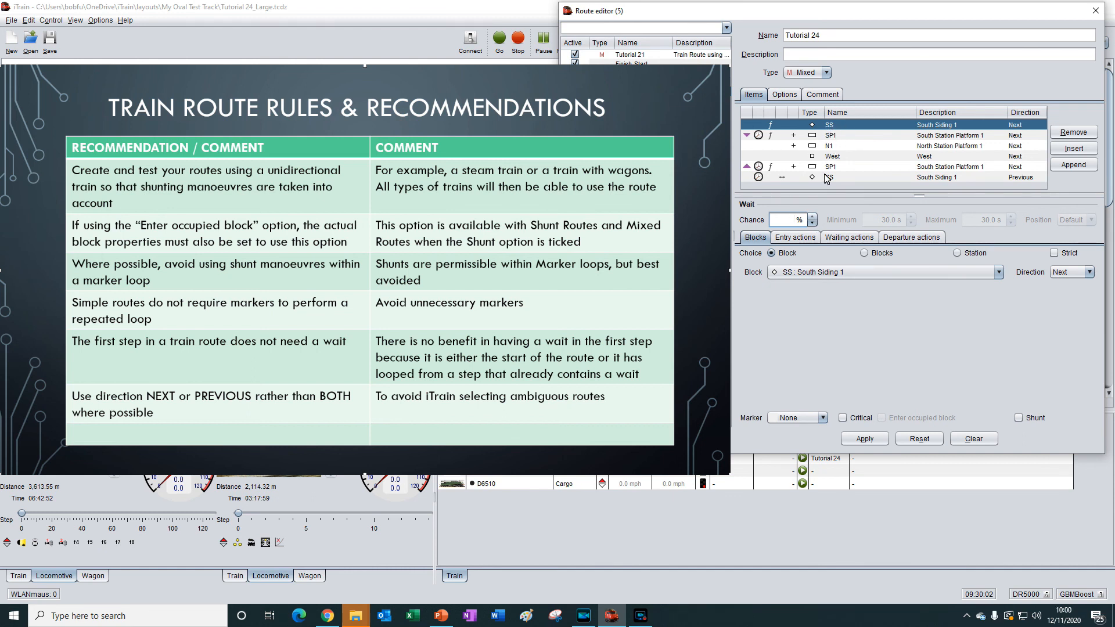
click(832, 177)
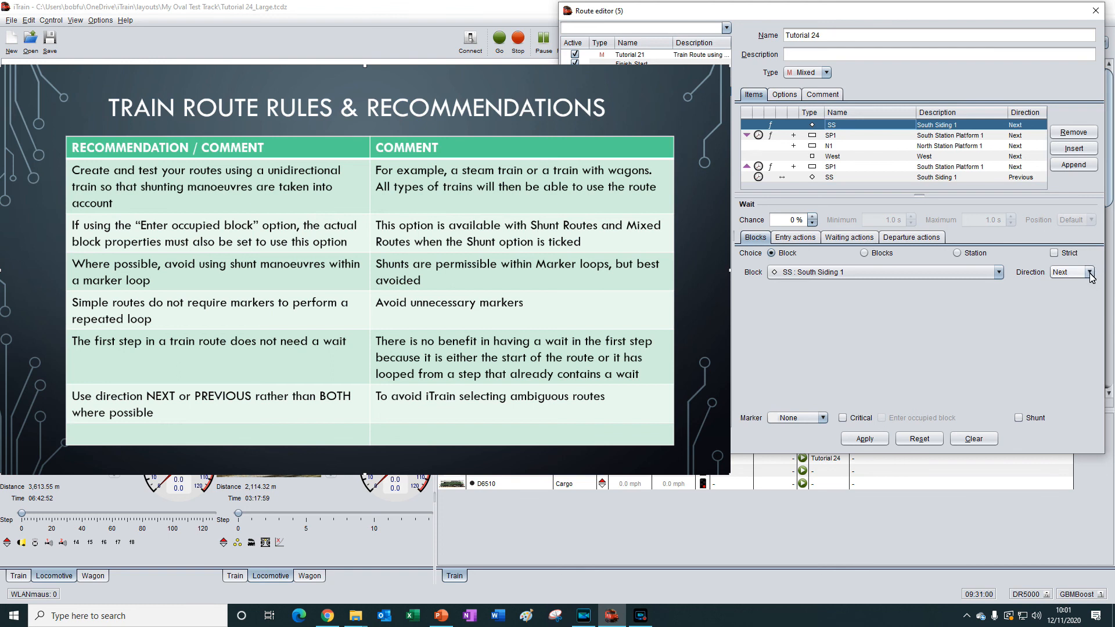
- Show the direction options for the first South Siding 1 step, keeping Next selected
click(1090, 272)
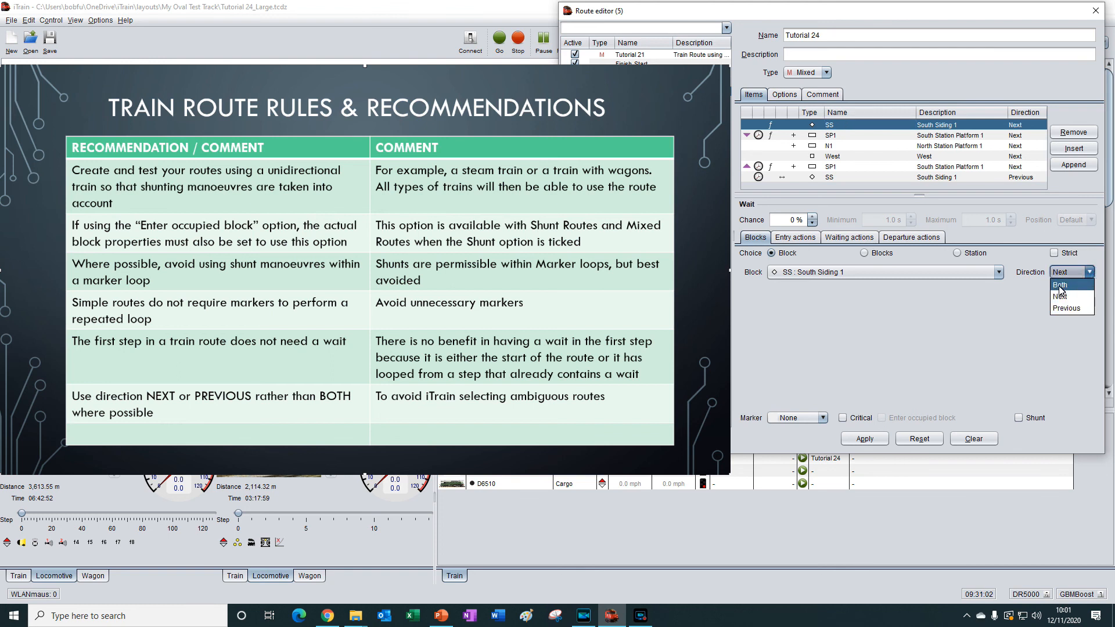
mouse_move(1023, 289)
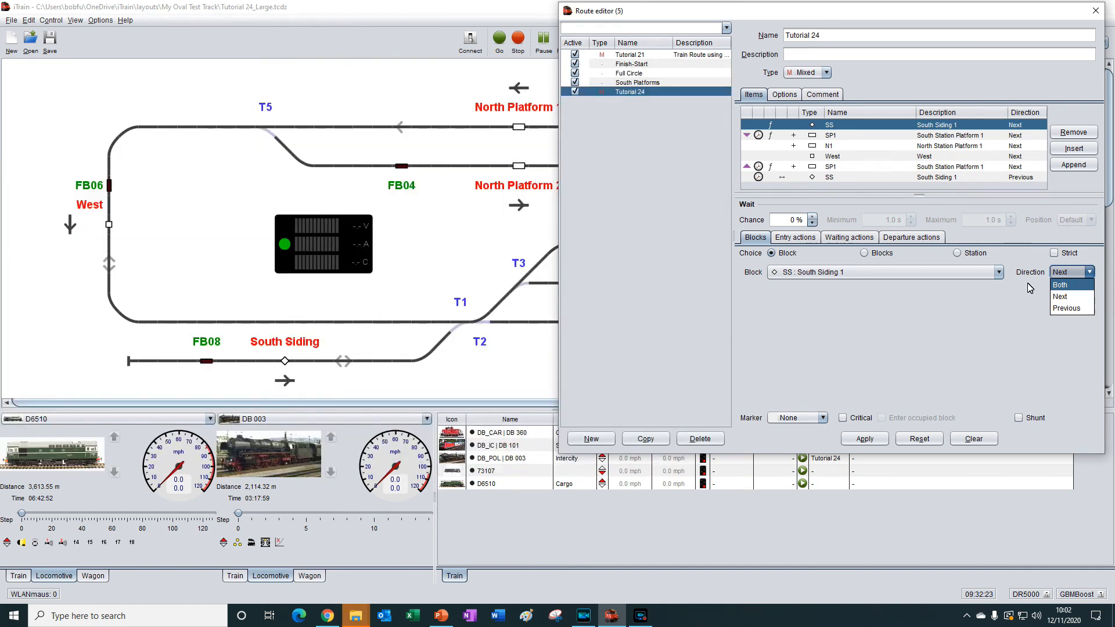
mouse_move(1094, 10)
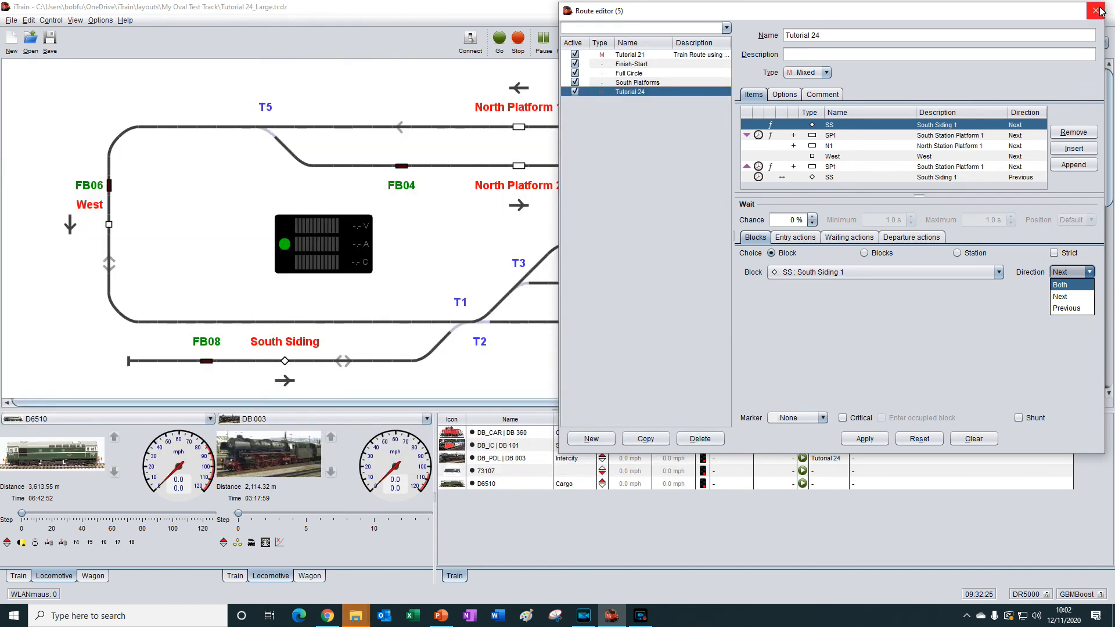
- Close the Tutorial 24 route editor, returning to the track layout and trains list
click(1099, 10)
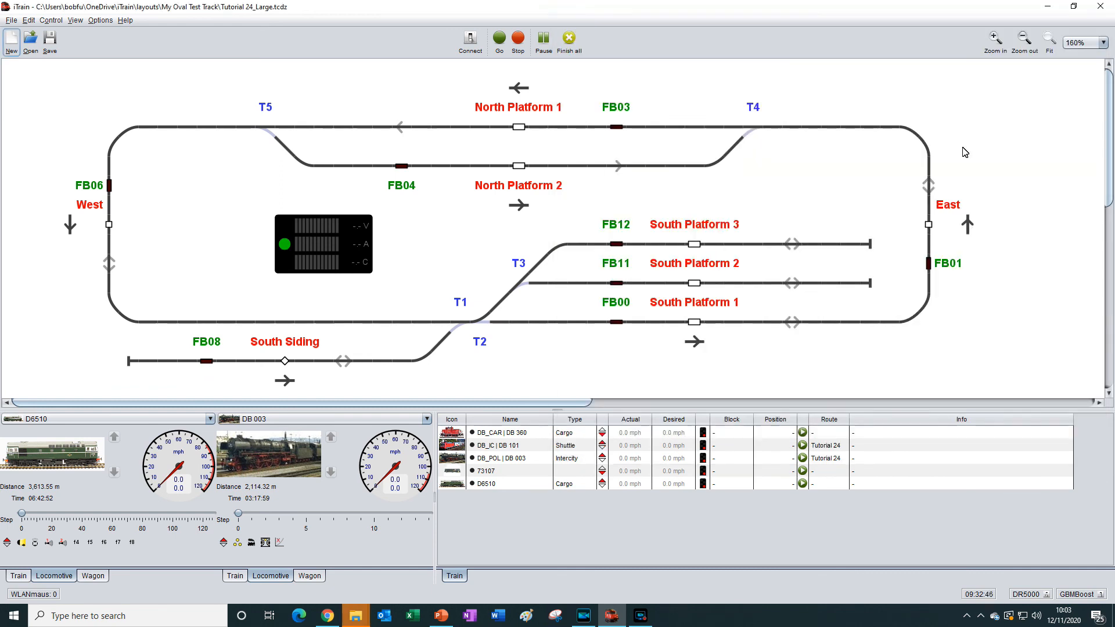